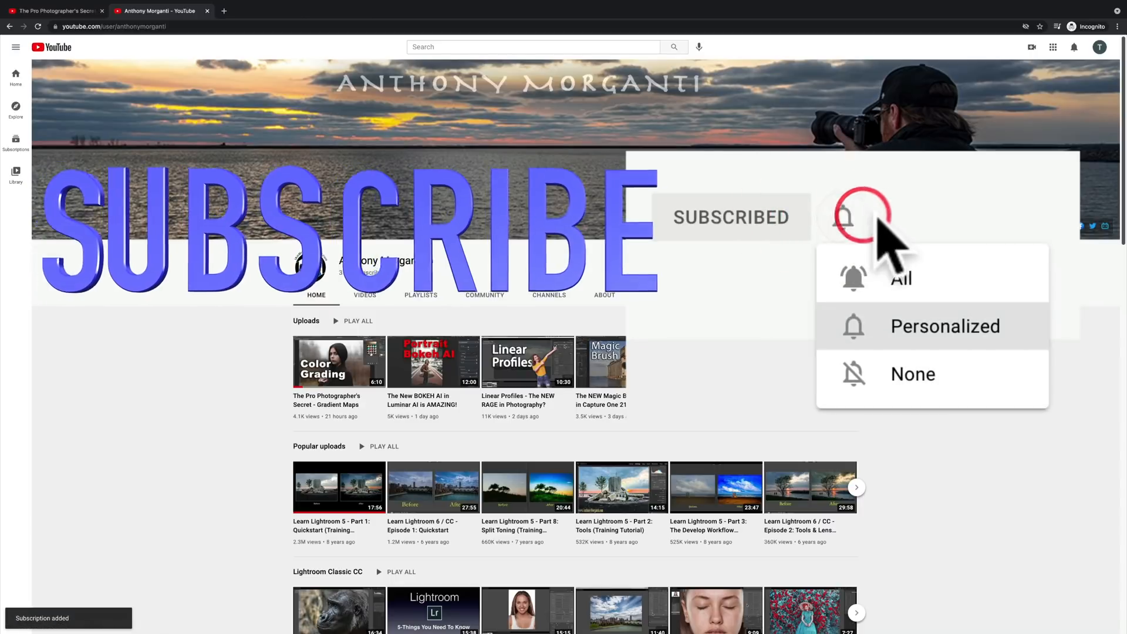
Turn on all channel notifications, then give the Gradient Maps video a thumbs-up
left_click(899, 279)
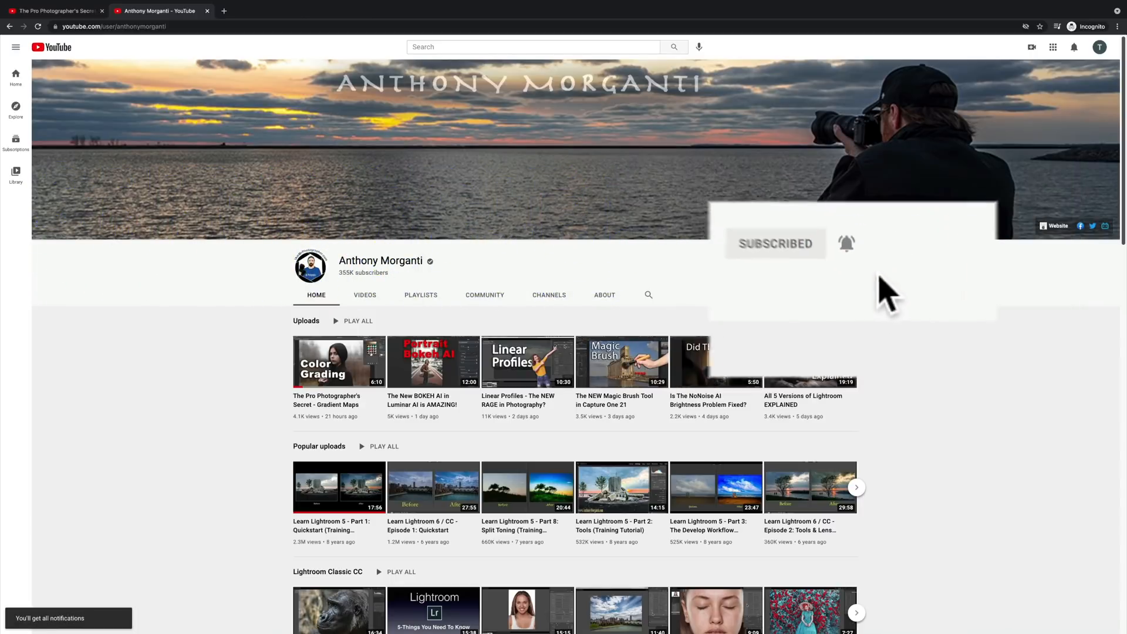
left_click(338, 362)
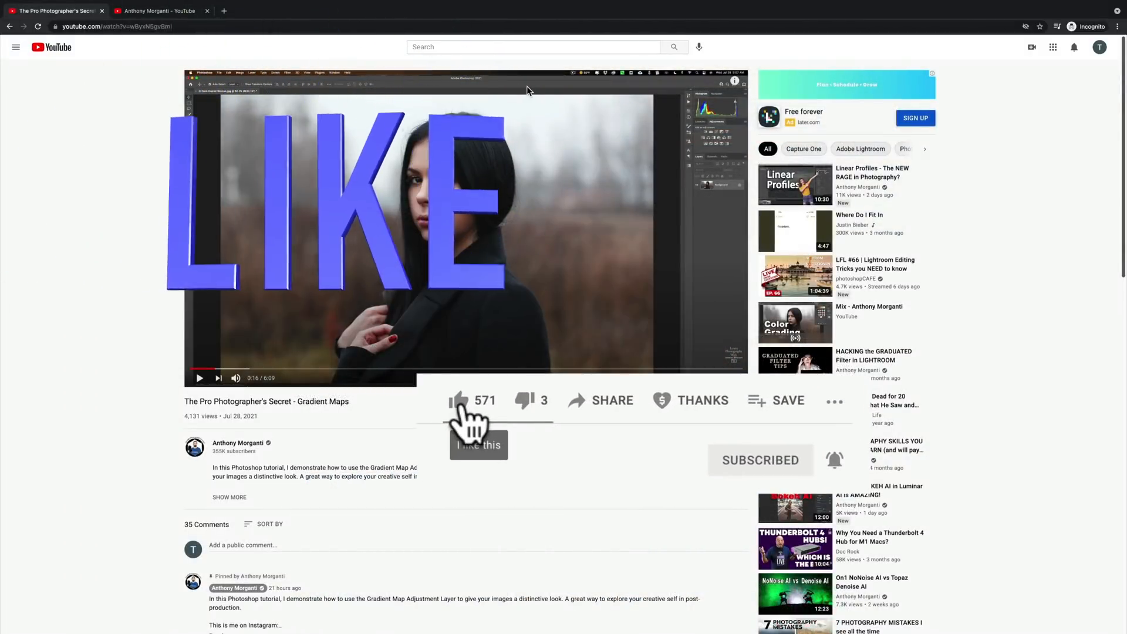
left_click(458, 400)
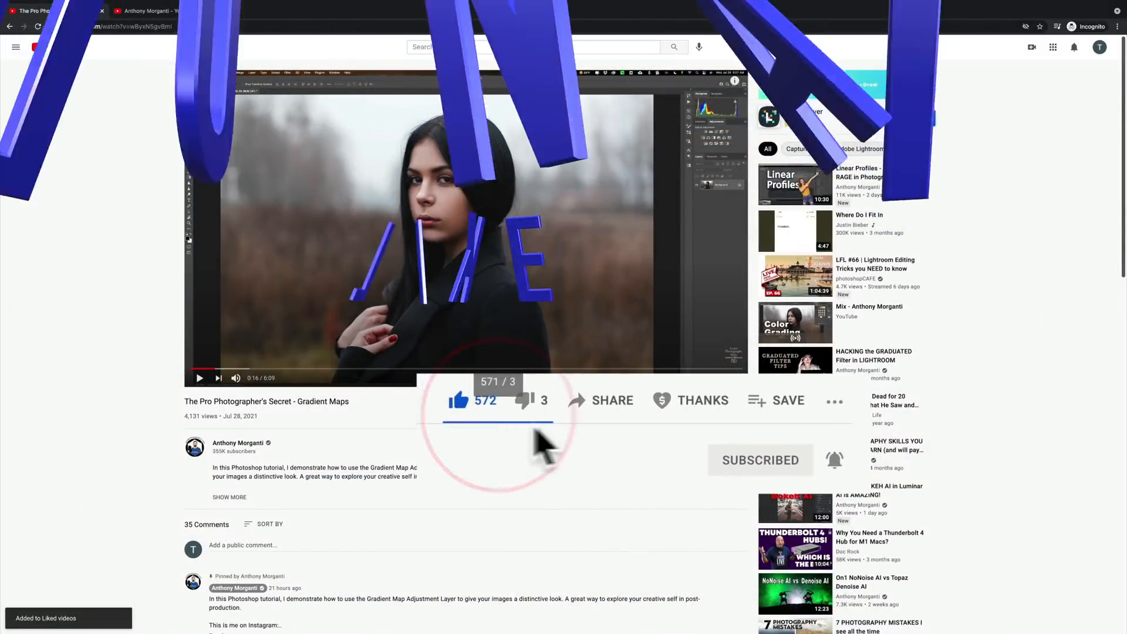
left_click(703, 400)
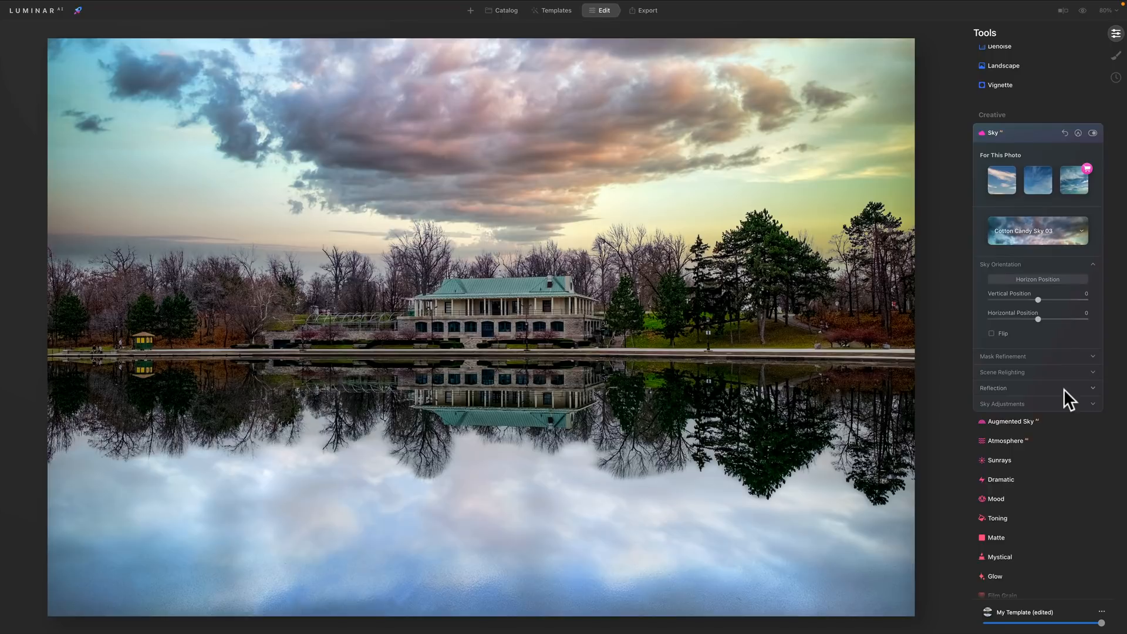
Set Sky AI Reflection Amount to 100 and test the Water Blur slider
left_click(992, 387)
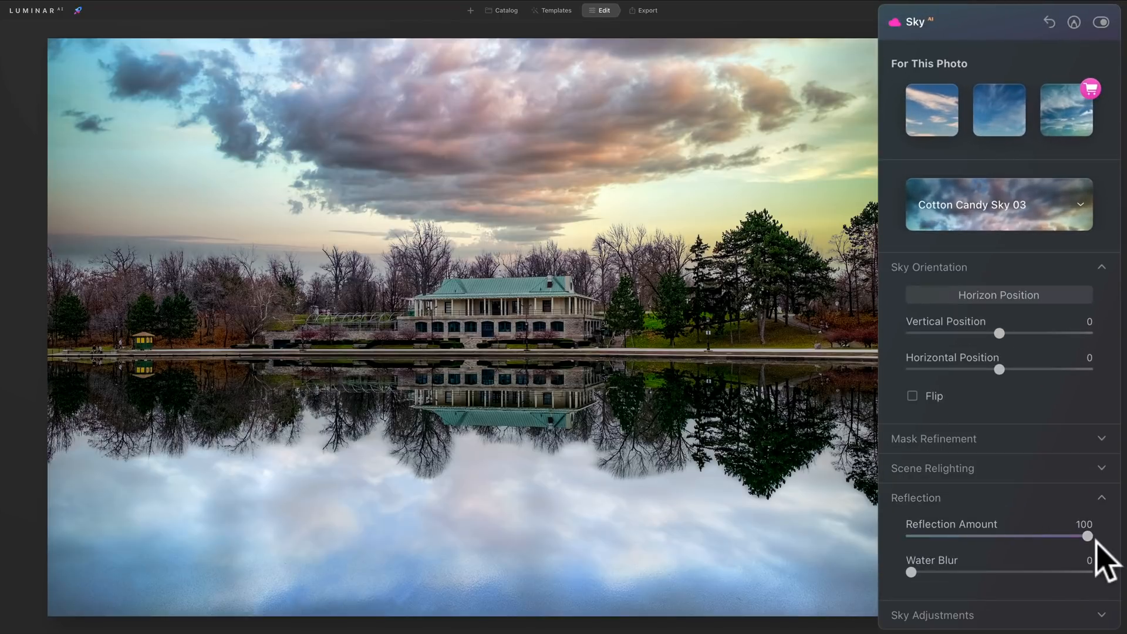
left_click_drag(1088, 536, 1088, 535)
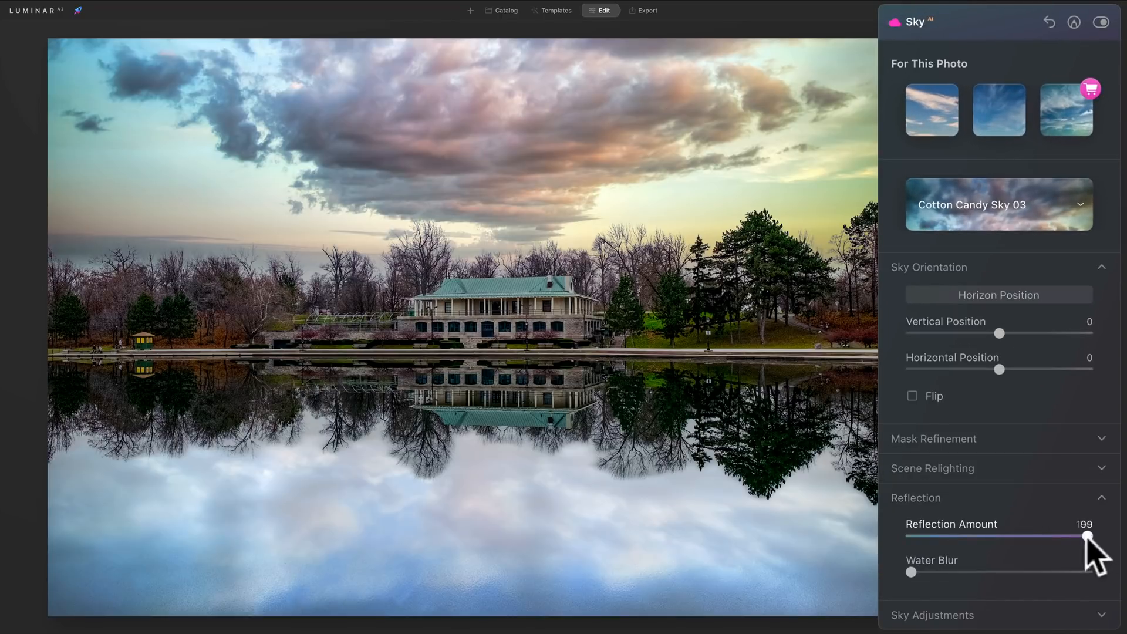
left_click_drag(1107, 535, 1086, 536)
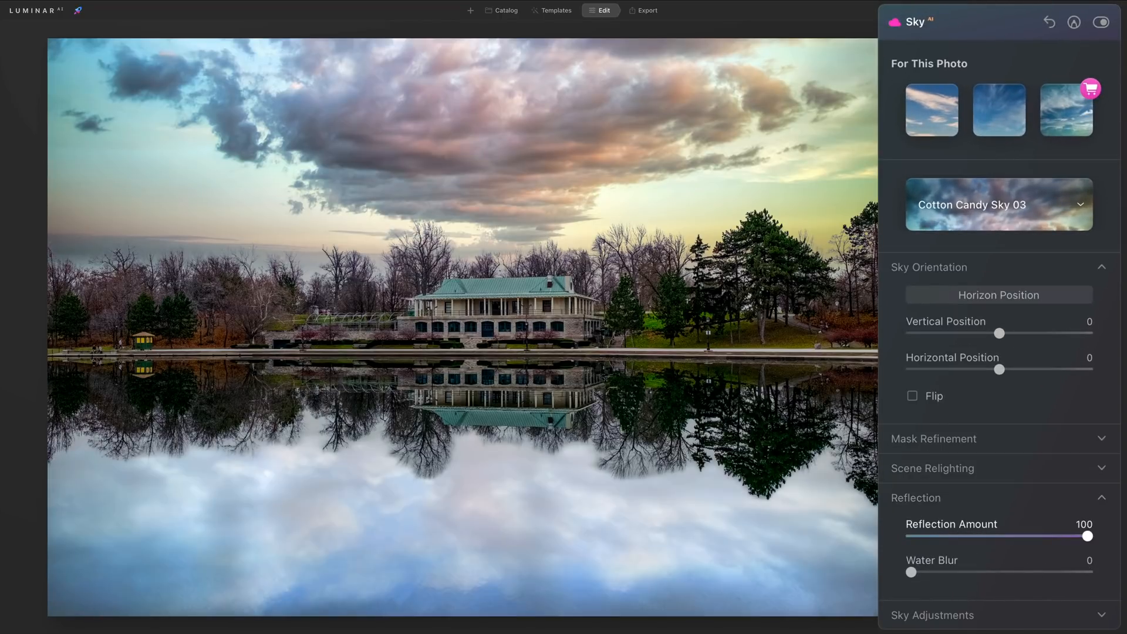
left_click_drag(912, 571, 1056, 572)
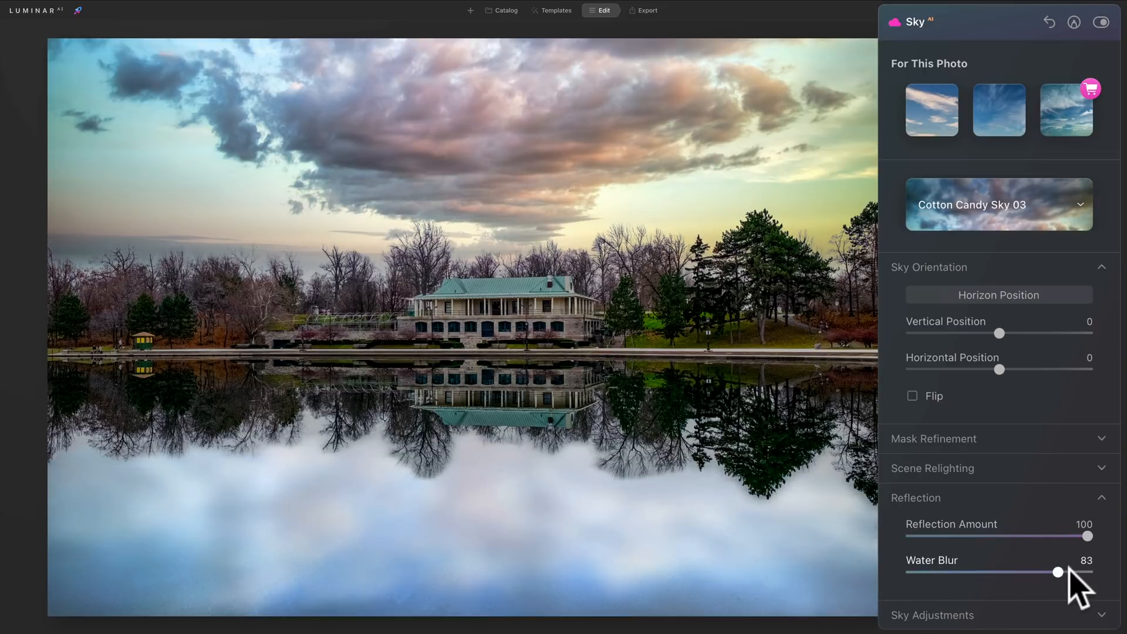
left_click_drag(1054, 572, 912, 572)
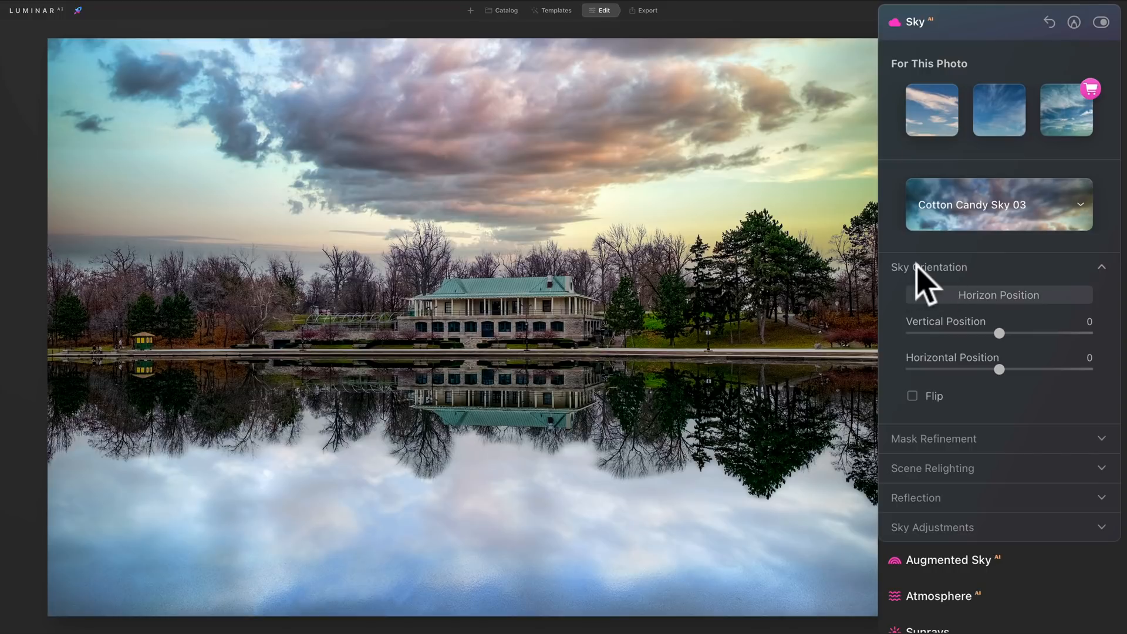
mouse_move(931, 288)
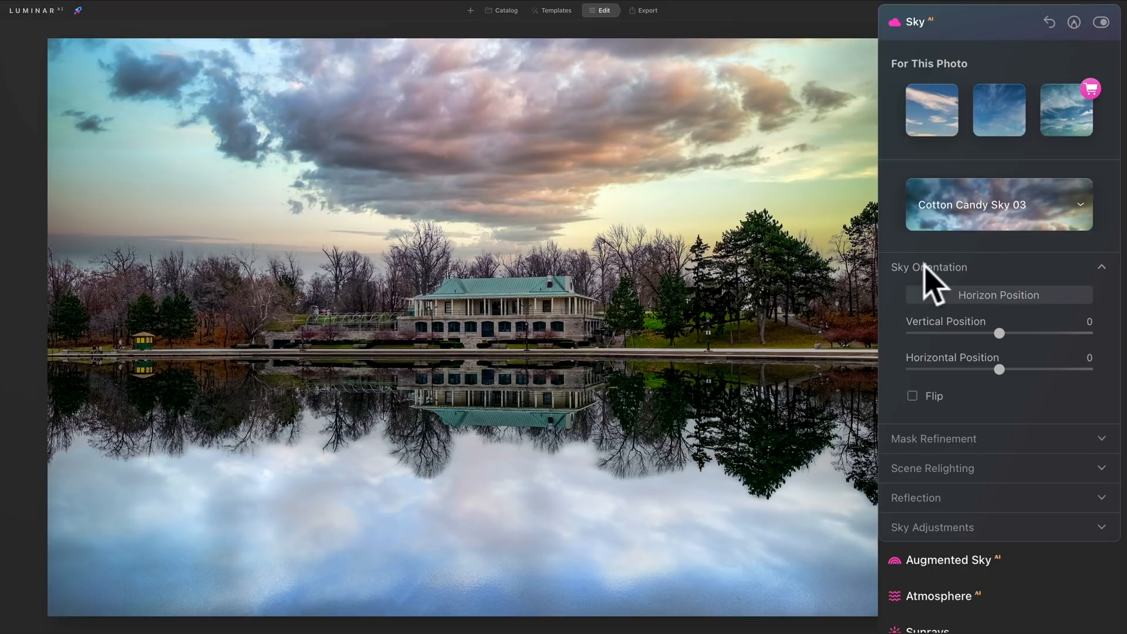
mouse_move(999, 350)
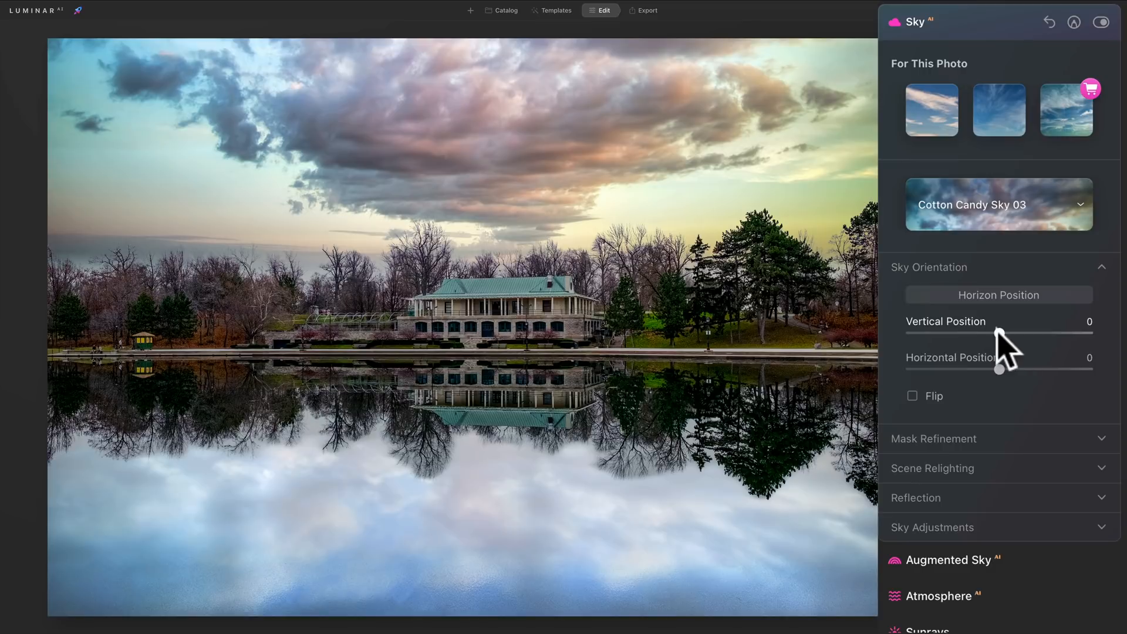
mouse_move(999, 334)
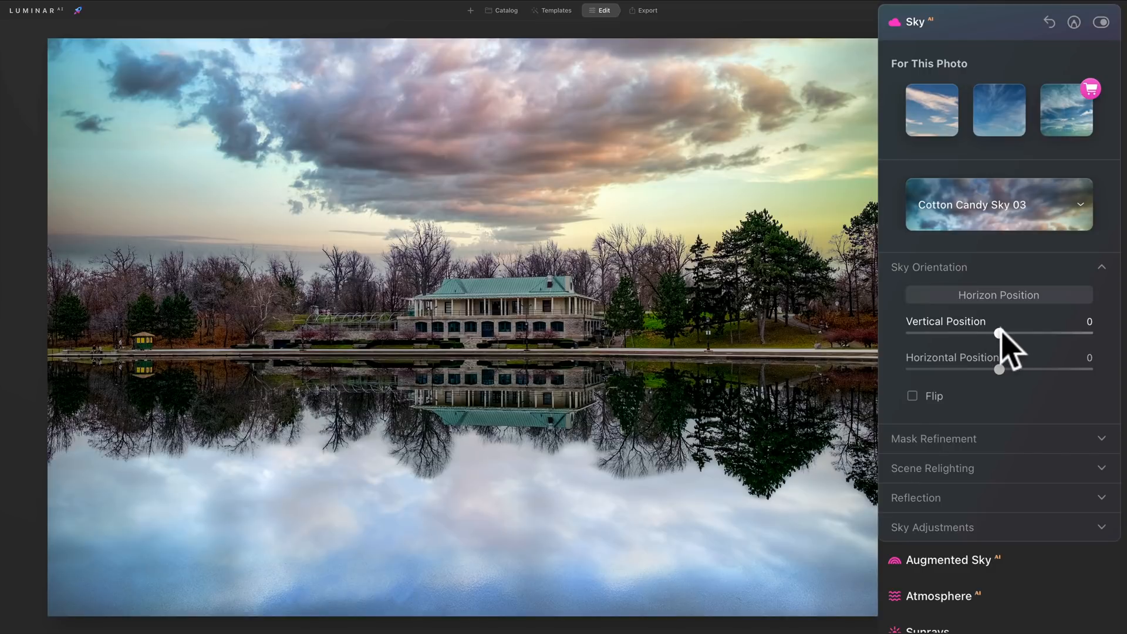
left_click_drag(999, 333, 1033, 333)
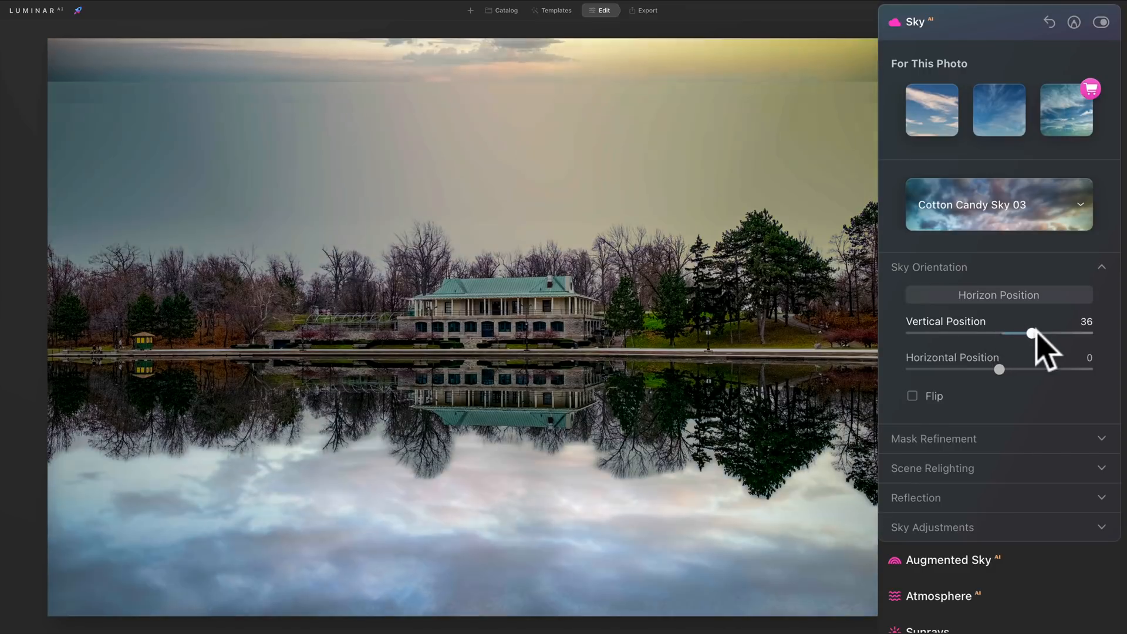
left_click_drag(1033, 333, 1002, 333)
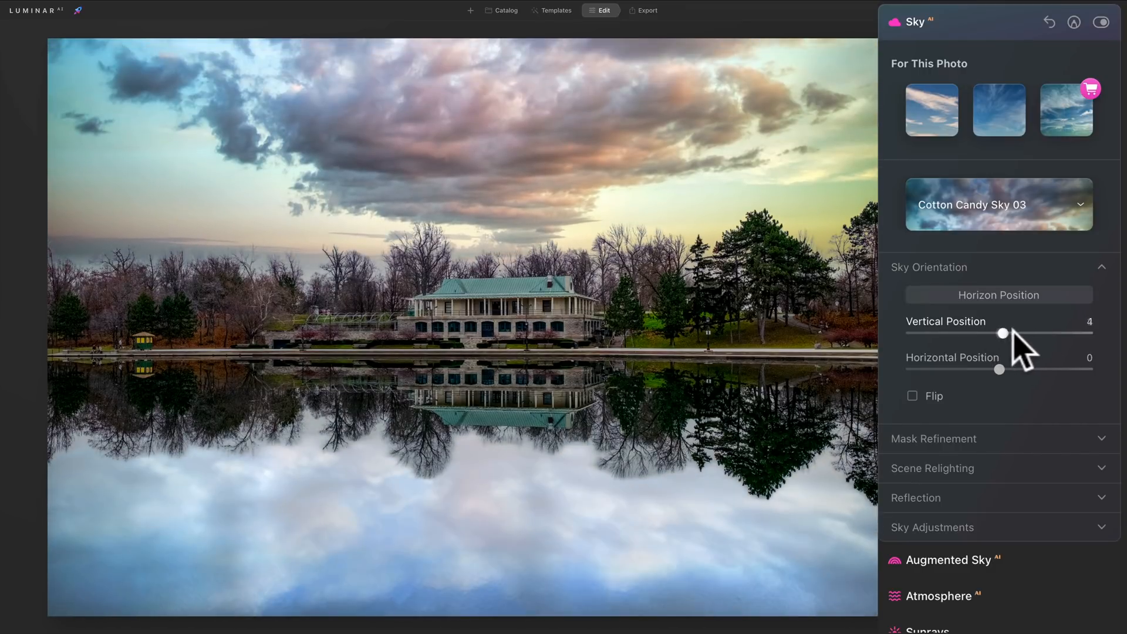
left_click_drag(1002, 333, 1034, 333)
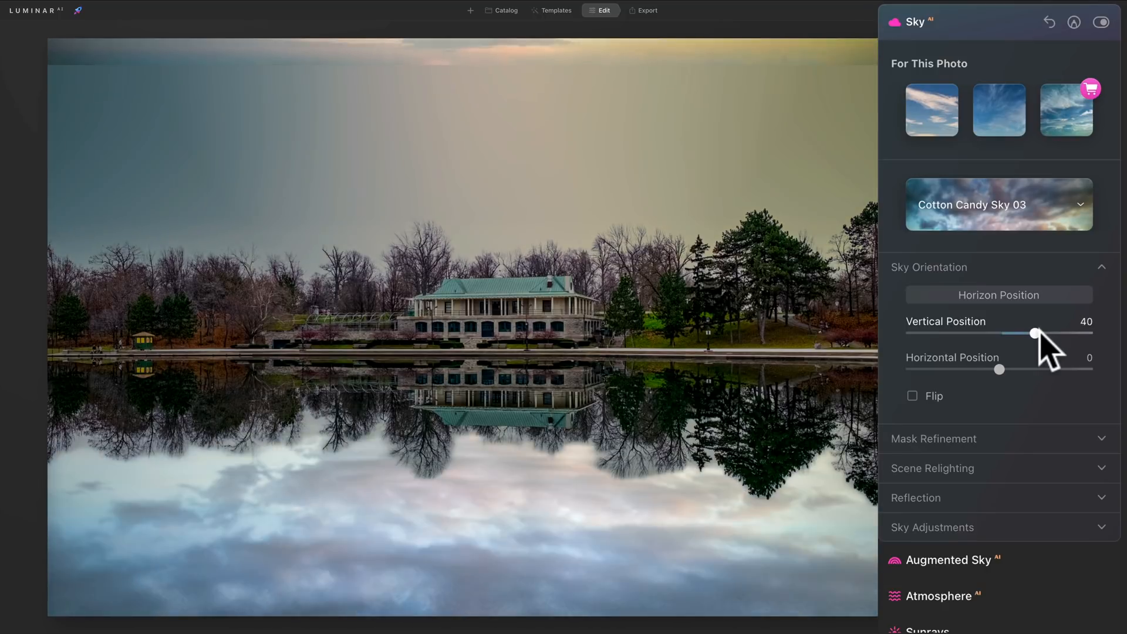
left_click_drag(1034, 333, 1051, 332)
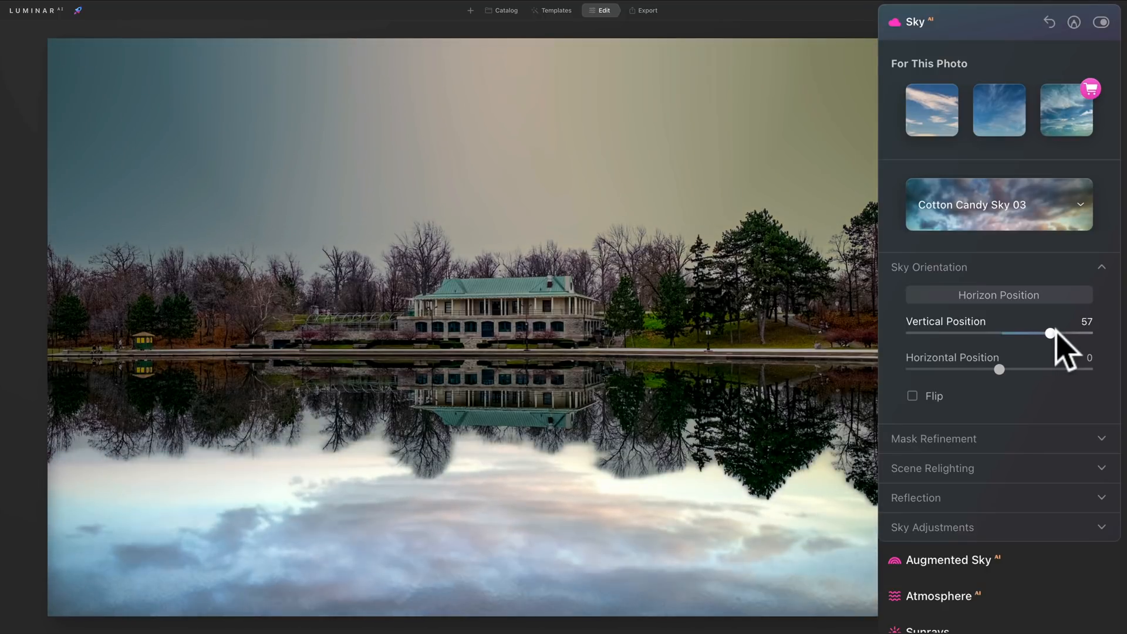
left_click_drag(1050, 332, 1046, 332)
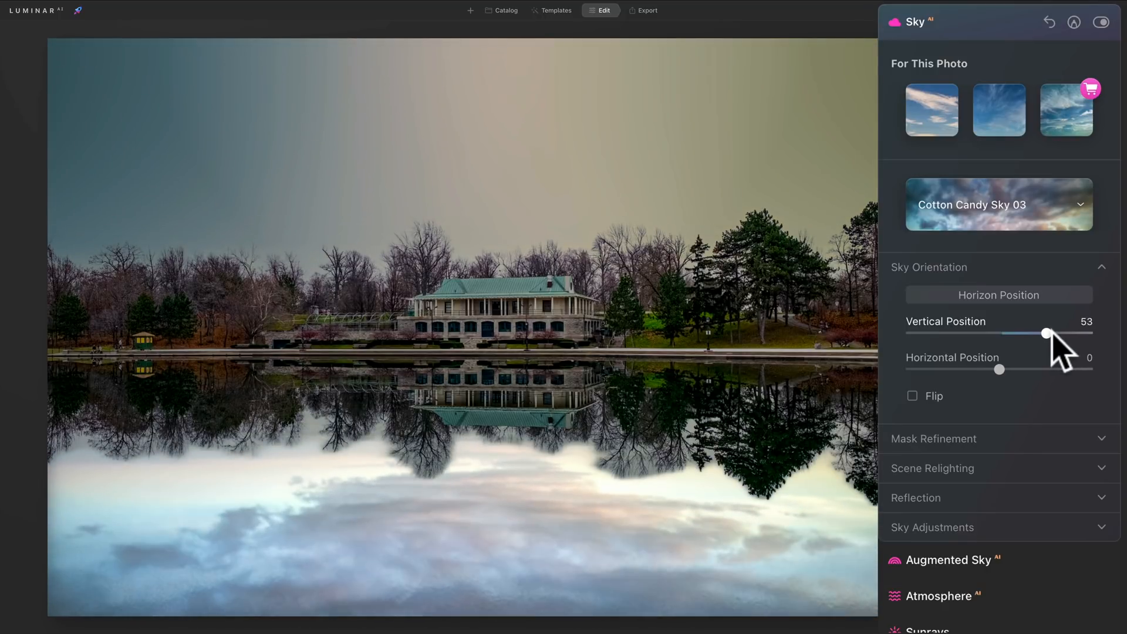
left_click_drag(1046, 333, 1028, 333)
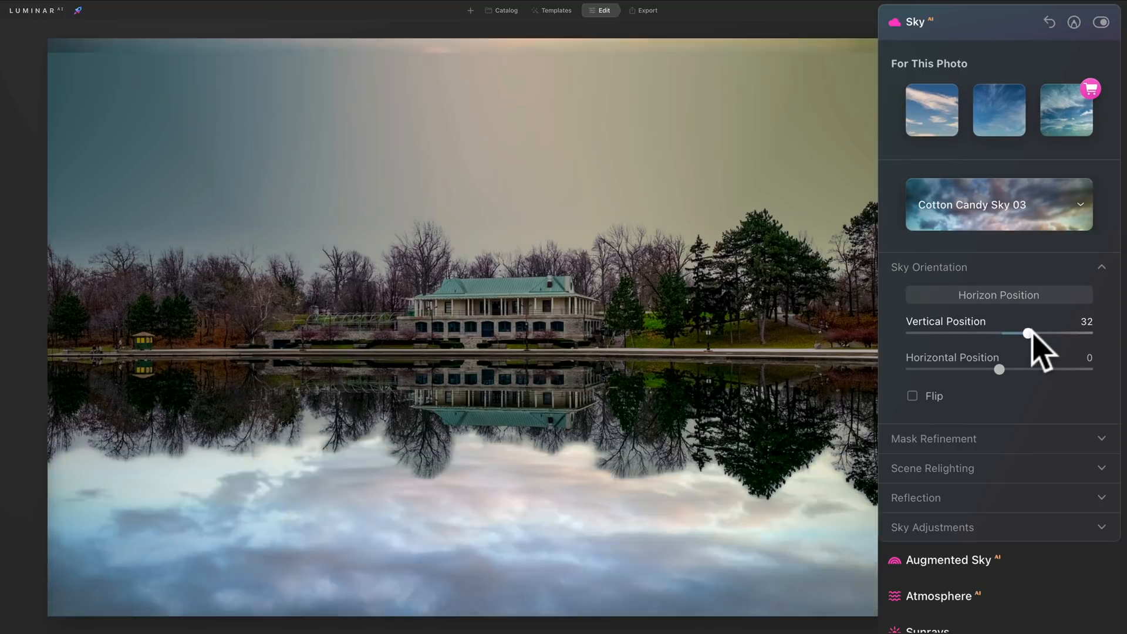
left_click_drag(1028, 334, 989, 334)
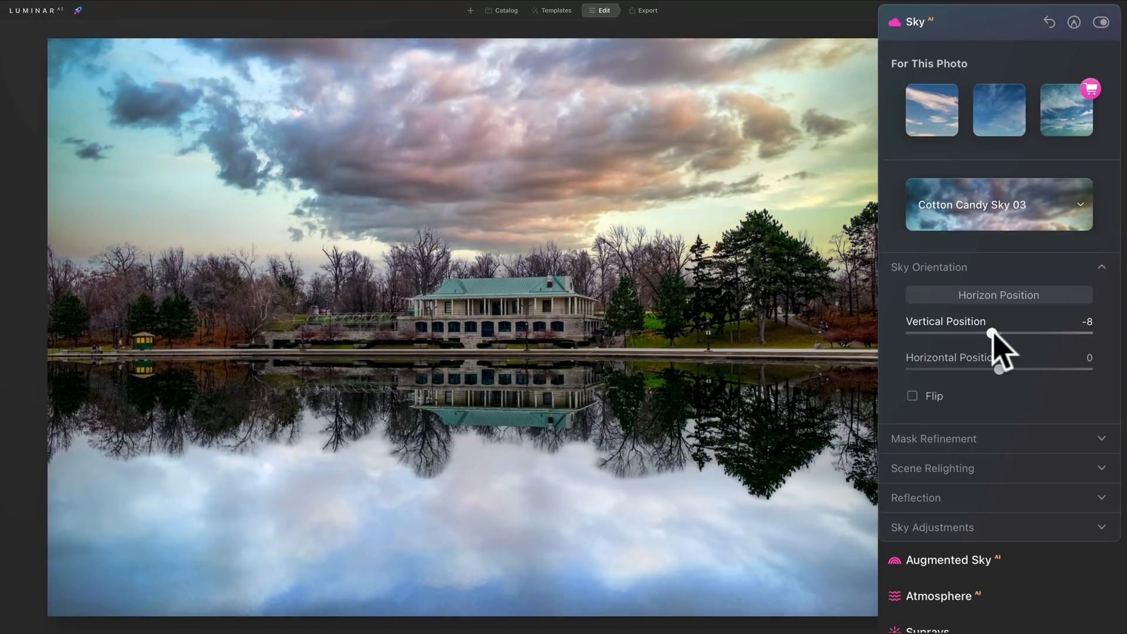
left_click_drag(989, 336, 999, 336)
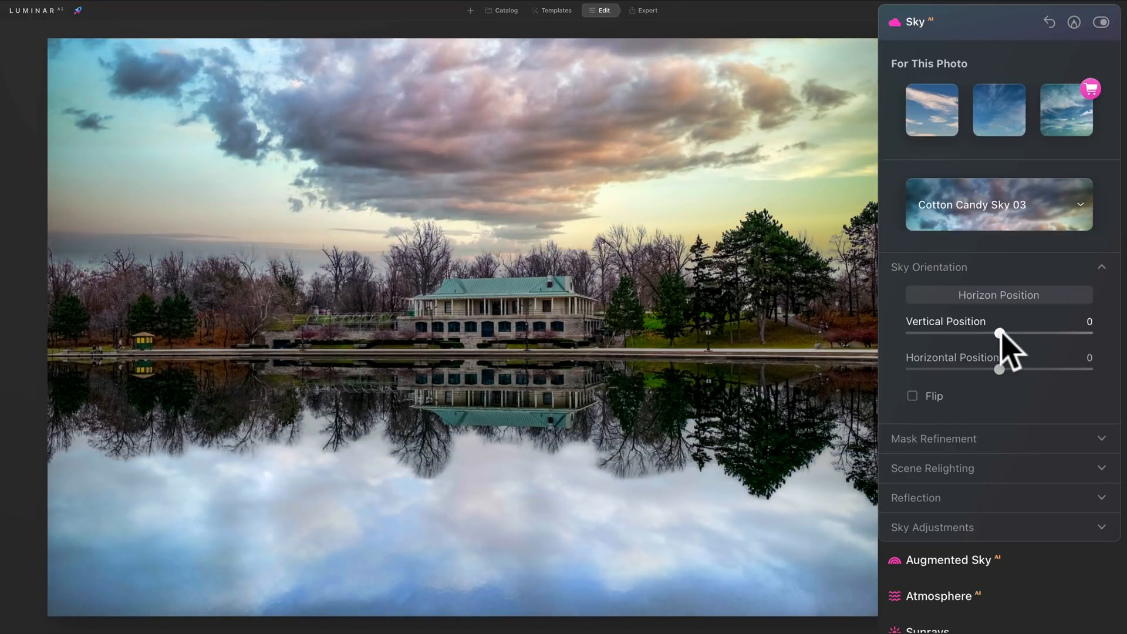
left_click_drag(999, 332, 998, 331)
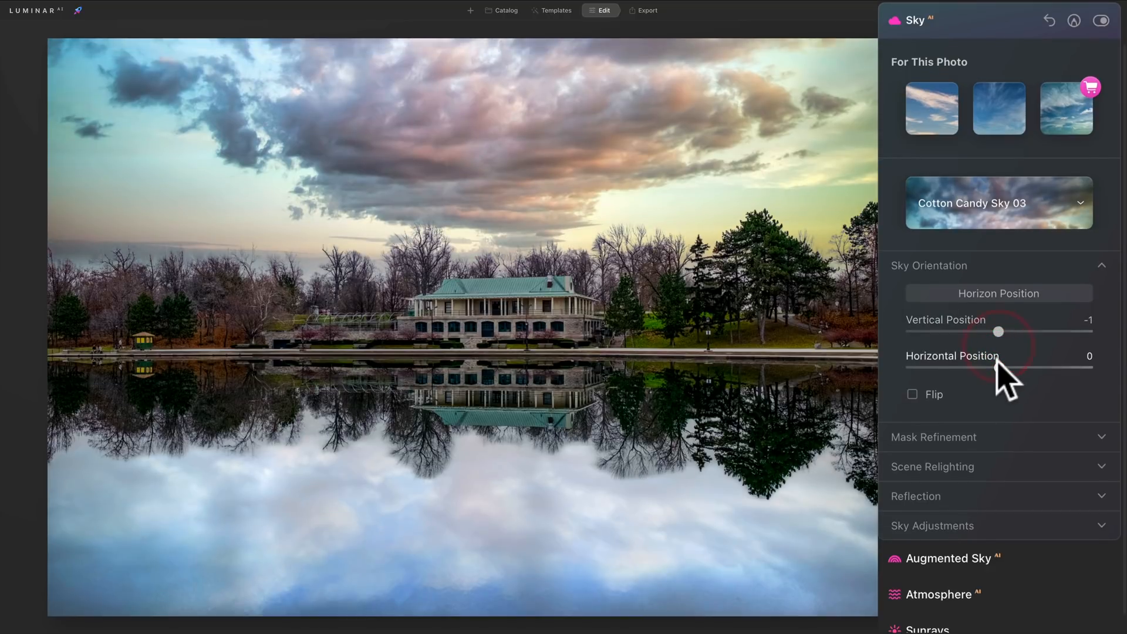
left_click_drag(999, 369, 1009, 368)
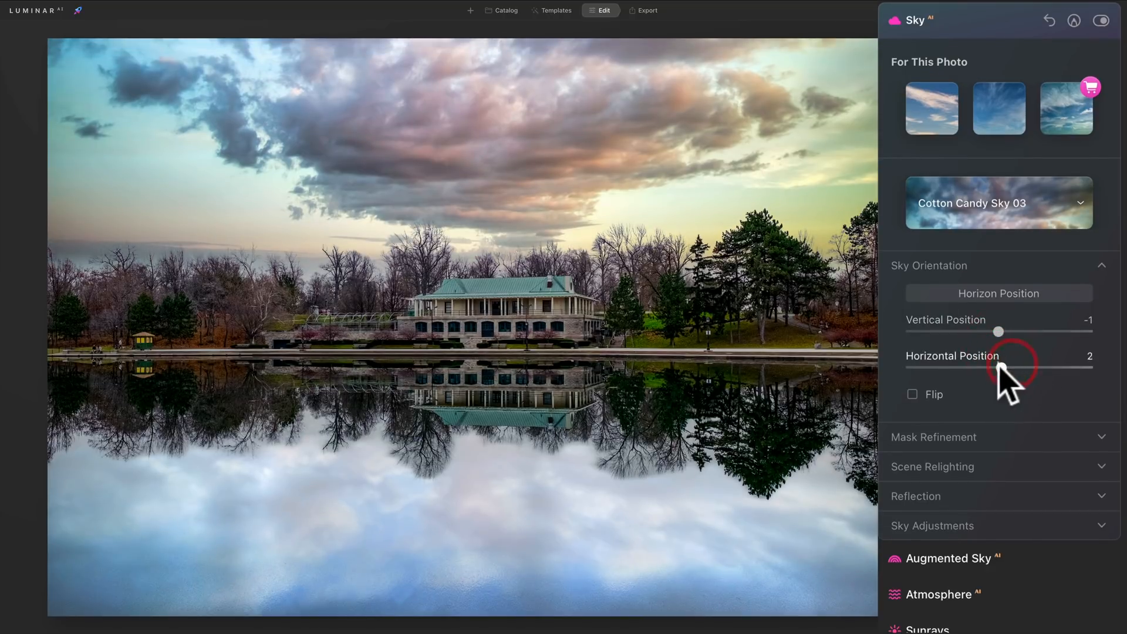
left_click_drag(1009, 367, 974, 368)
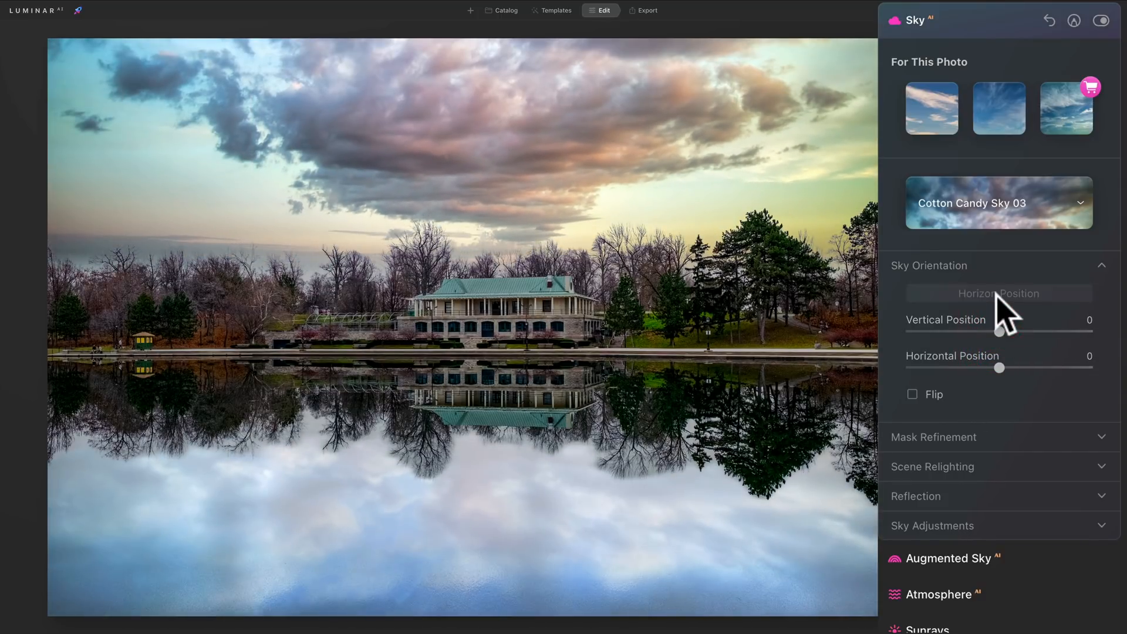
Move the Horizon Position line up to sit along the pavilion roofline
left_click(998, 293)
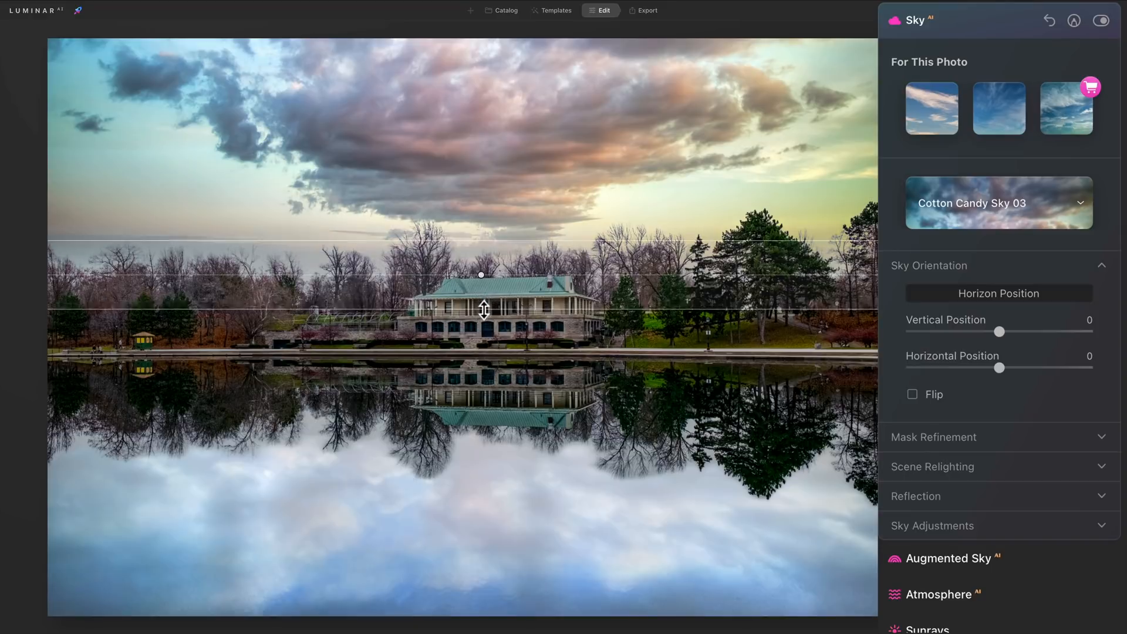
left_click_drag(480, 310, 480, 291)
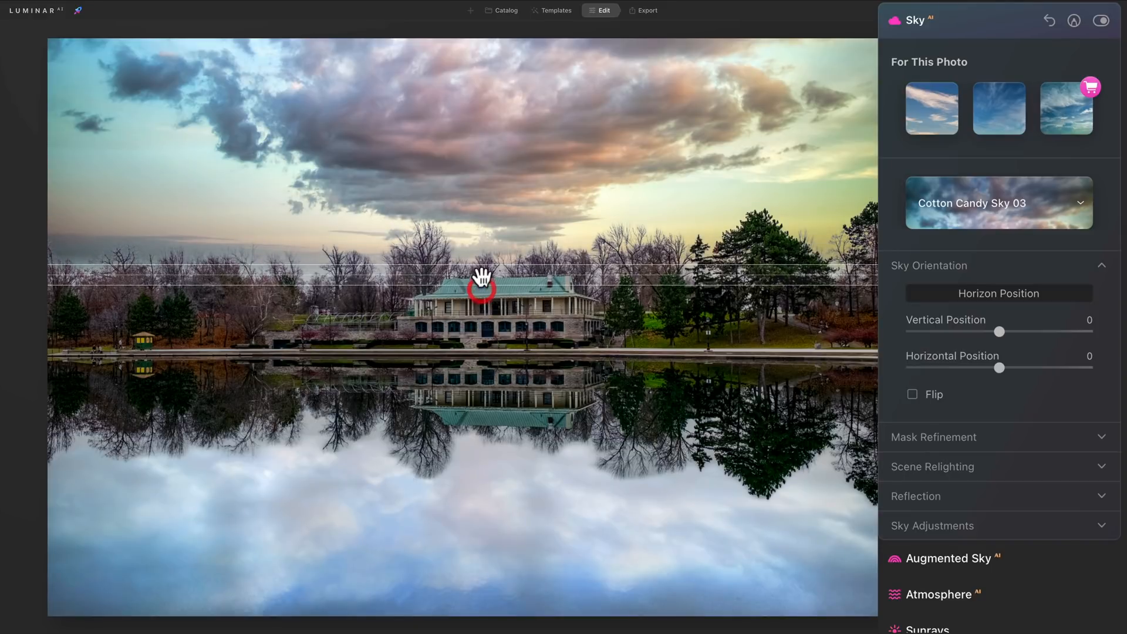
left_click_drag(481, 286, 503, 286)
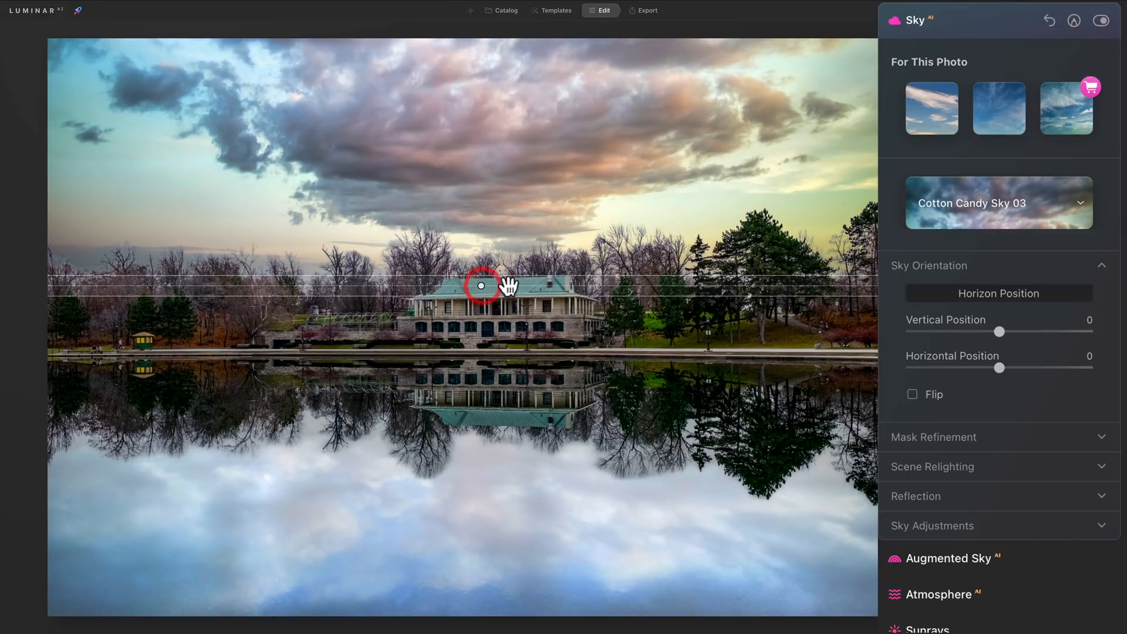
left_click_drag(481, 285, 561, 289)
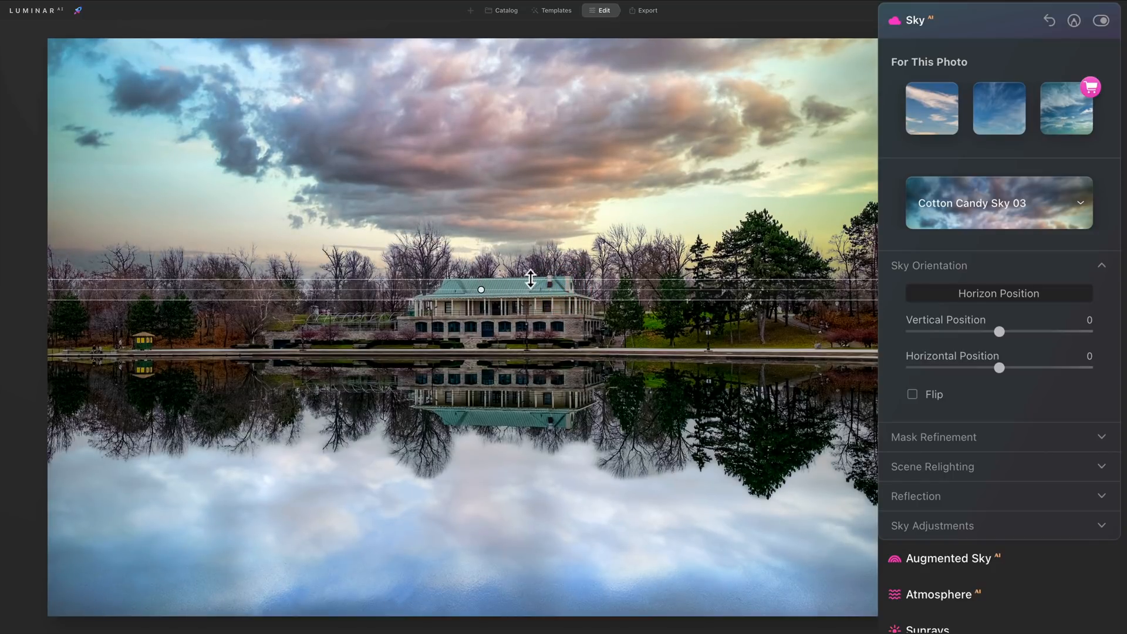
mouse_move(557, 289)
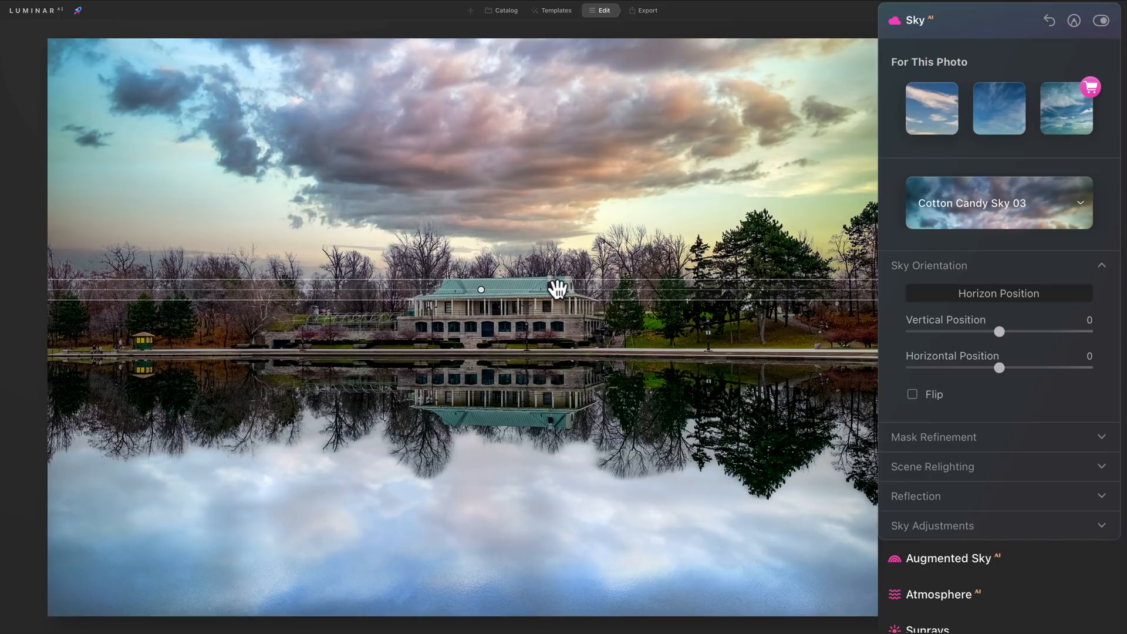
mouse_move(442, 287)
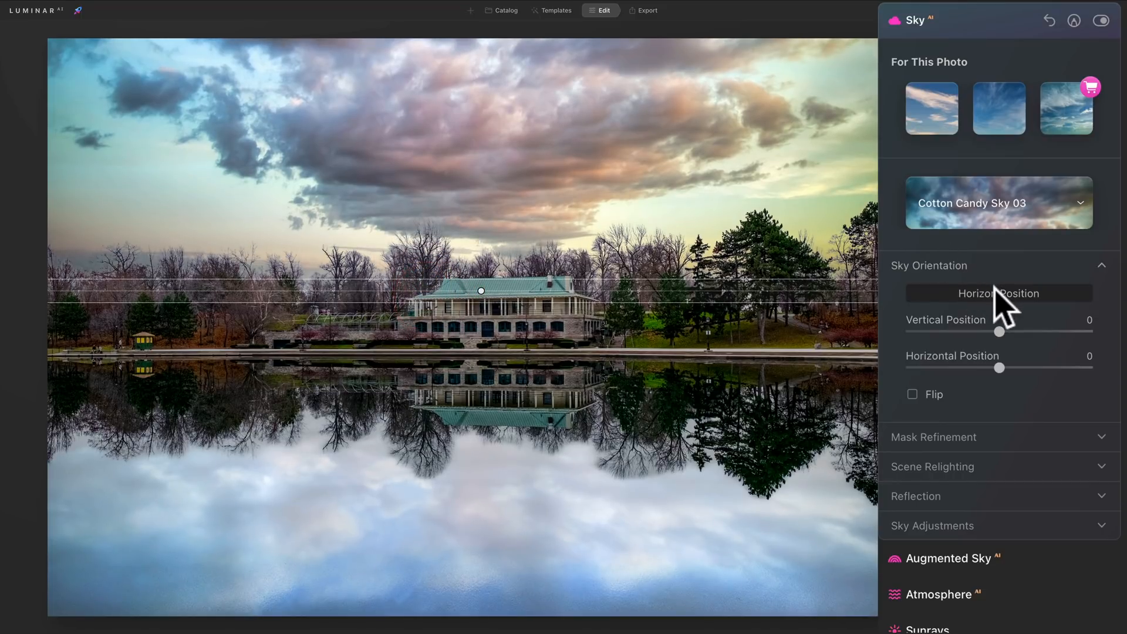
left_click(998, 293)
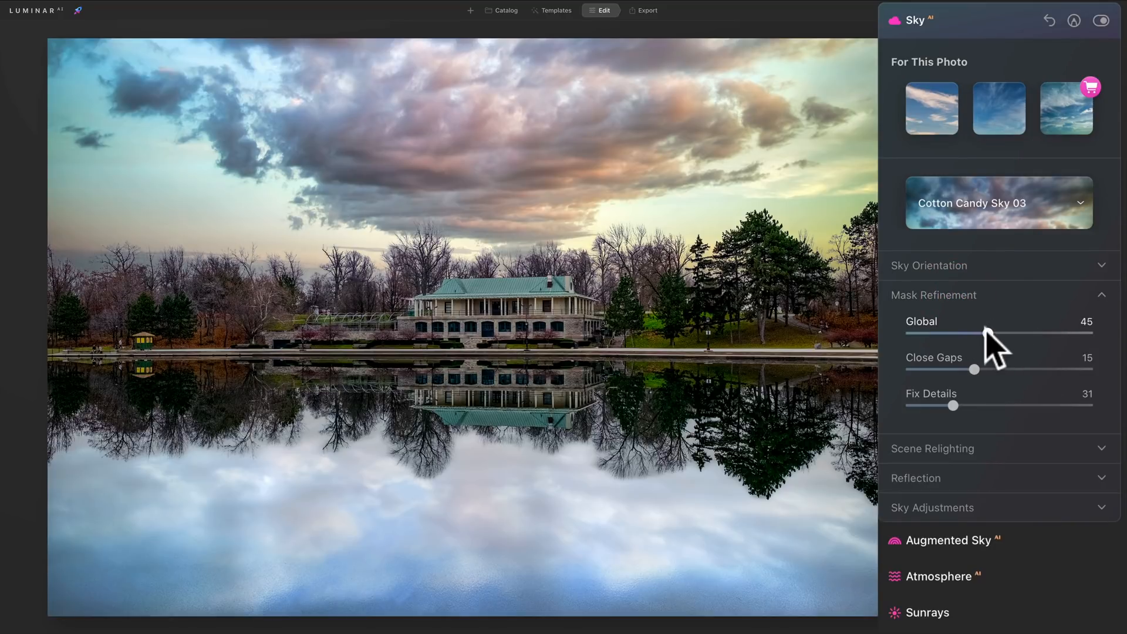
Set Mask Refinement Global to 30, Close Gaps to 10 and Fix Details to 40
left_click_drag(989, 333, 990, 333)
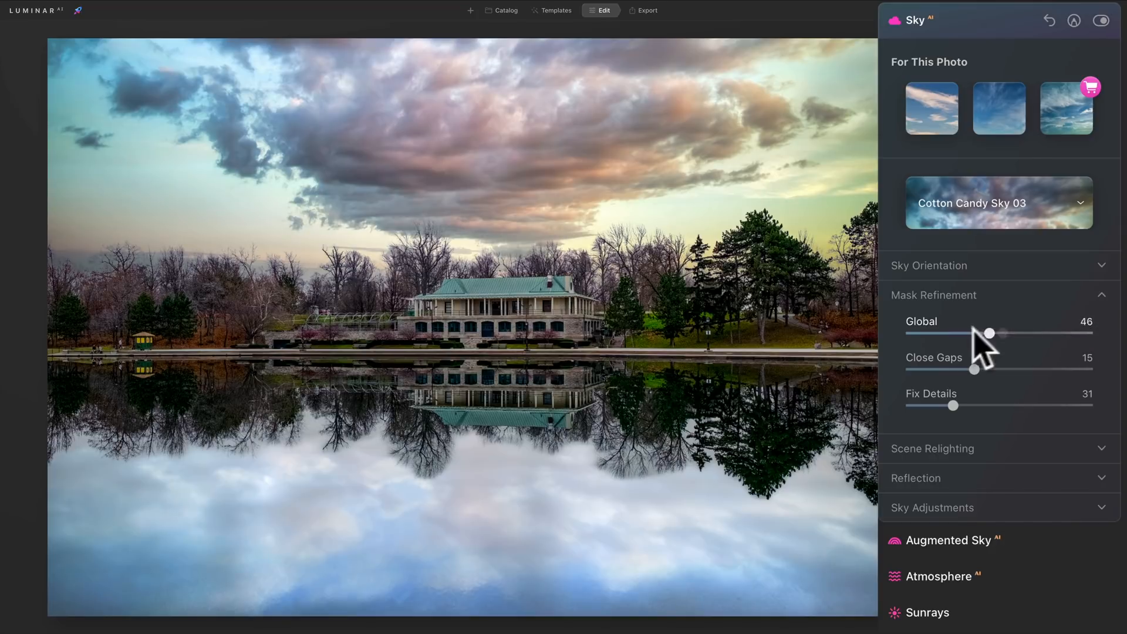
left_click_drag(989, 333, 1033, 333)
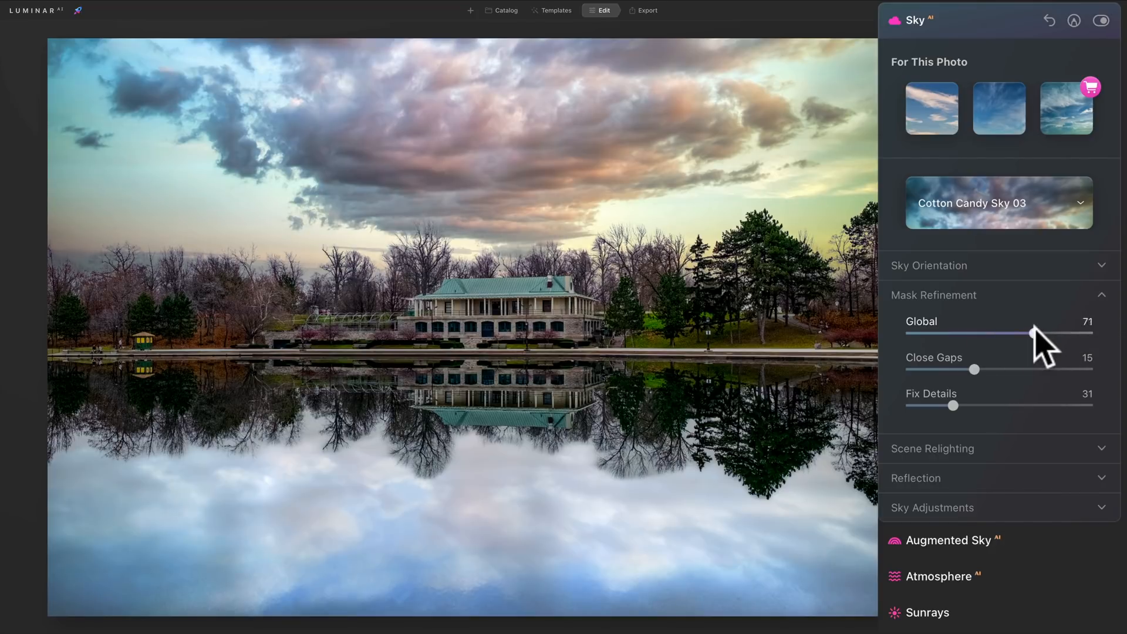
left_click_drag(1033, 332, 1071, 333)
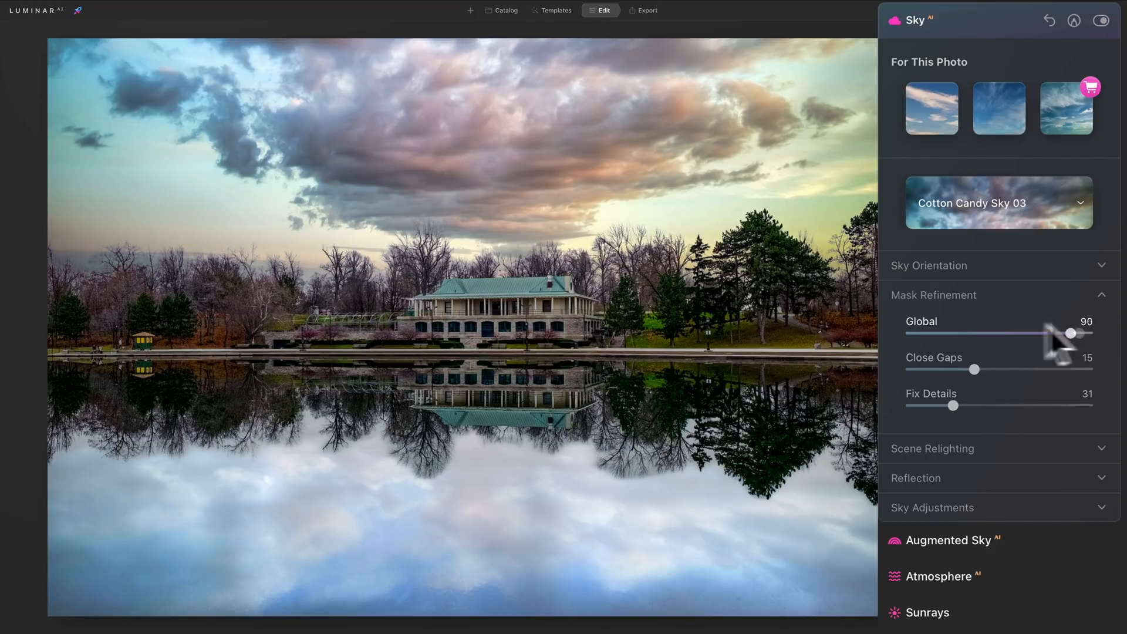
left_click_drag(1070, 333, 995, 333)
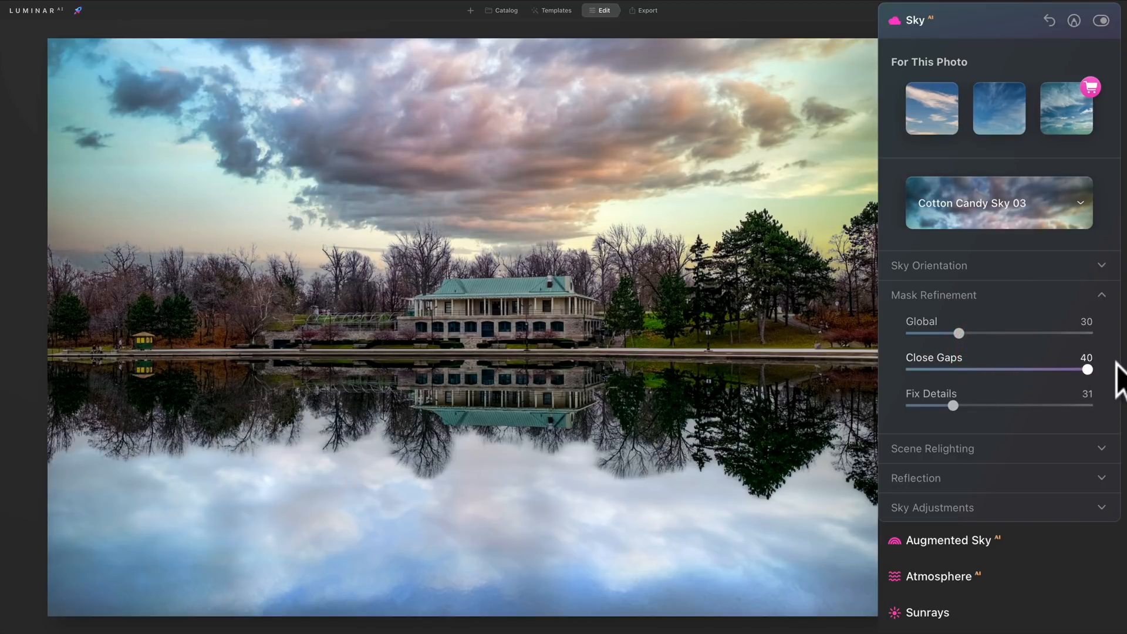
left_click_drag(1086, 369, 949, 369)
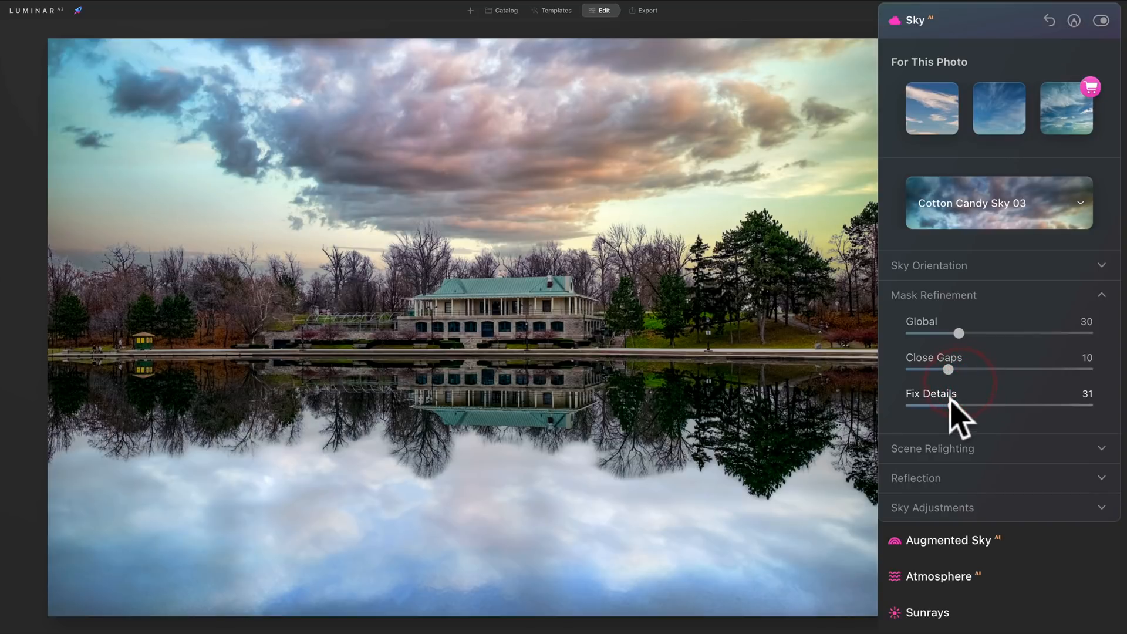
left_click_drag(959, 406, 970, 406)
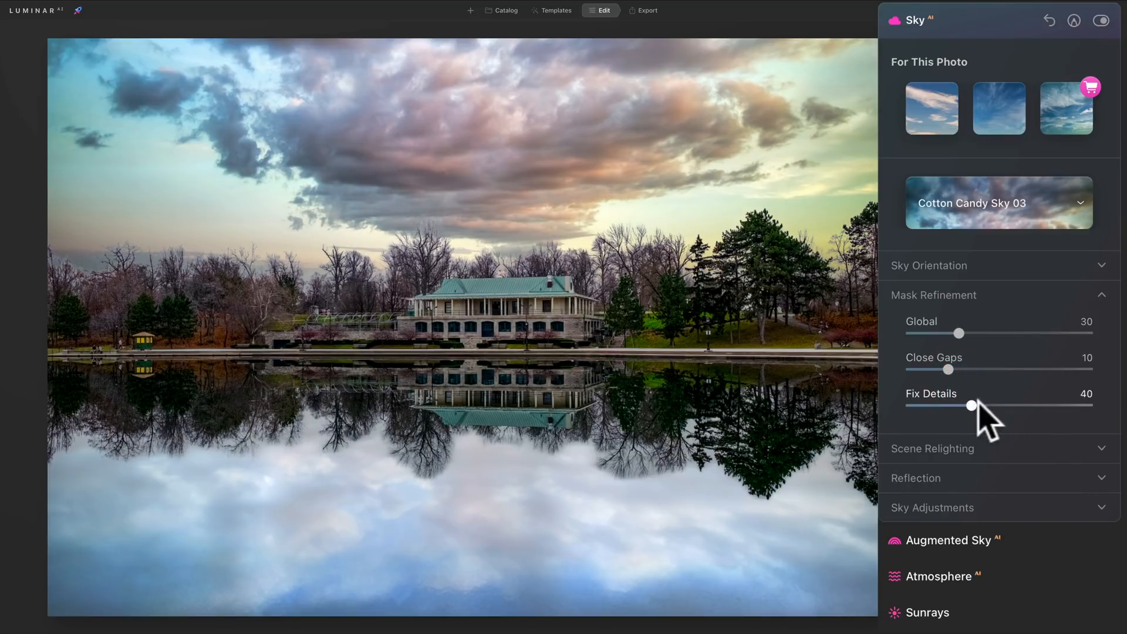
left_click_drag(971, 406, 949, 406)
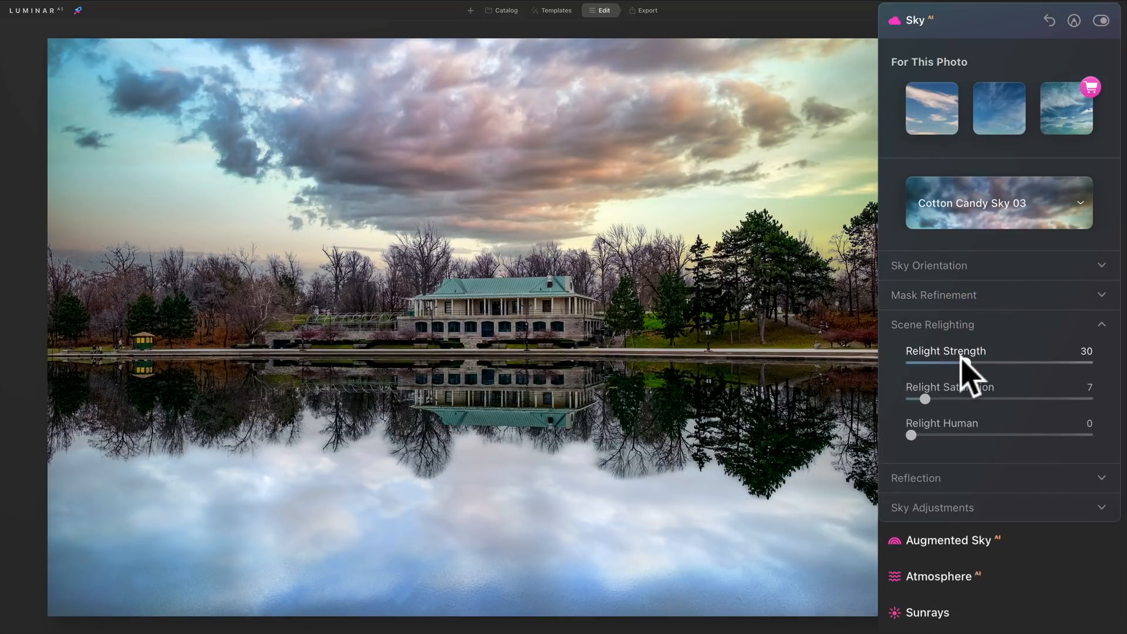
Set Relight Strength to 64 and Relight Saturation to 55, with Relight Human at 0
left_click_drag(939, 363, 1089, 363)
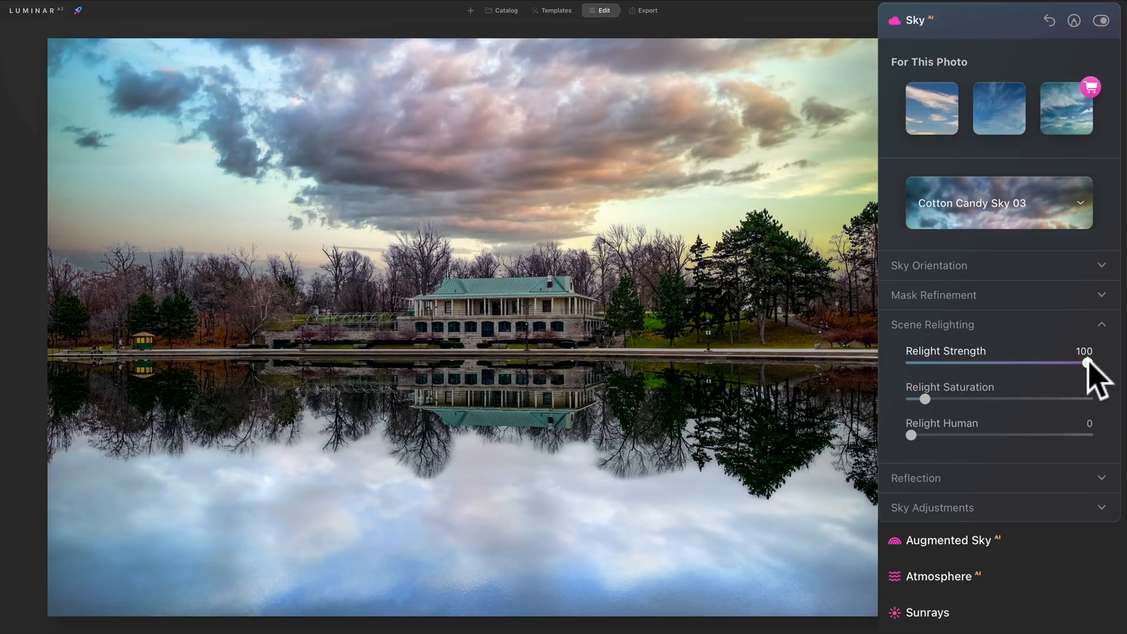
left_click_drag(1086, 362, 1023, 362)
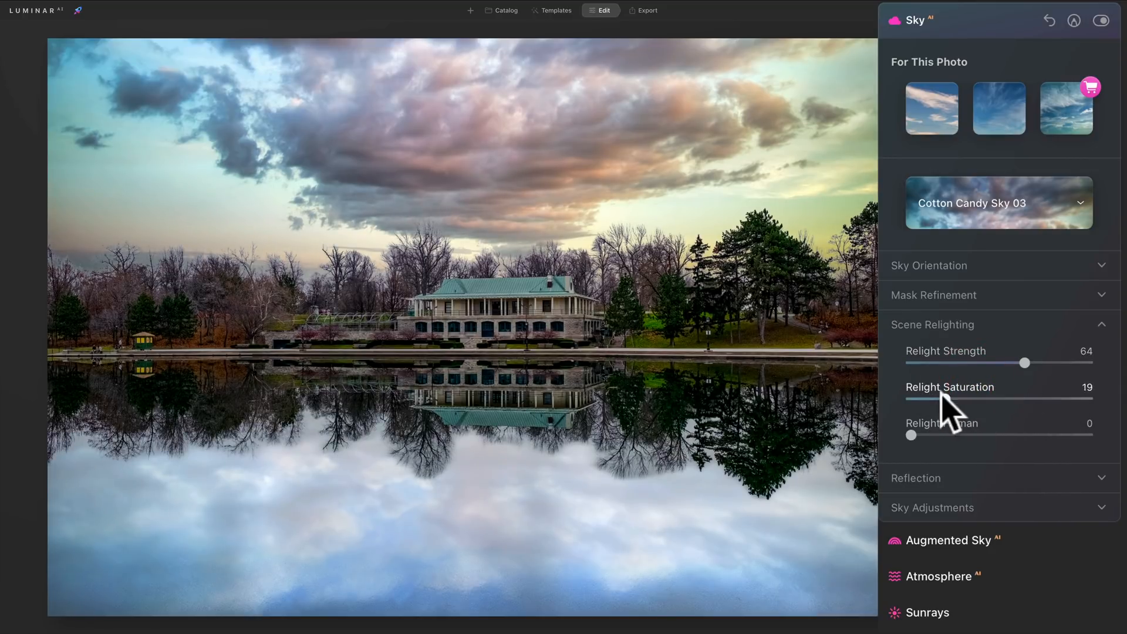
left_click_drag(980, 398, 1010, 398)
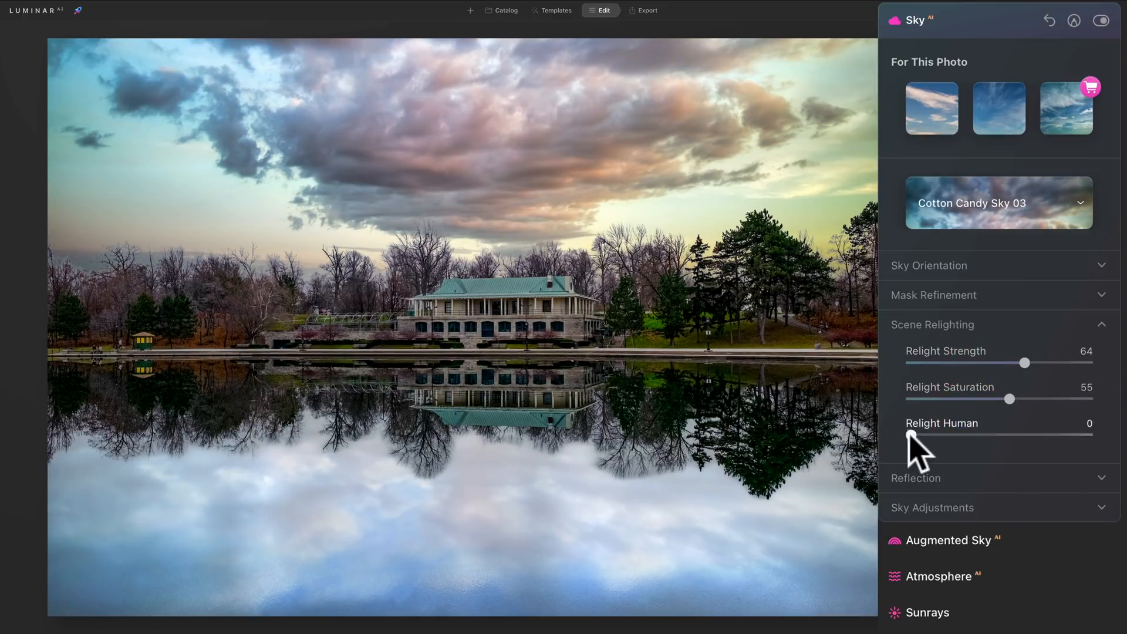
left_click_drag(928, 434, 967, 434)
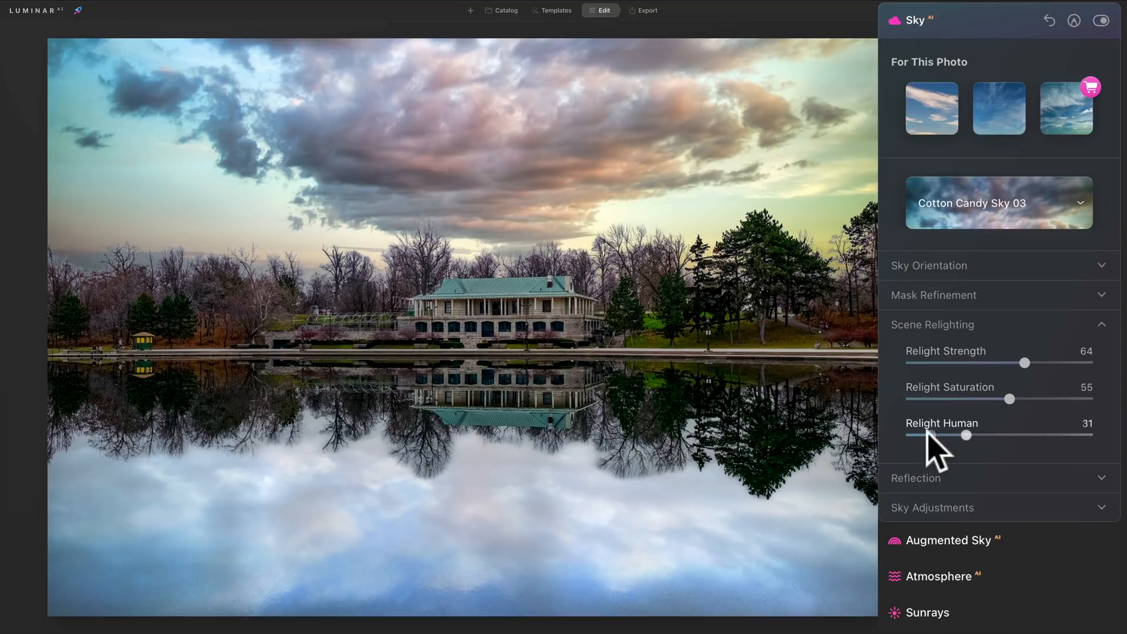
left_click_drag(967, 435, 912, 434)
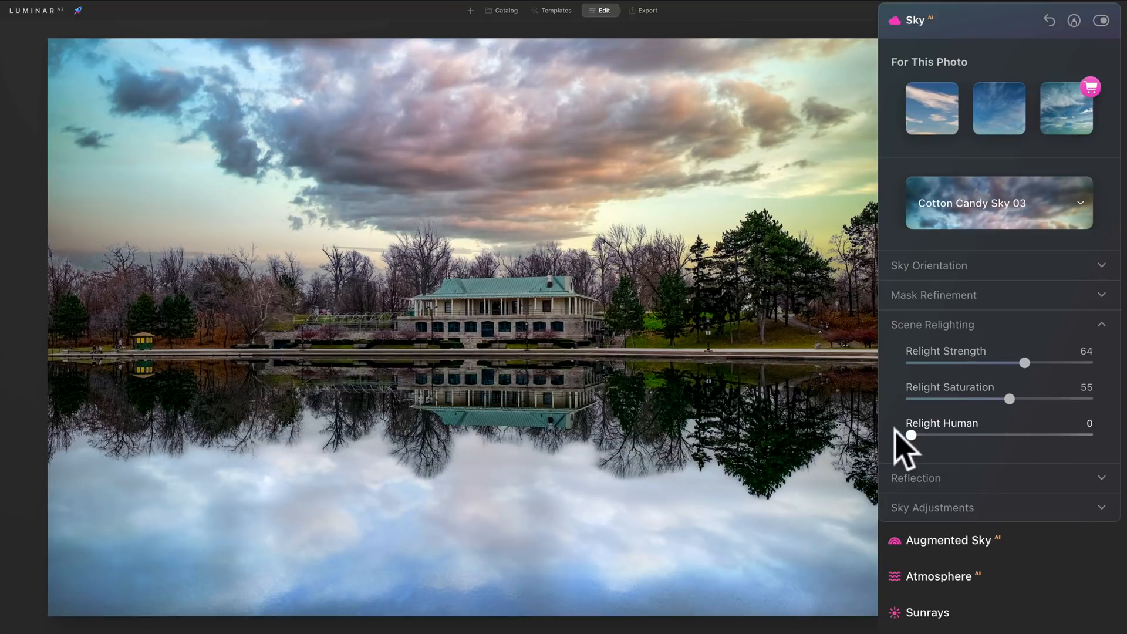
left_click_drag(1028, 399, 963, 399)
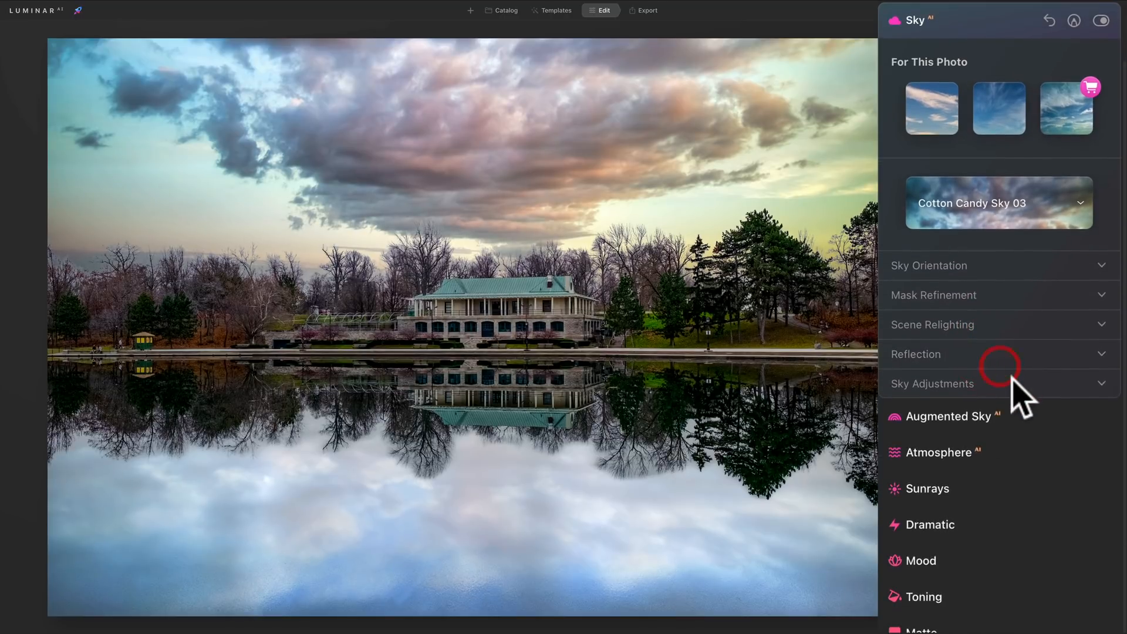
Preview heavy sky Defocus and remove it, leaving Grain at zero
left_click(933, 383)
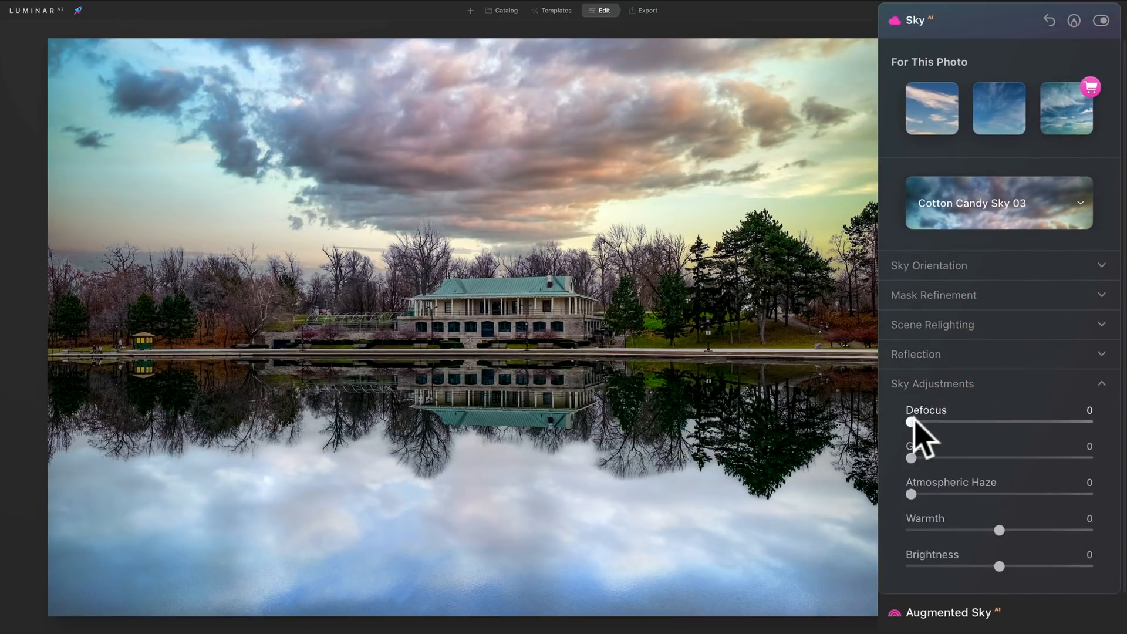
left_click_drag(911, 423, 1081, 423)
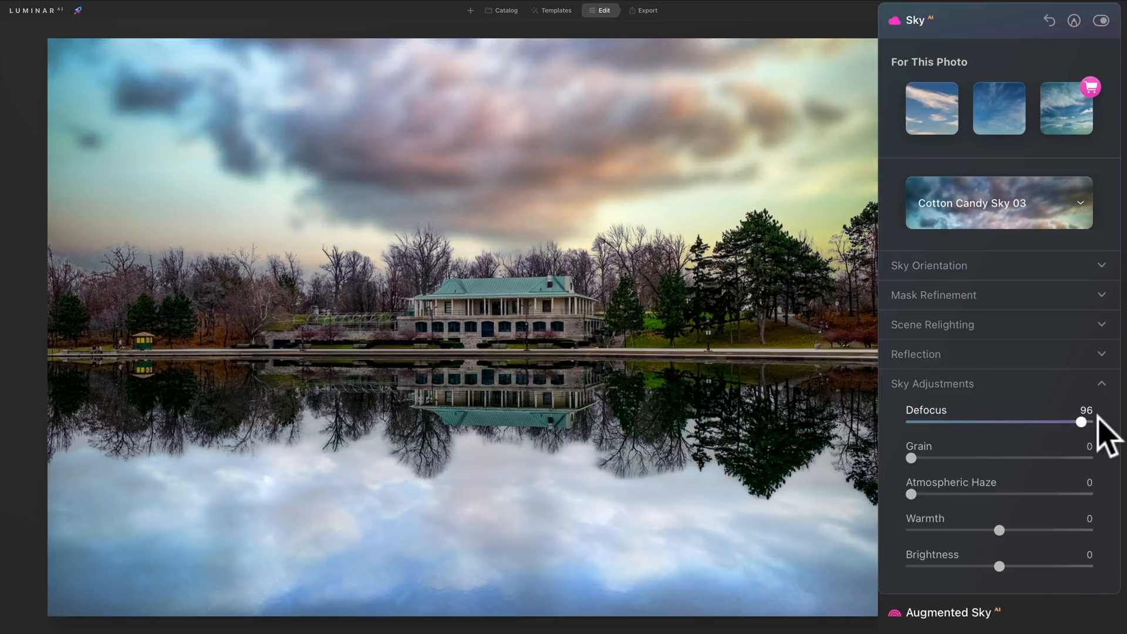
left_click_drag(1081, 423, 945, 423)
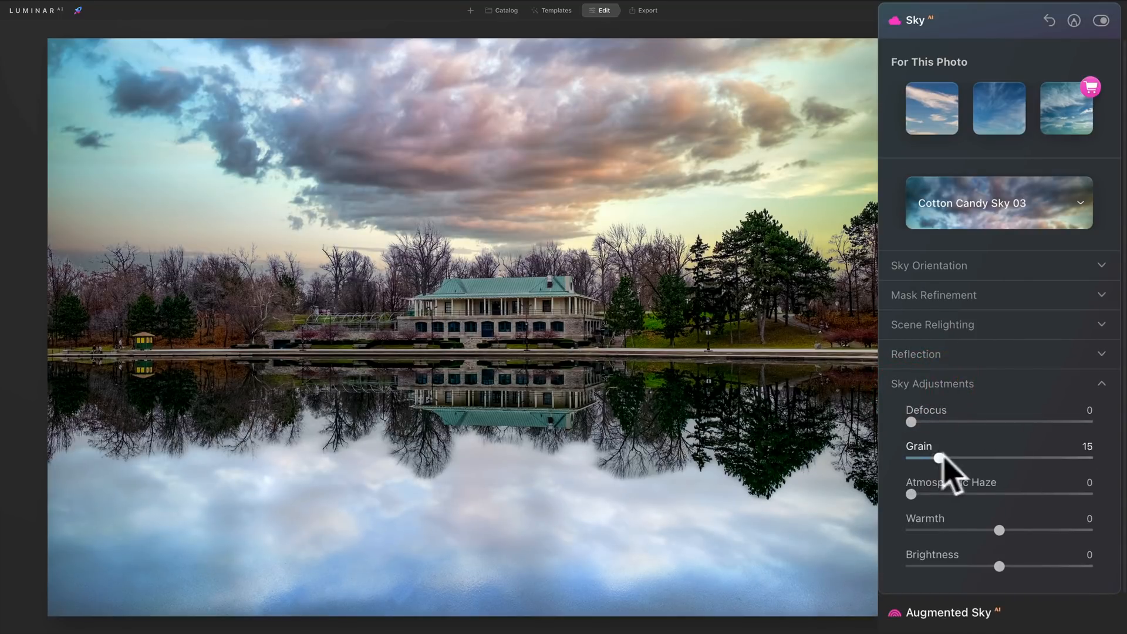
left_click_drag(936, 458, 910, 458)
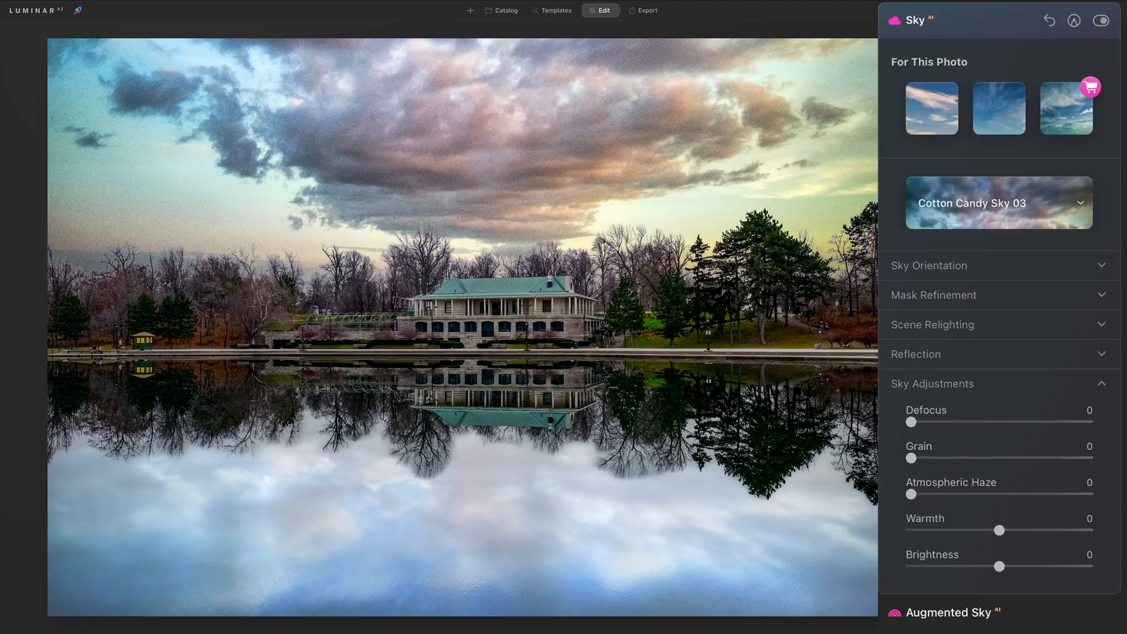
Try Atmospheric Haze, Warmth and Brightness on the sky, returning each to zero
left_click_drag(910, 495, 983, 494)
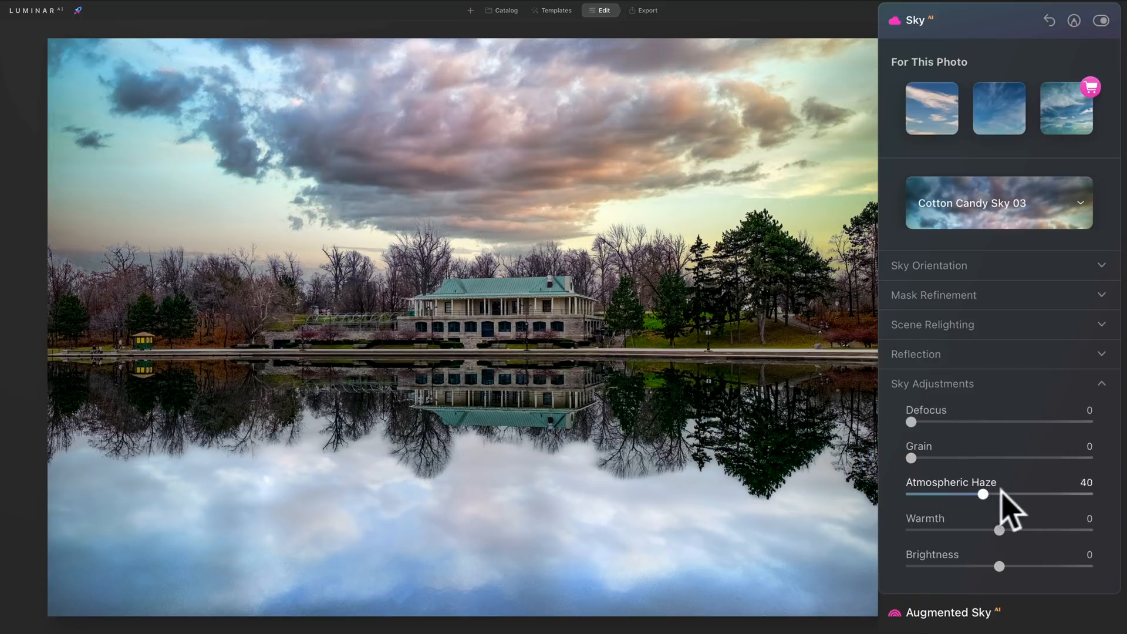
left_click_drag(983, 494, 910, 494)
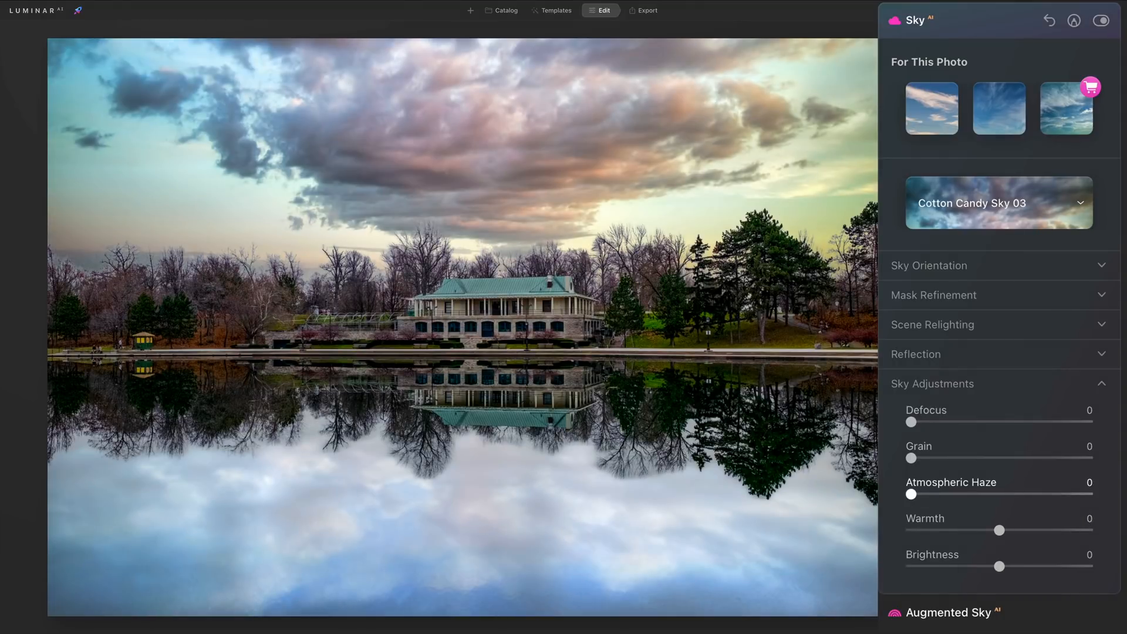
mouse_move(1008, 543)
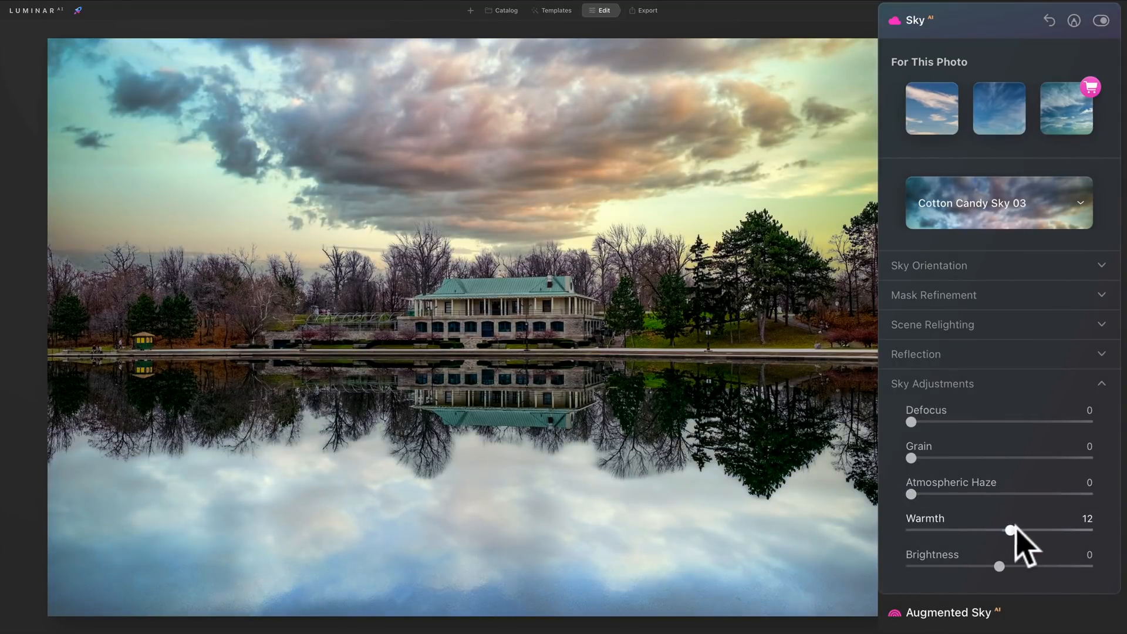
left_click_drag(1010, 530, 957, 531)
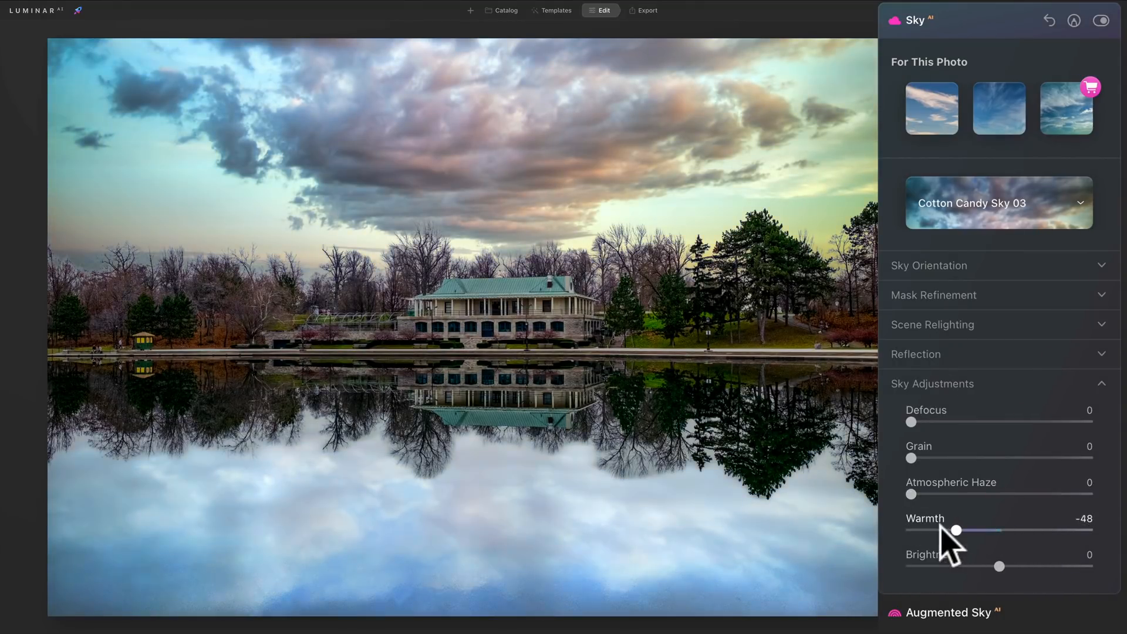
left_click_drag(957, 530, 998, 530)
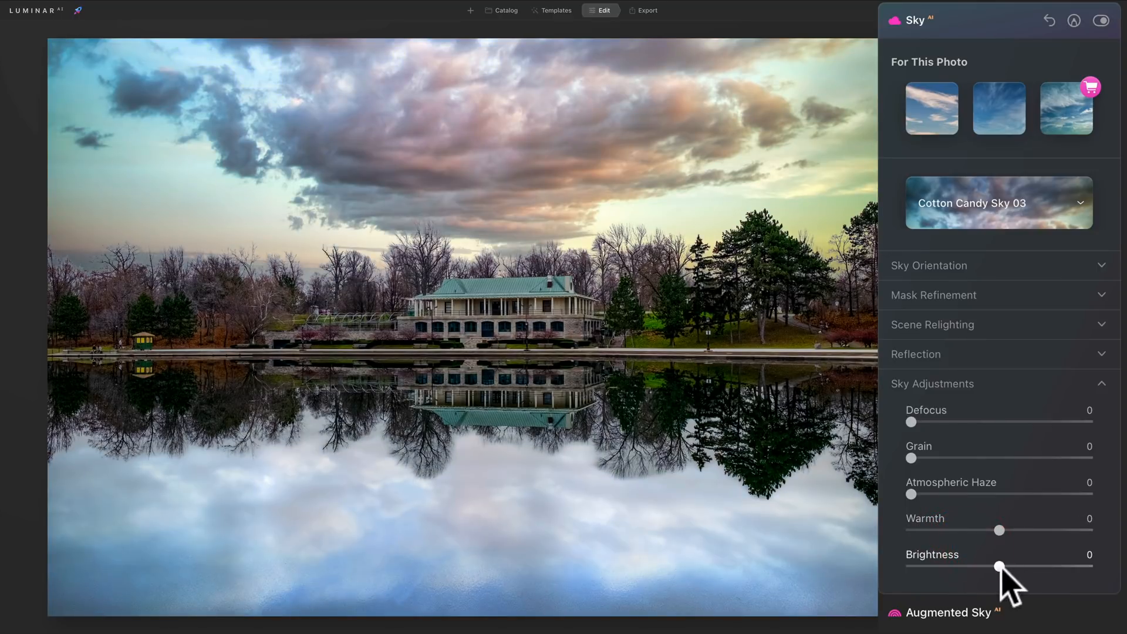
left_click_drag(998, 565, 1016, 566)
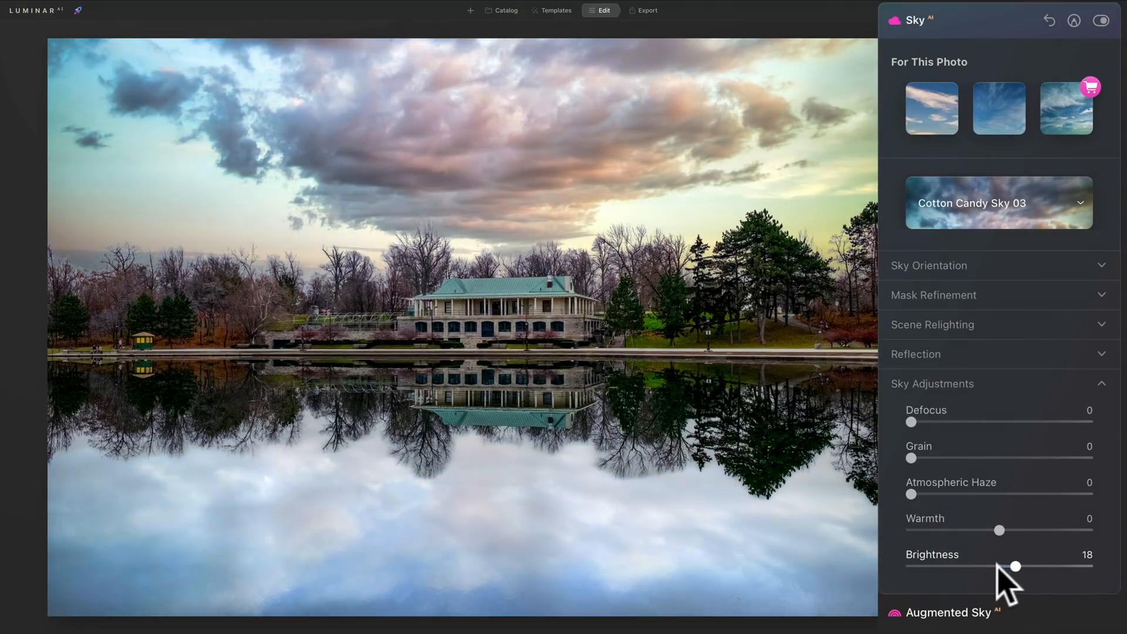
left_click_drag(1016, 566, 999, 567)
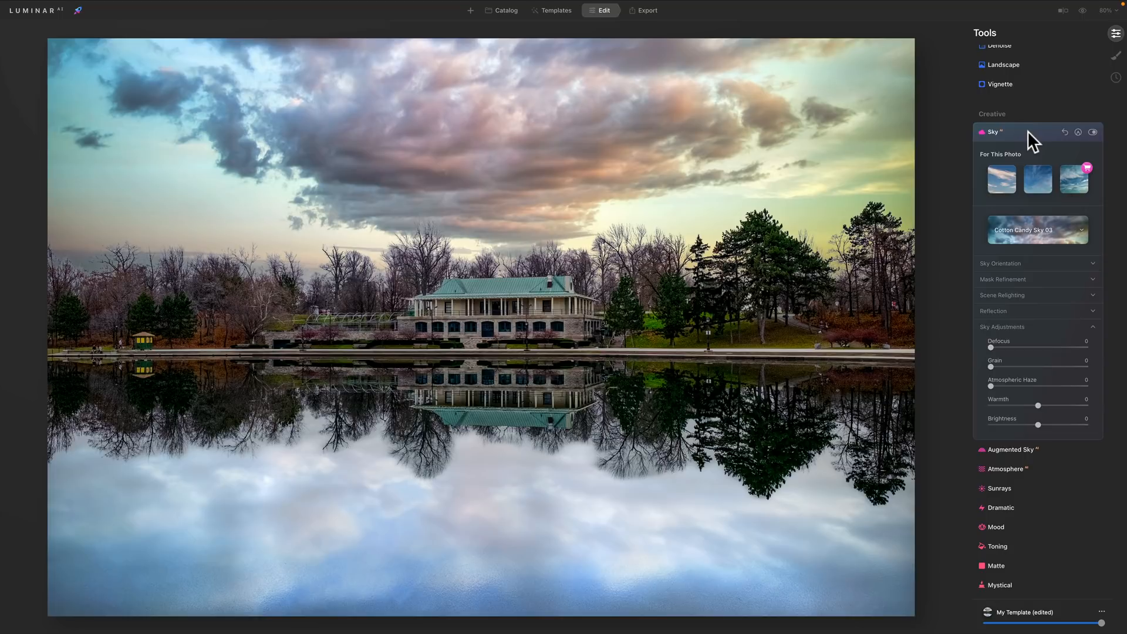
mouse_move(834, 424)
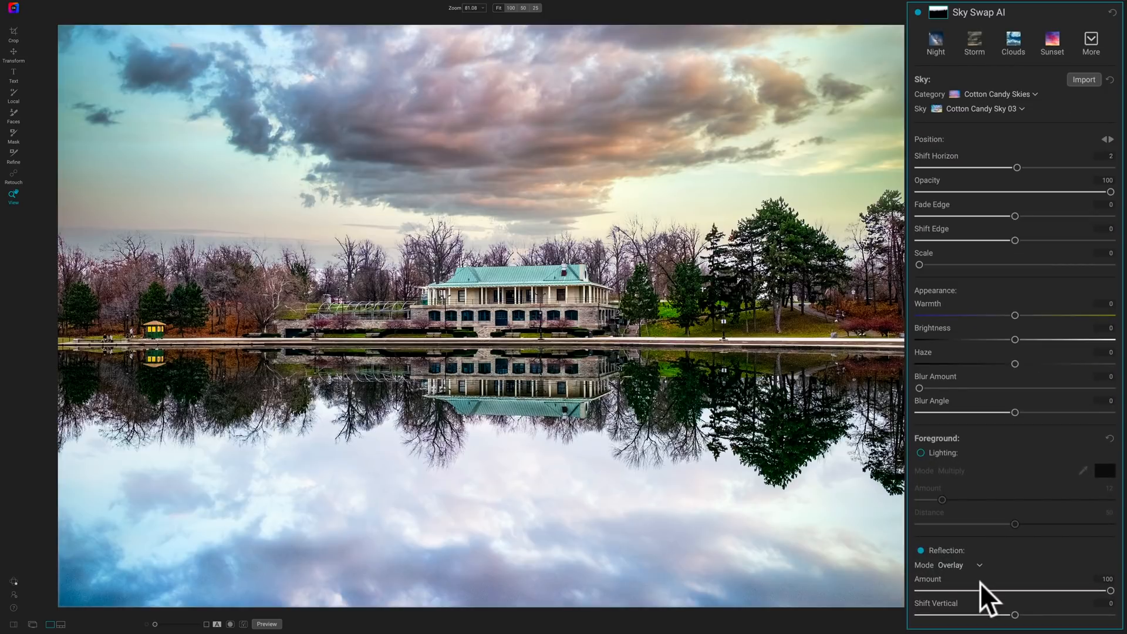
mouse_move(1024, 620)
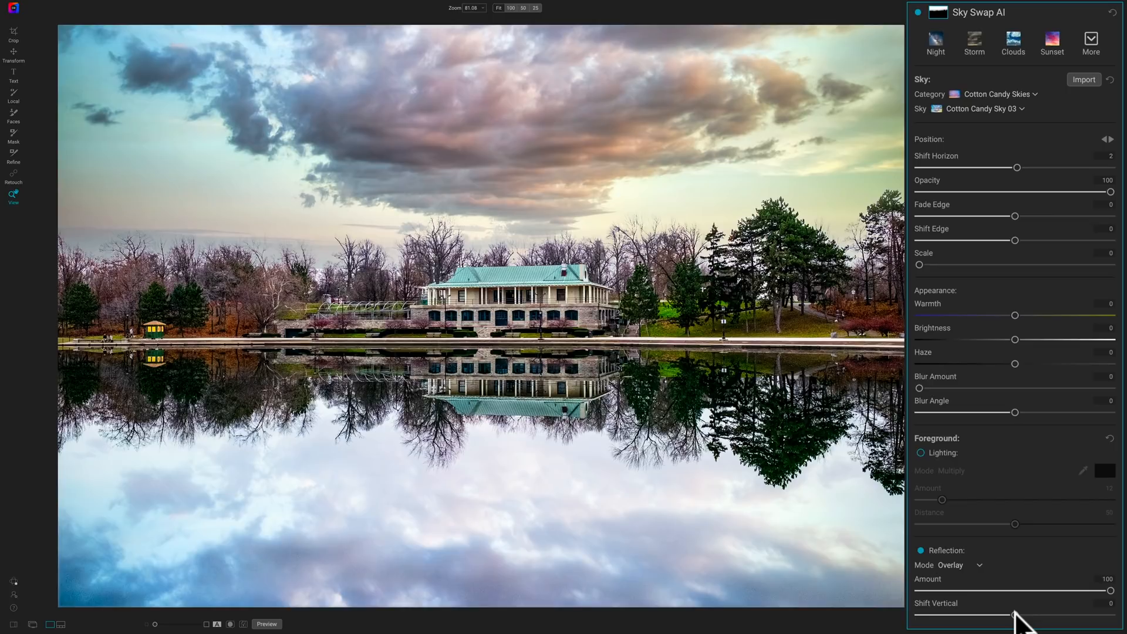
Shift the lake reflection vertically downward, from -13 to -21
left_click_drag(1015, 612, 977, 612)
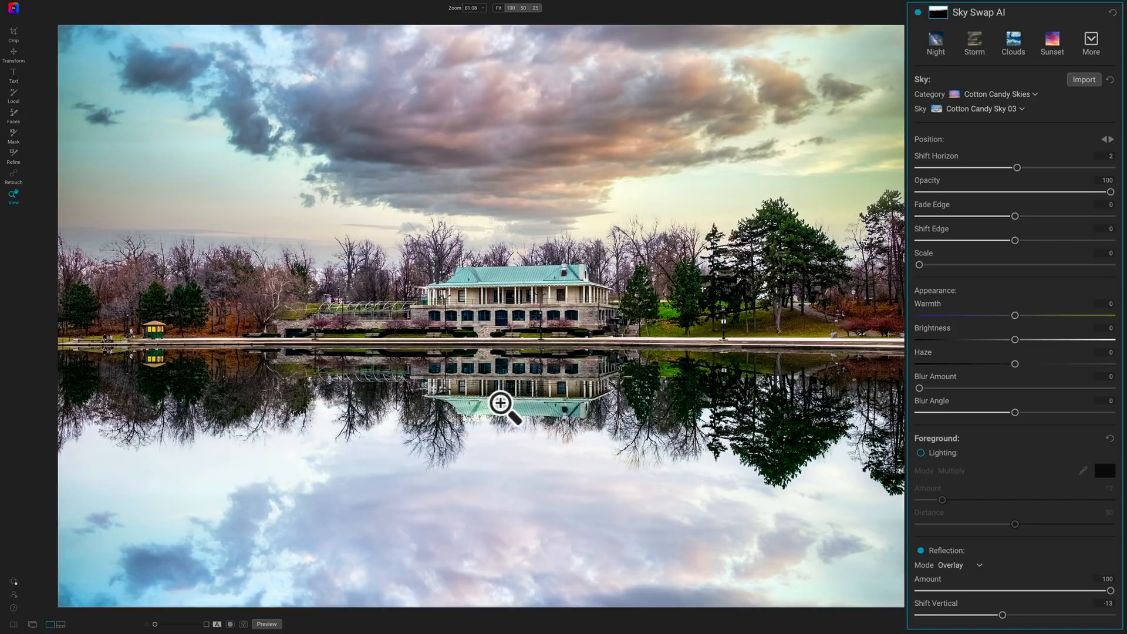
mouse_move(519, 408)
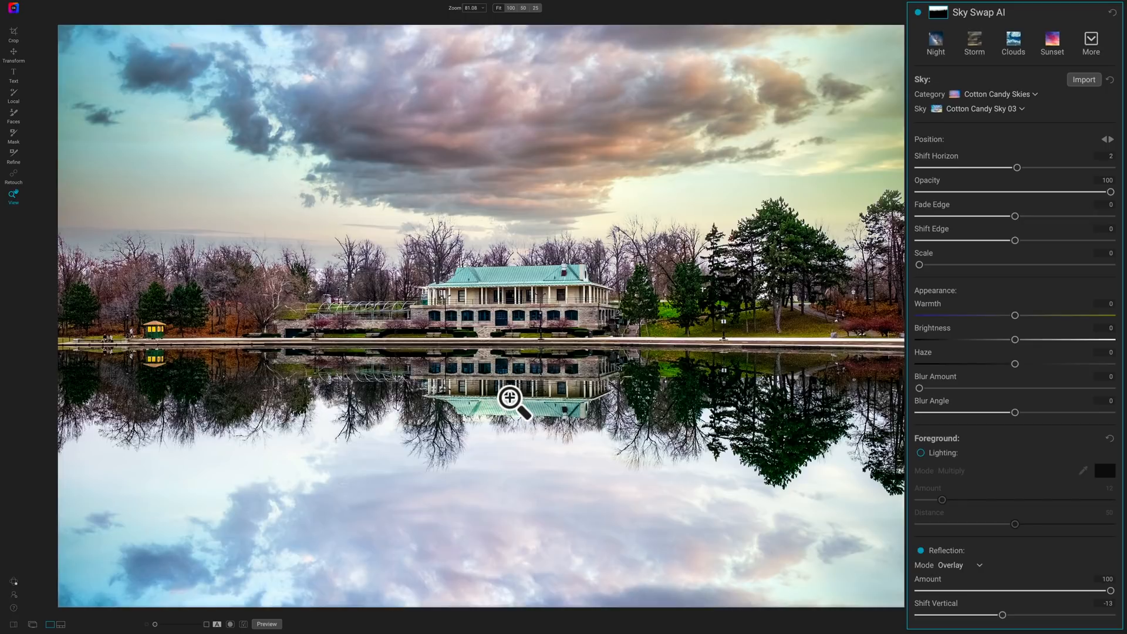
mouse_move(540, 180)
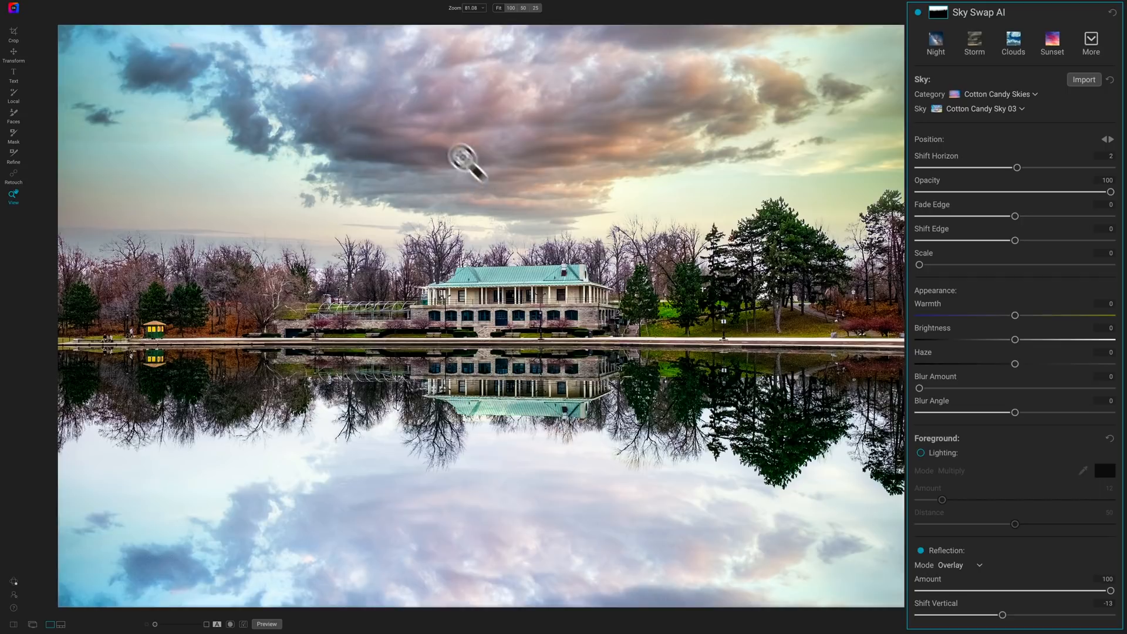
mouse_move(528, 237)
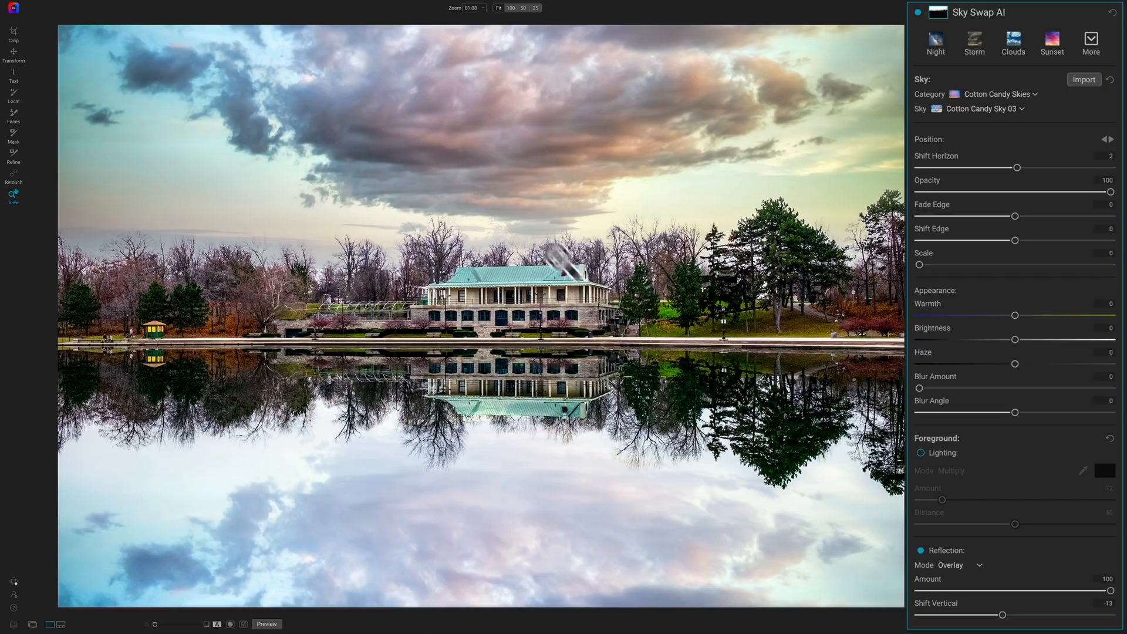
mouse_move(532, 403)
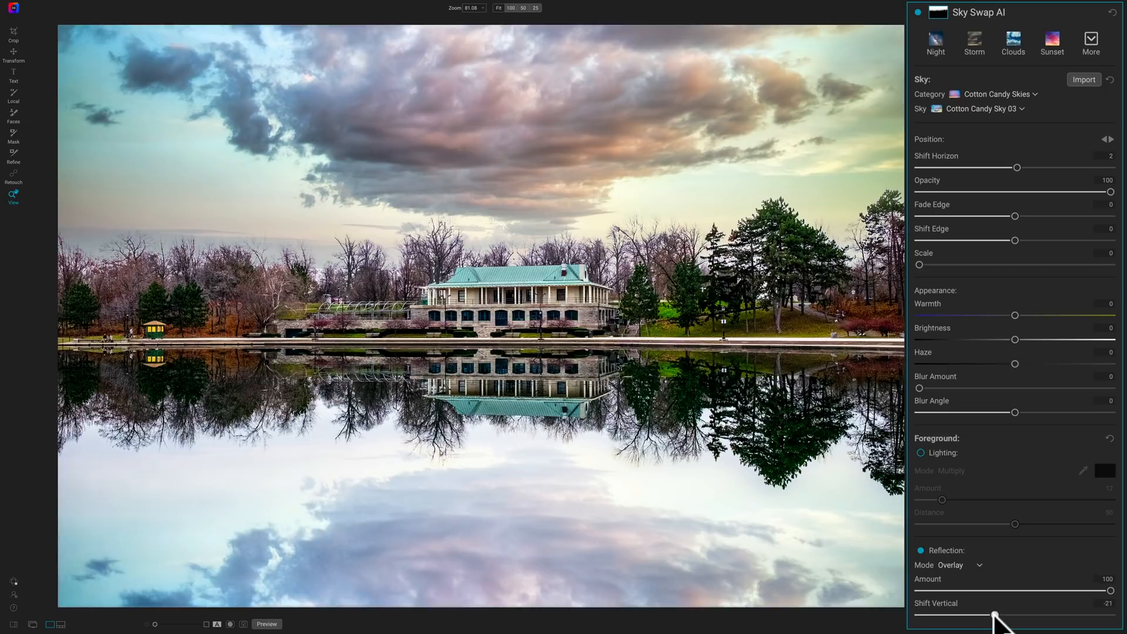
left_click(995, 615)
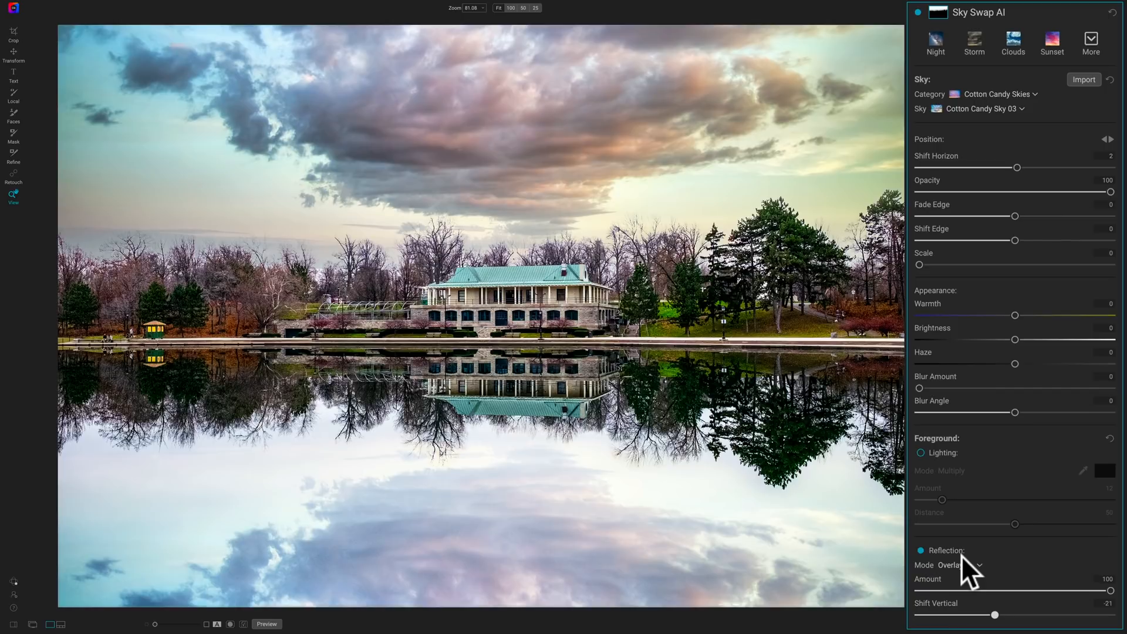
mouse_move(1033, 97)
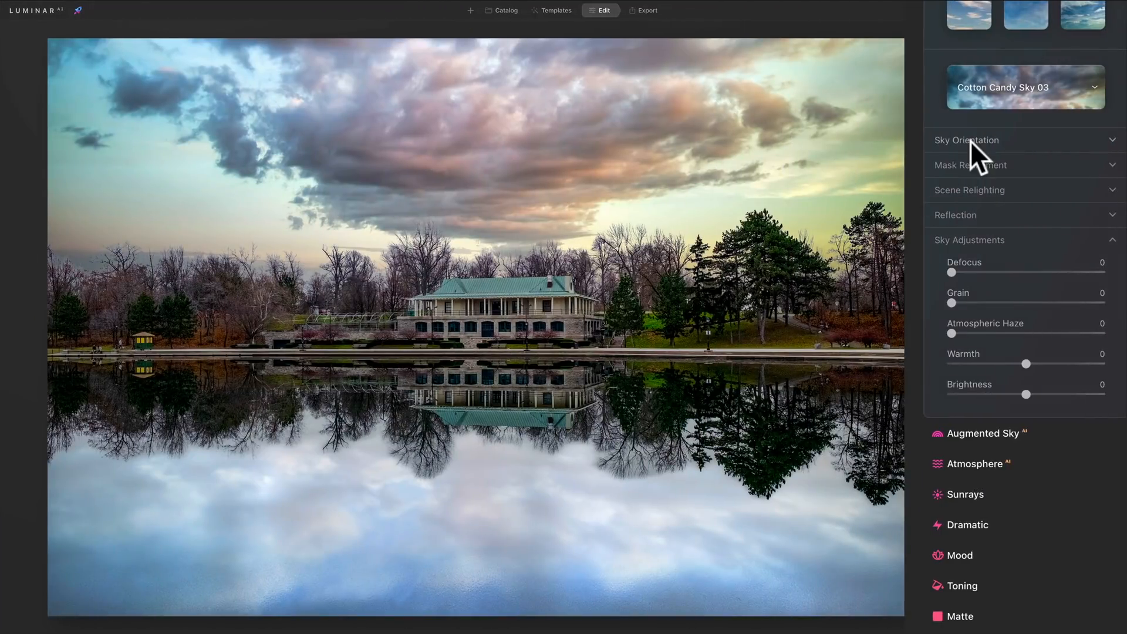
Show Sky Orientation and flip Cotton Candy Sky 03 horizontally
left_click(966, 140)
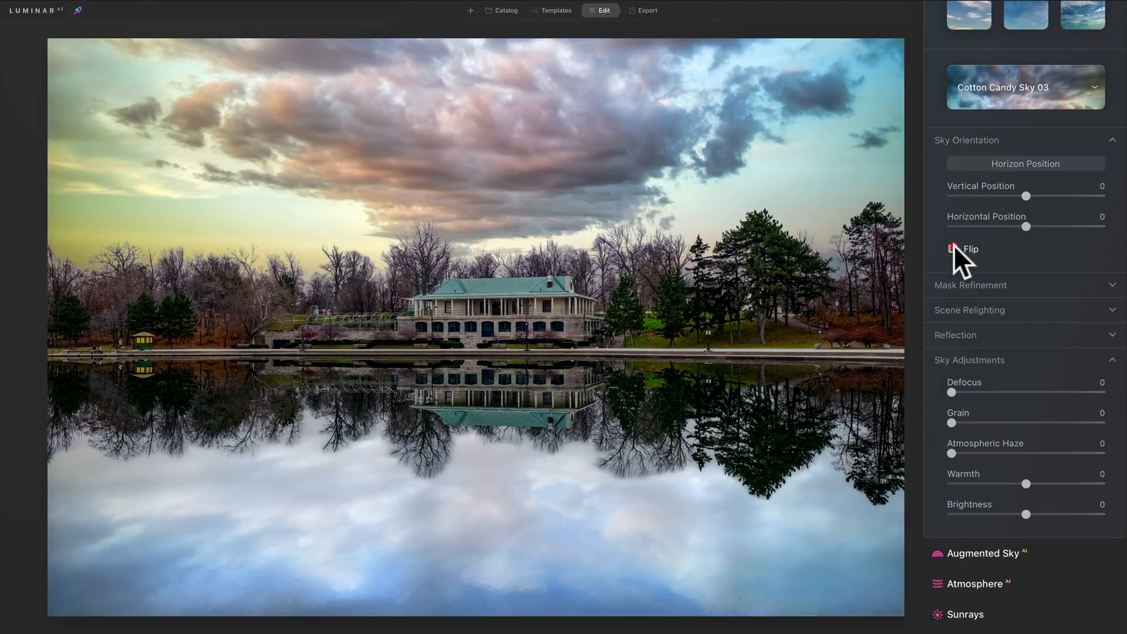
left_click(954, 249)
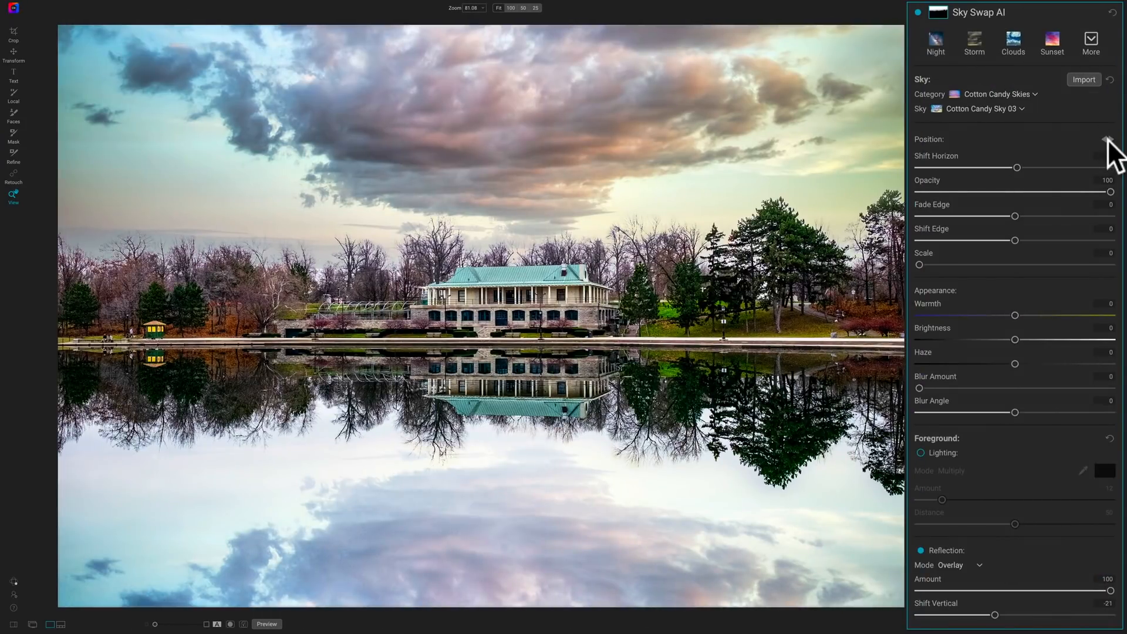
Test Shift Horizon and return it to 2, then set Fade Edge -23 and Shift Edge 58
left_click(1109, 141)
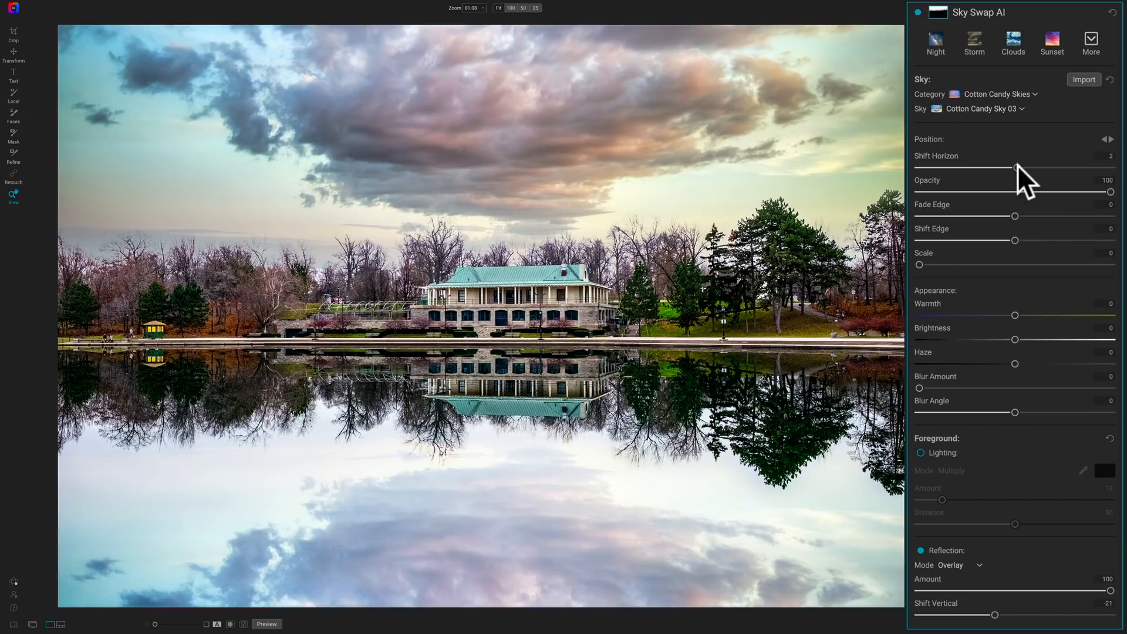
left_click_drag(1000, 171, 1024, 171)
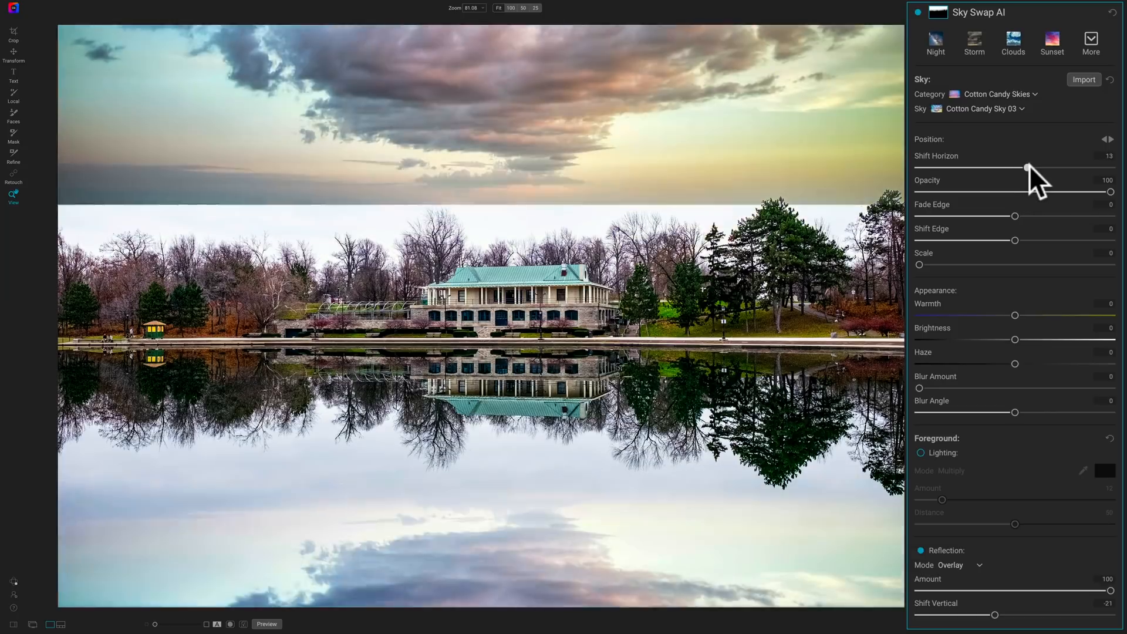
left_click_drag(1027, 169, 1016, 169)
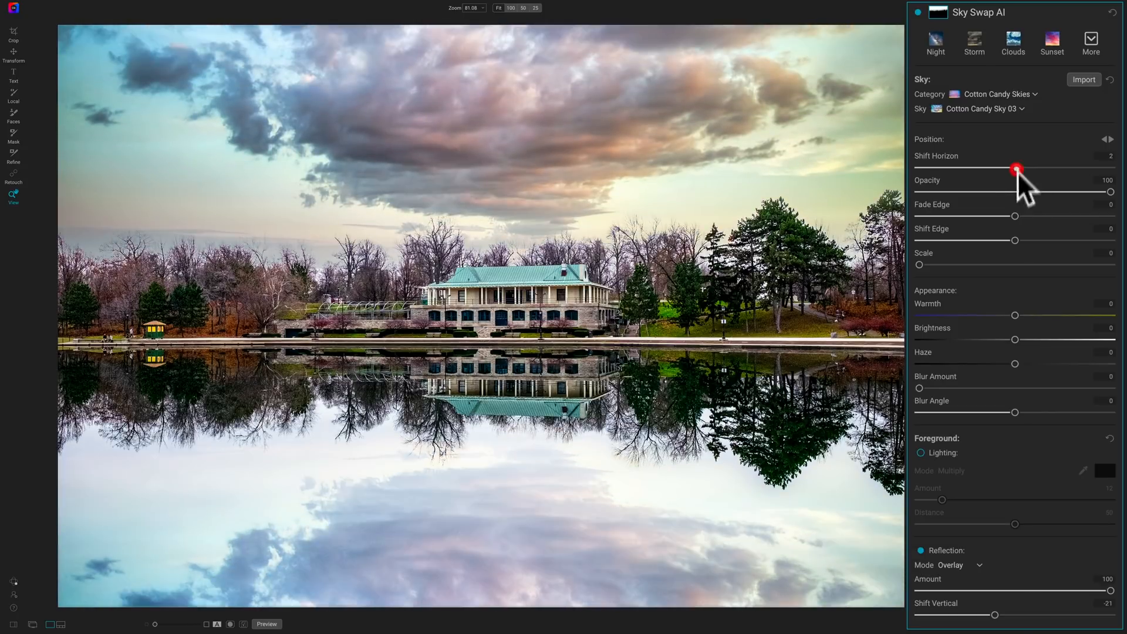
left_click_drag(1110, 191, 1091, 191)
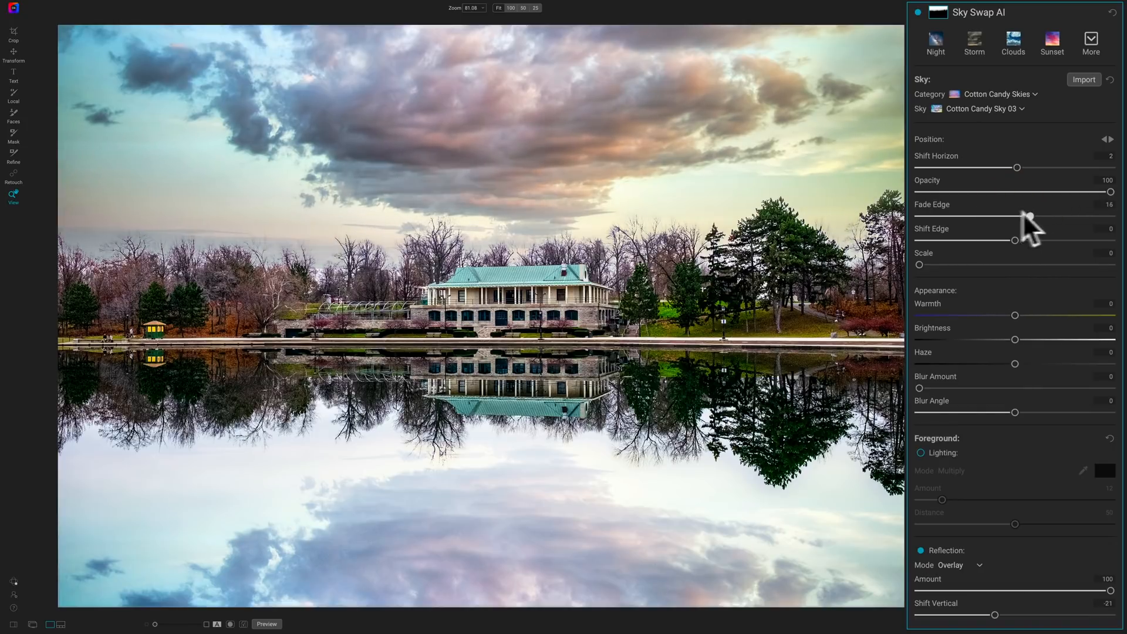
left_click_drag(1013, 216, 942, 216)
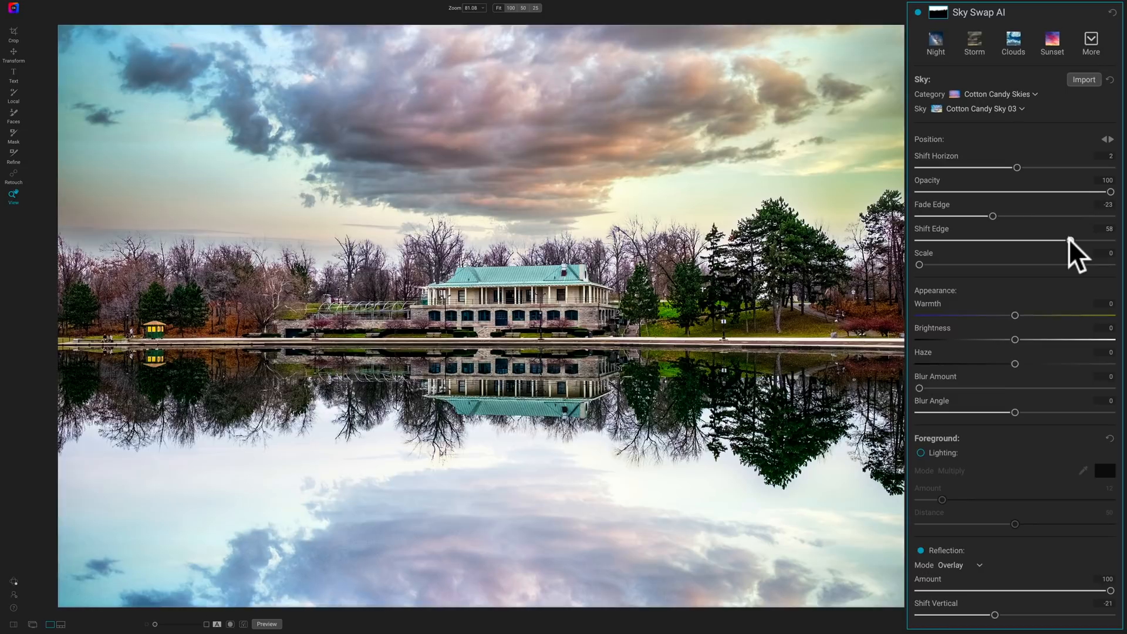
Reset Fade Edge and Shift Edge to 0, and try then reset Scale and Warmth
left_click_drag(992, 216, 1015, 216)
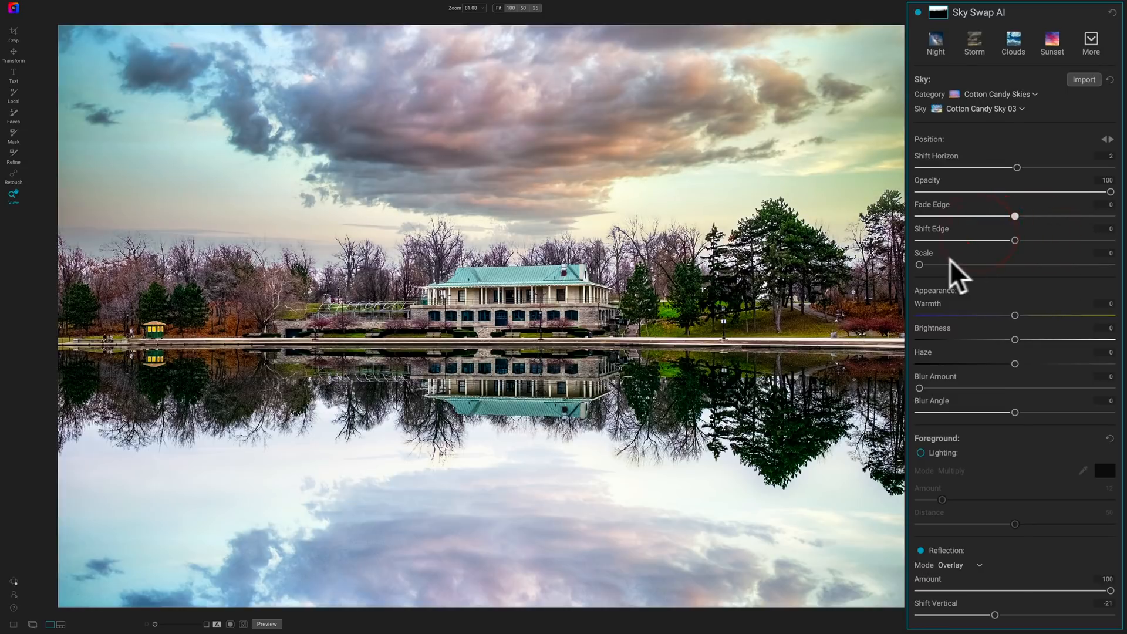
left_click_drag(919, 264, 961, 264)
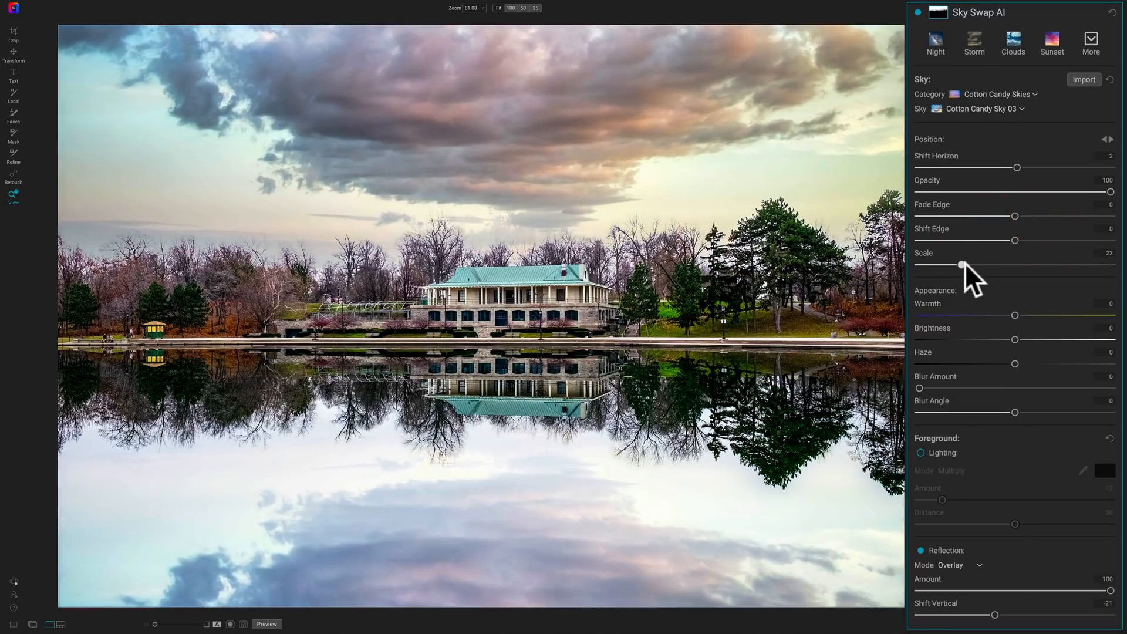
left_click_drag(962, 266, 918, 265)
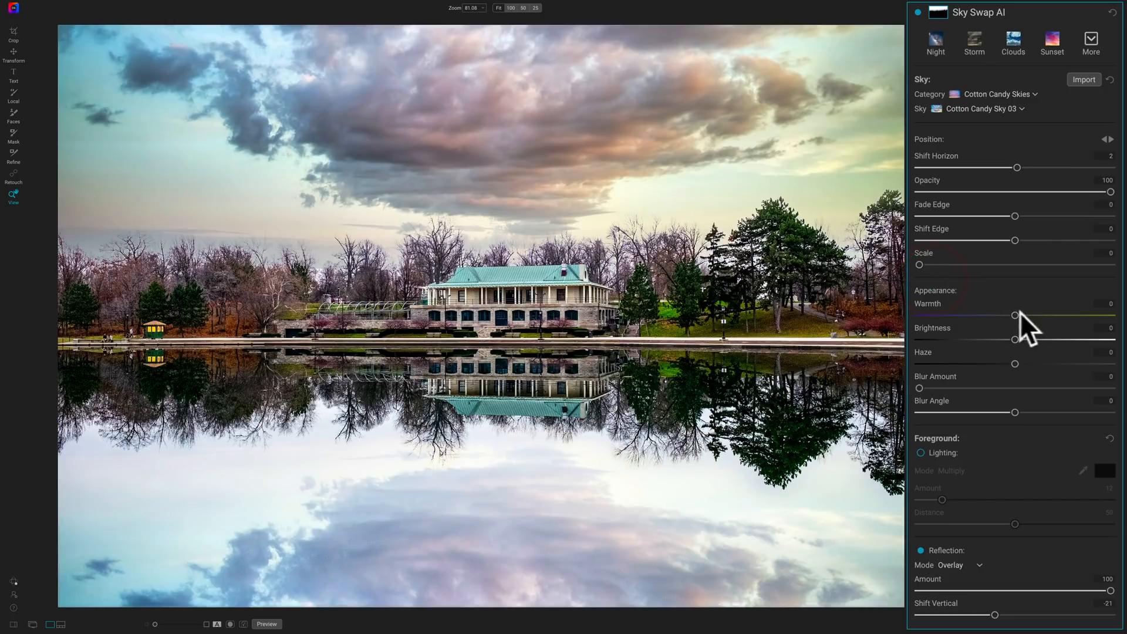
left_click_drag(1015, 314, 1086, 315)
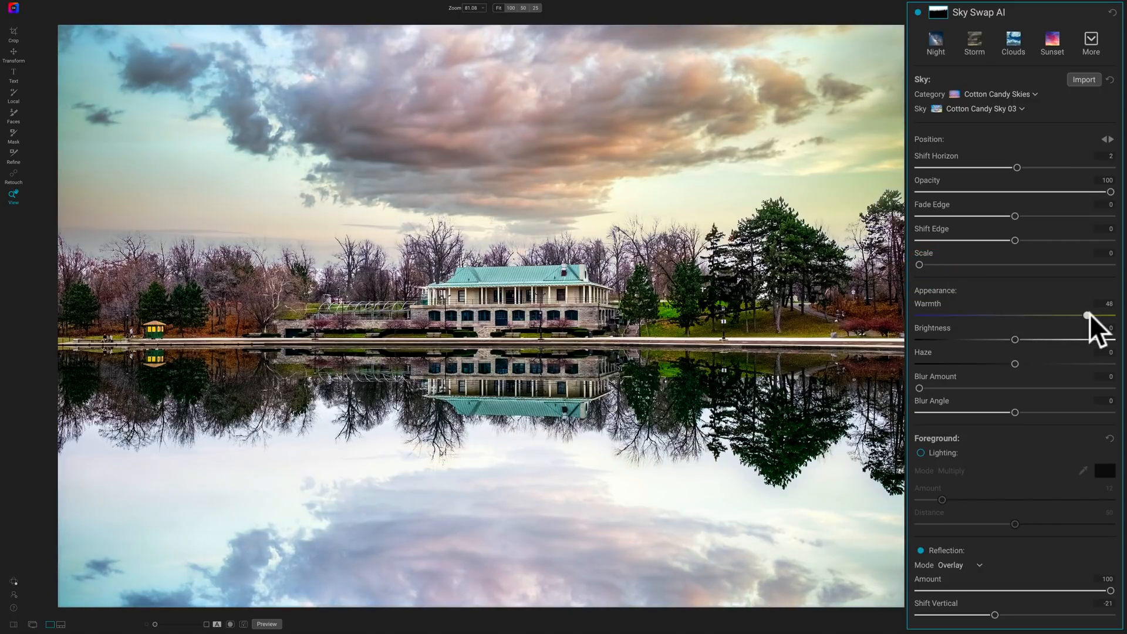
left_click_drag(1088, 314, 1055, 314)
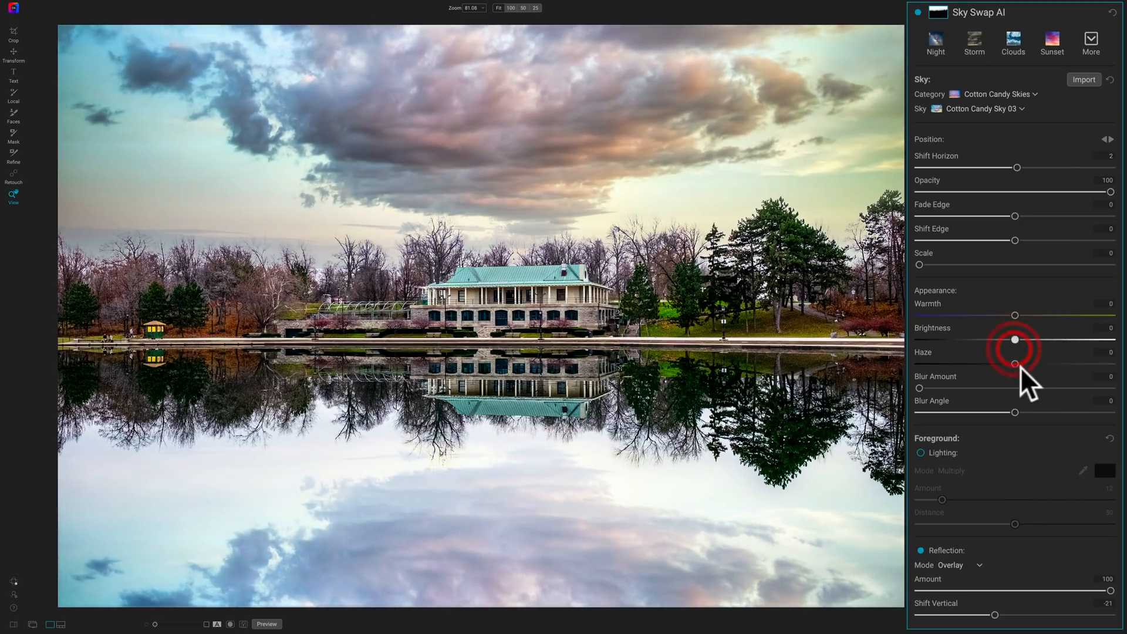
left_click(1015, 363)
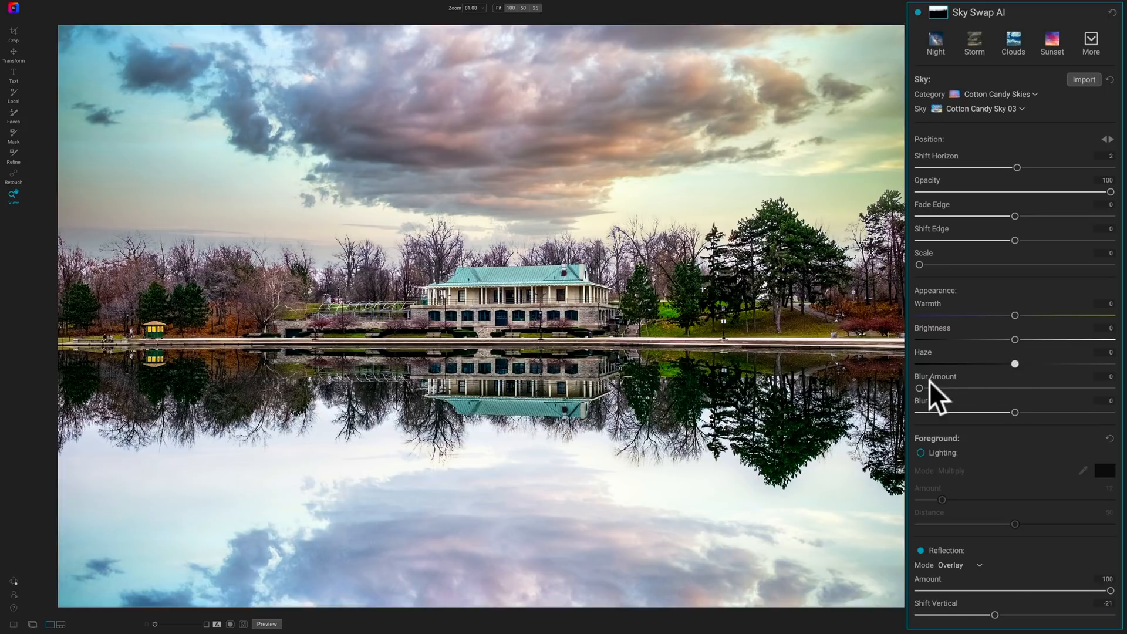
left_click_drag(920, 387, 1044, 388)
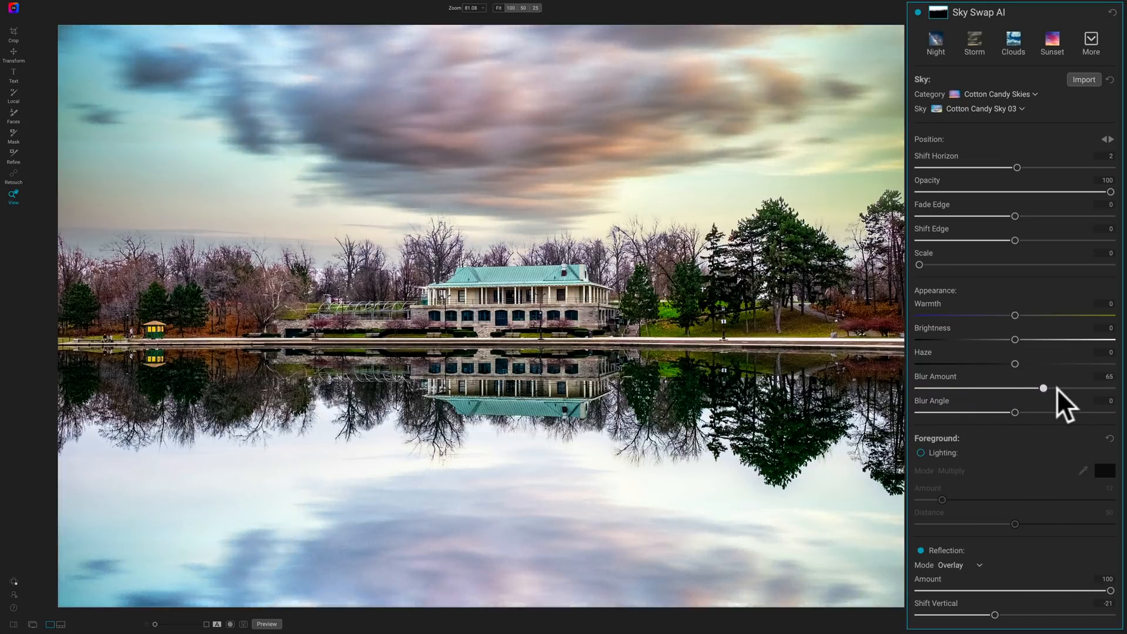
left_click_drag(1044, 388, 1059, 388)
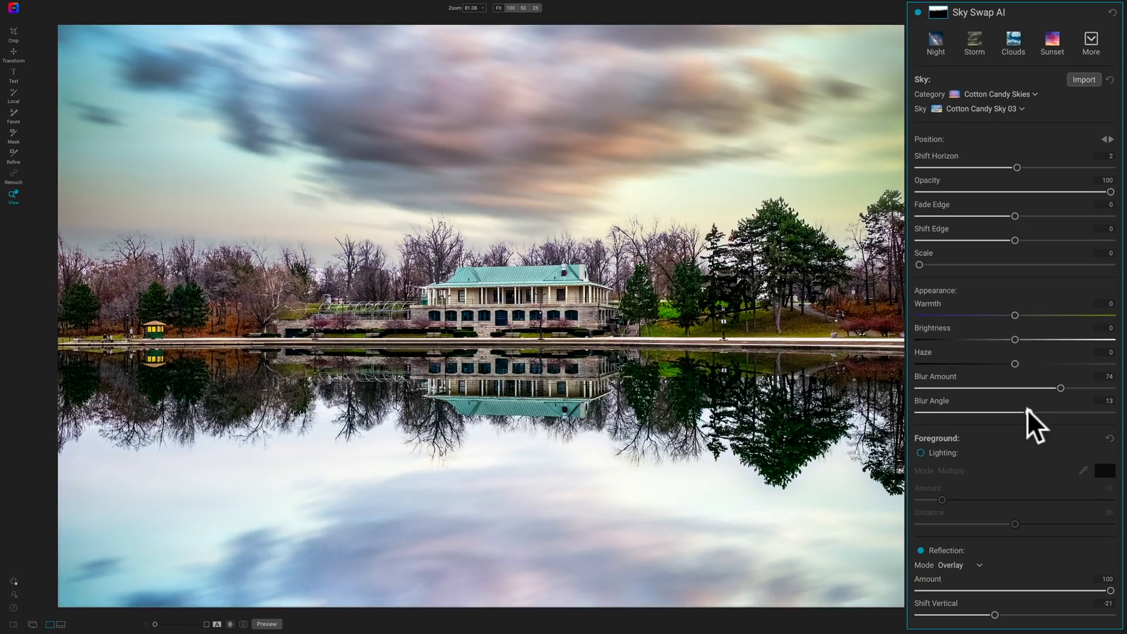
left_click_drag(1046, 414, 998, 413)
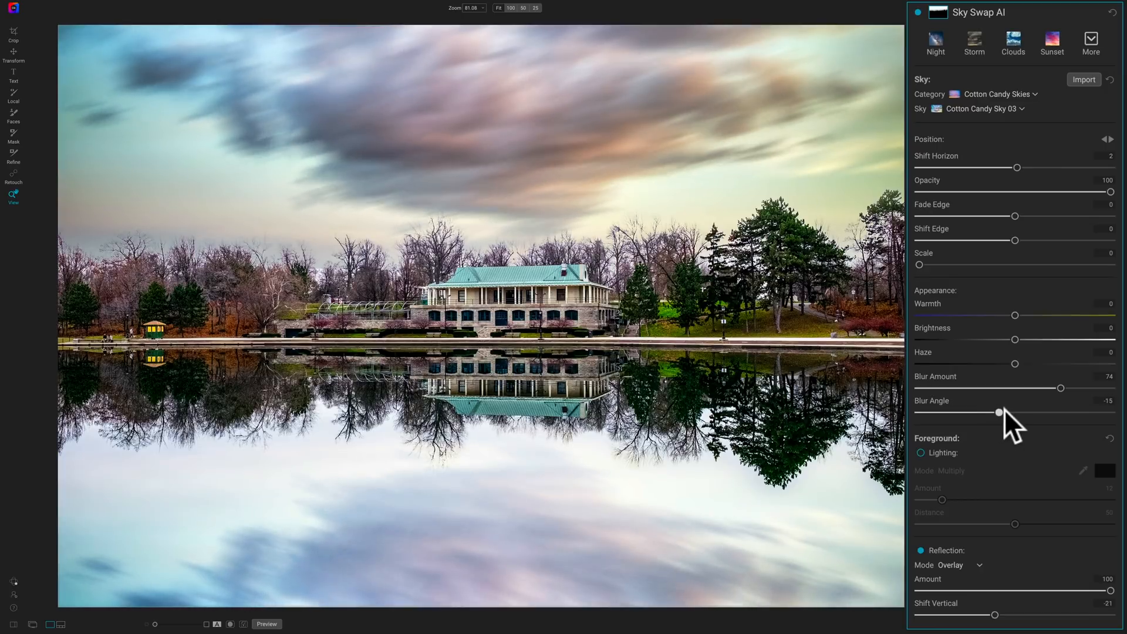
left_click_drag(998, 413, 976, 412)
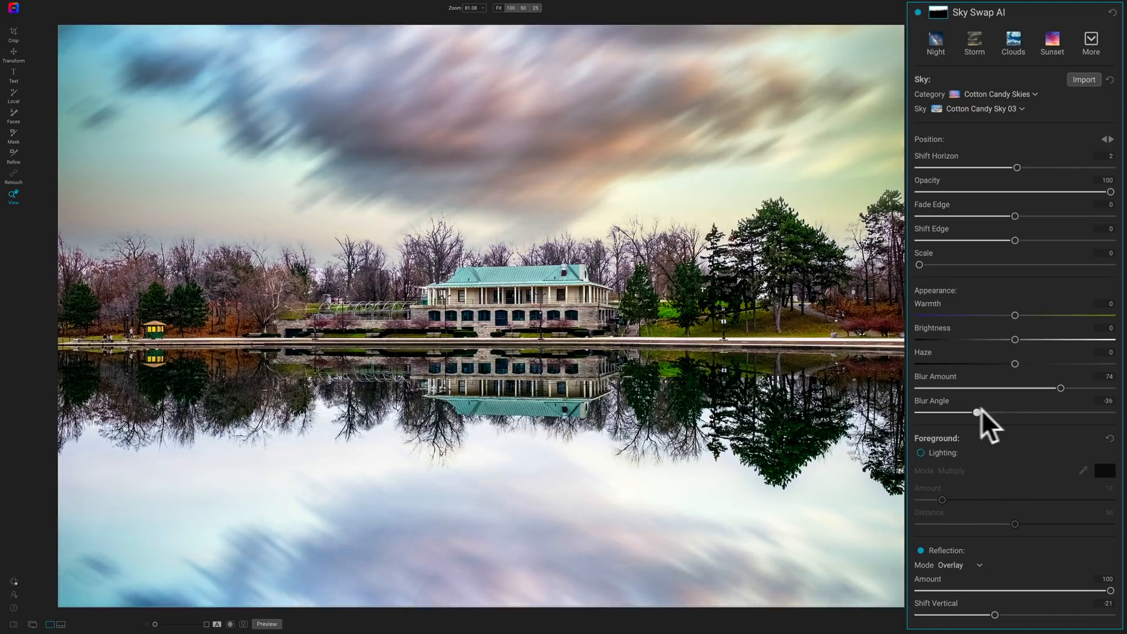
left_click_drag(977, 412, 999, 412)
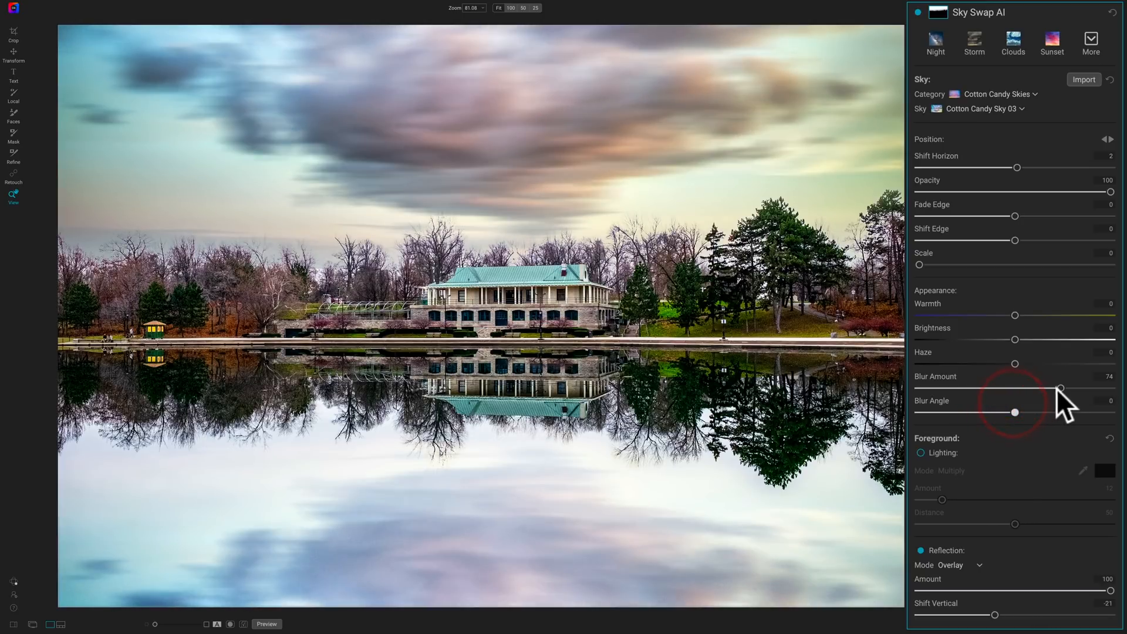
left_click_drag(1062, 388, 919, 388)
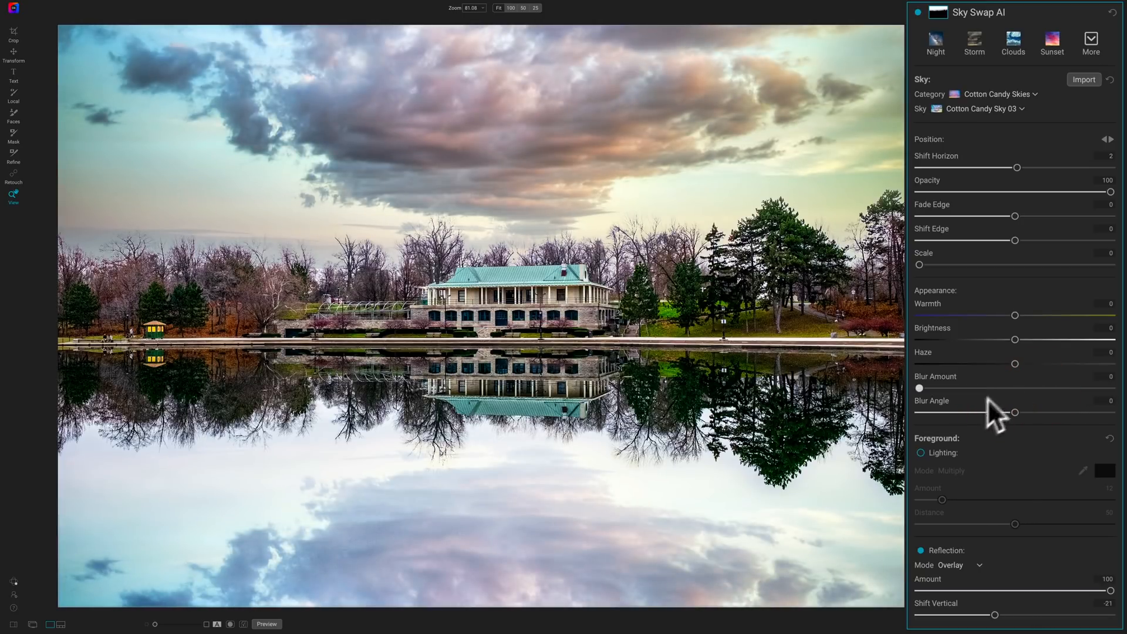
Enable Foreground Lighting and settle at Amount 30, Distance 50 after testing stronger values
left_click(920, 452)
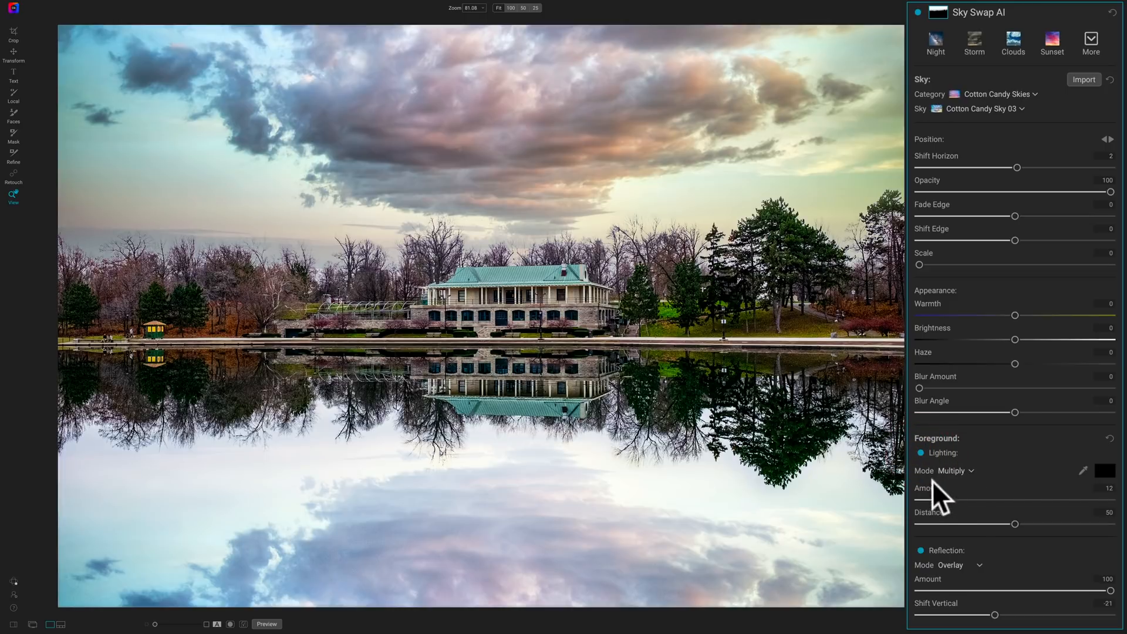
left_click(921, 452)
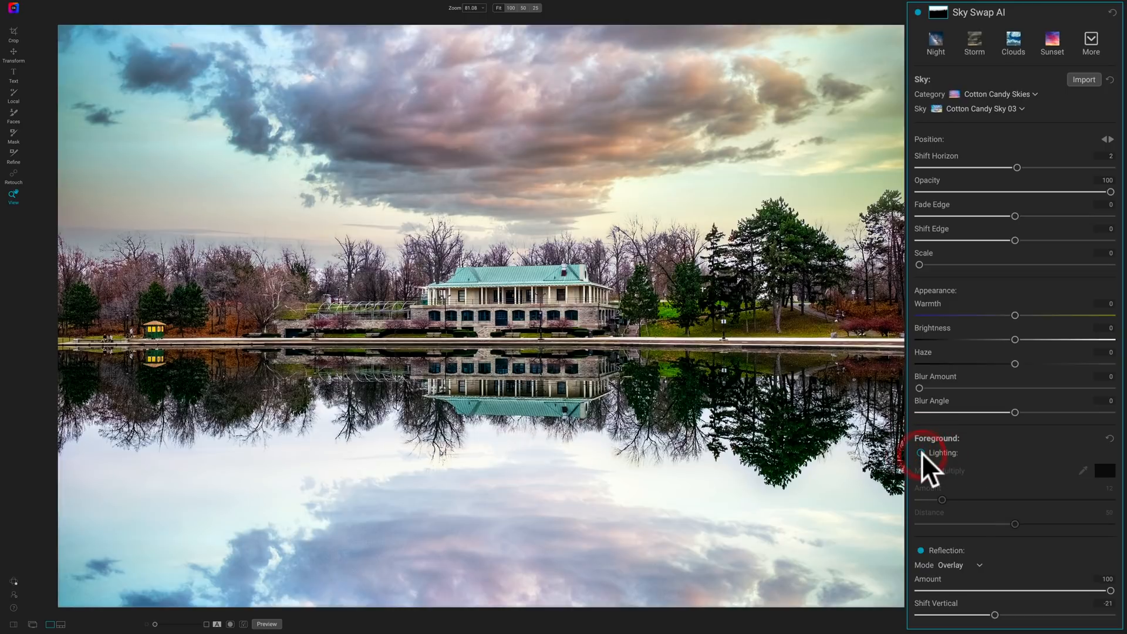
left_click(920, 453)
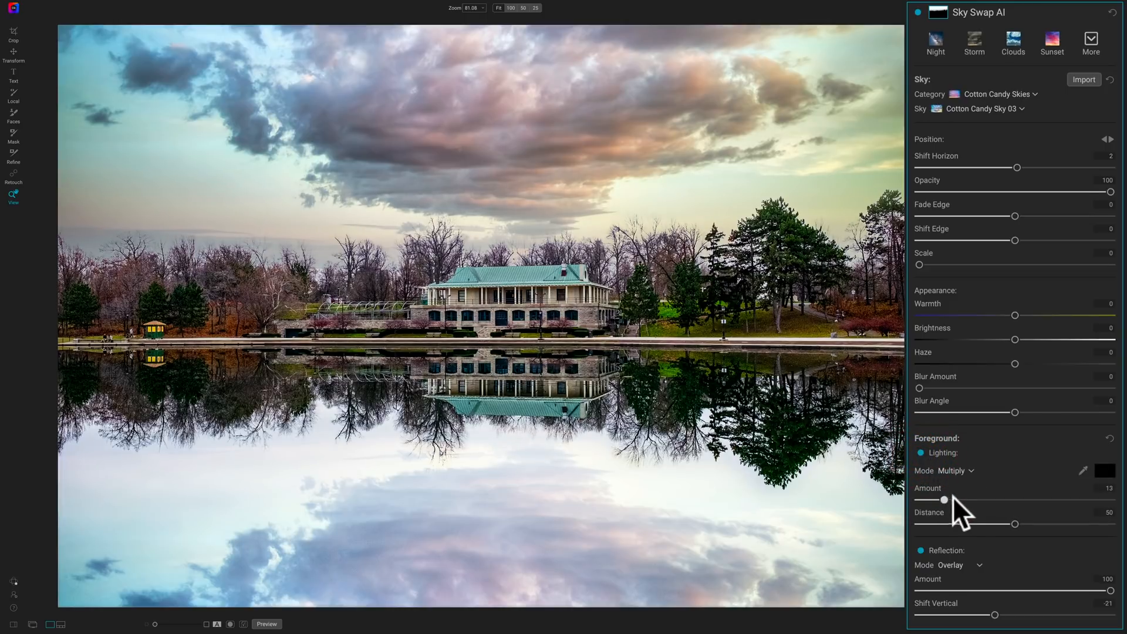
left_click_drag(945, 499, 1066, 499)
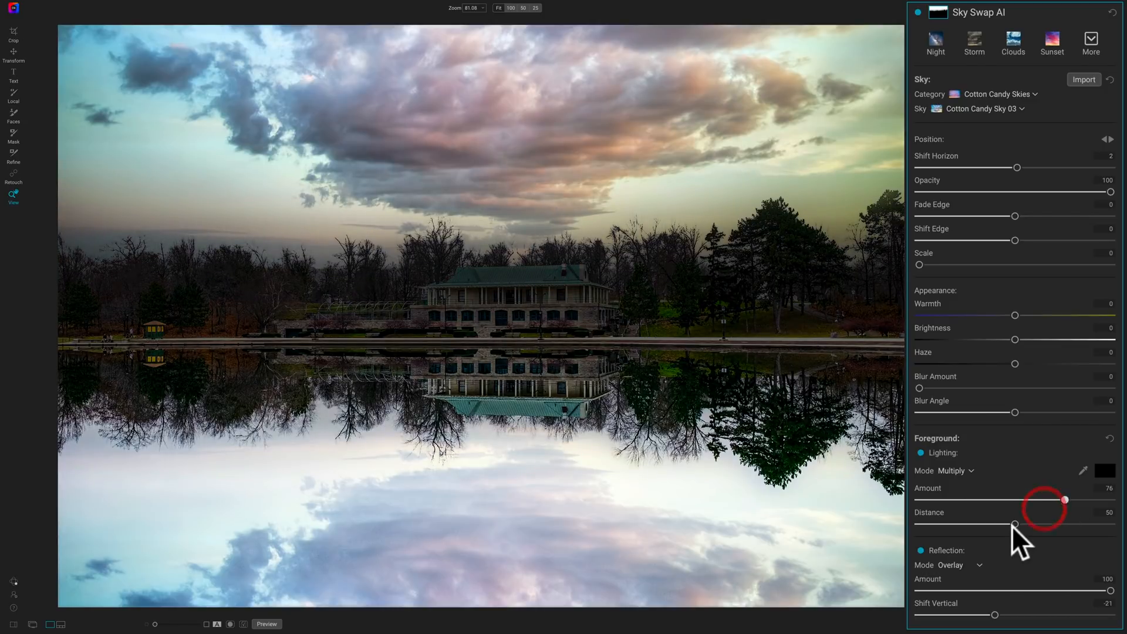
left_click_drag(1016, 523, 1112, 523)
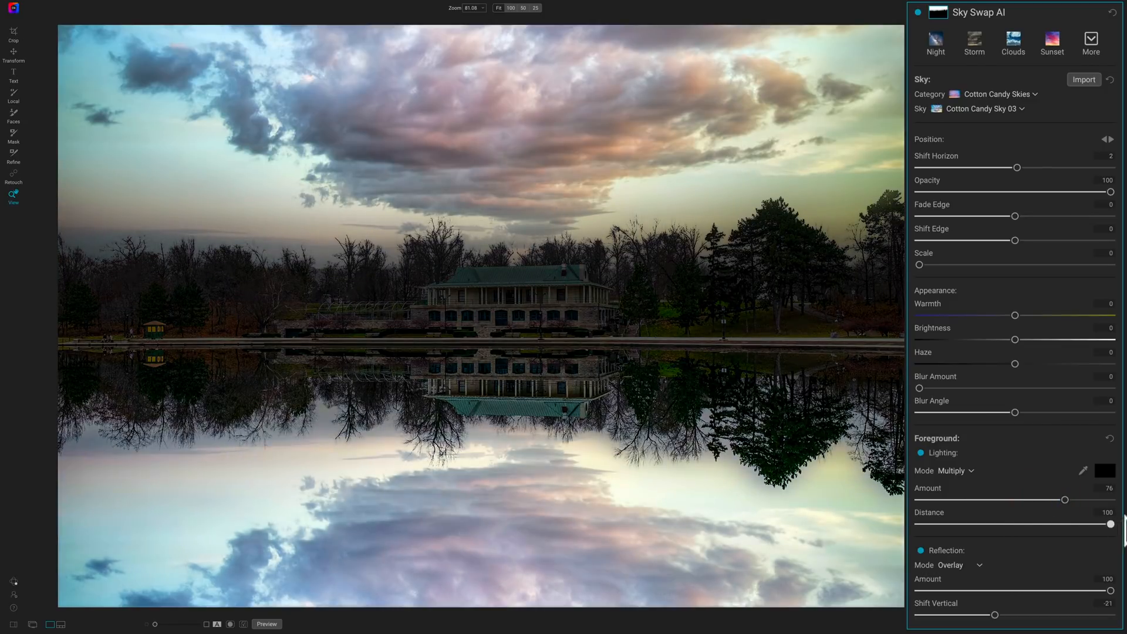
left_click_drag(1111, 522, 1106, 522)
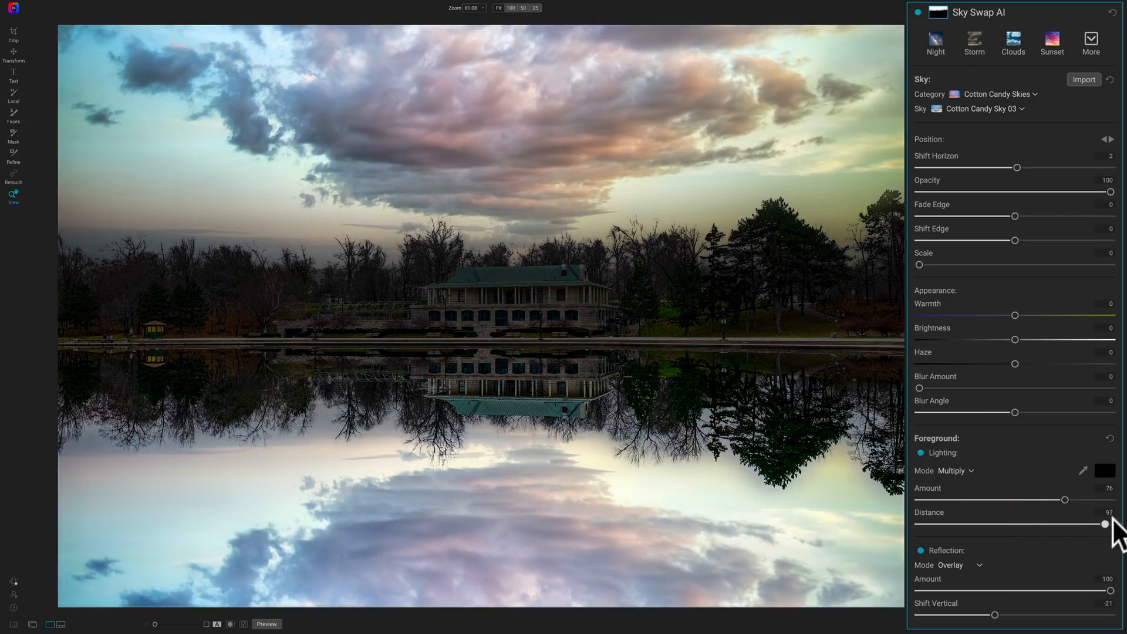
left_click_drag(1104, 524, 1093, 525)
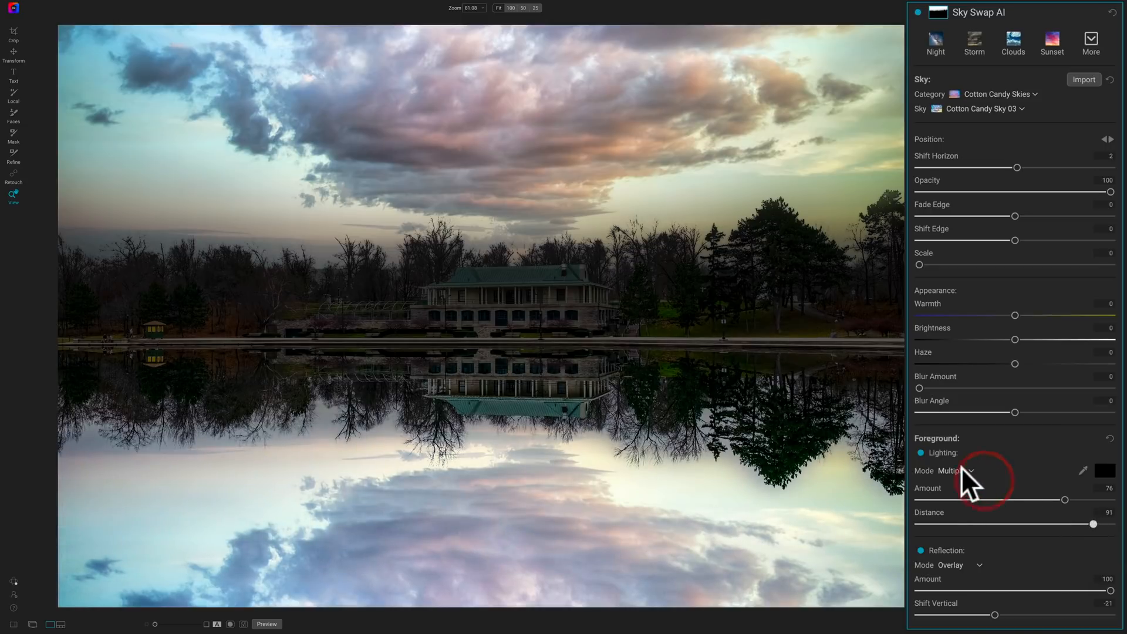
left_click(950, 470)
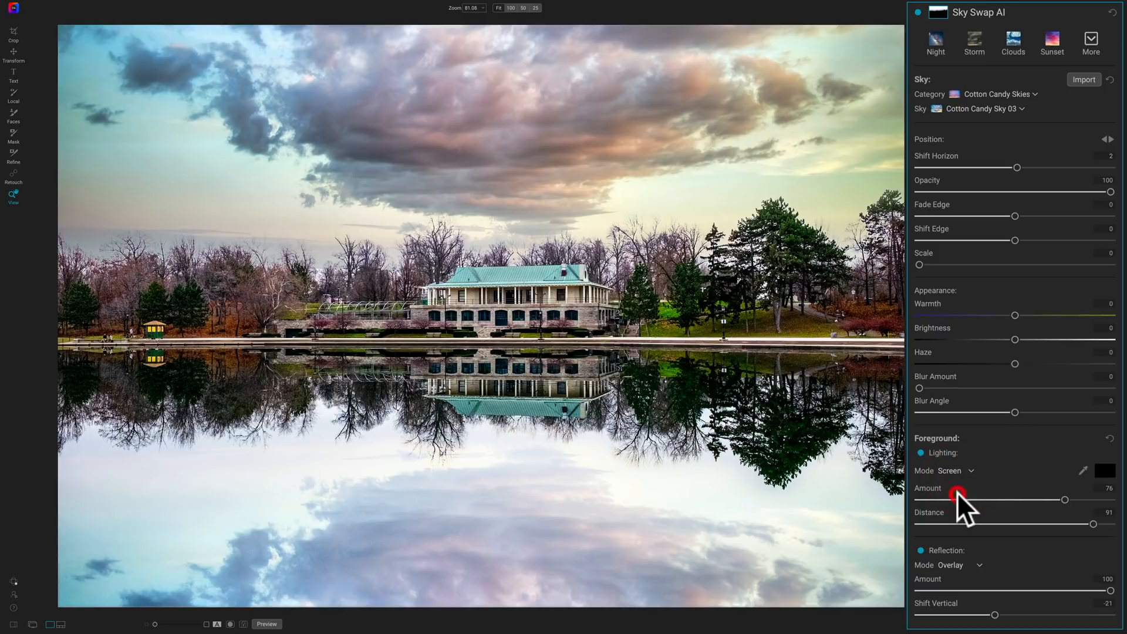
left_click_drag(1106, 525, 949, 525)
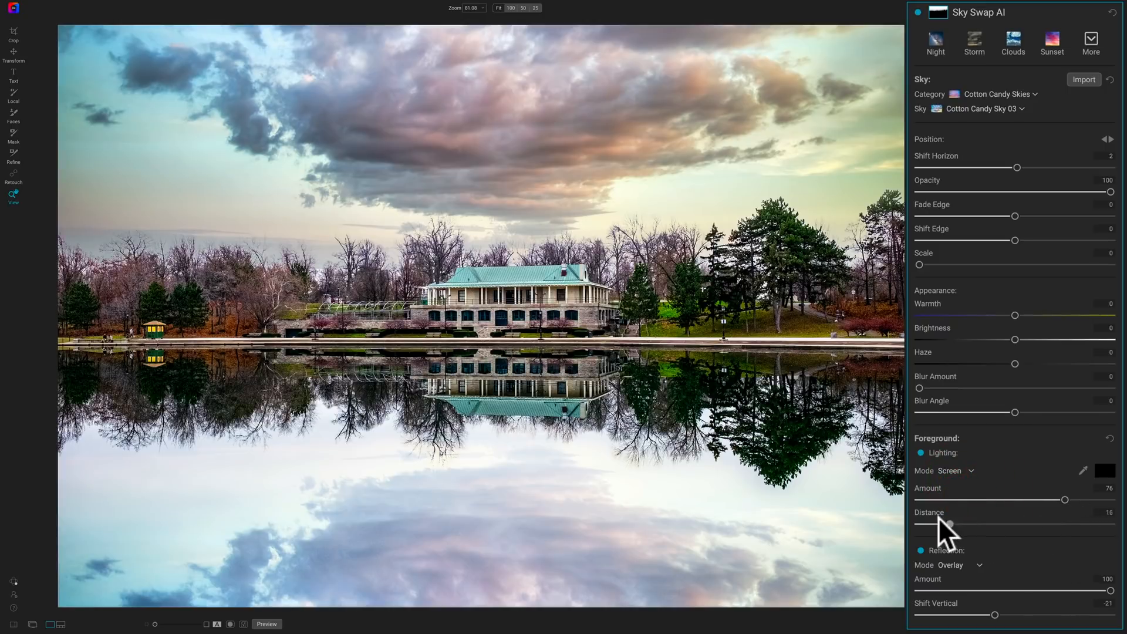
left_click_drag(1064, 499, 976, 499)
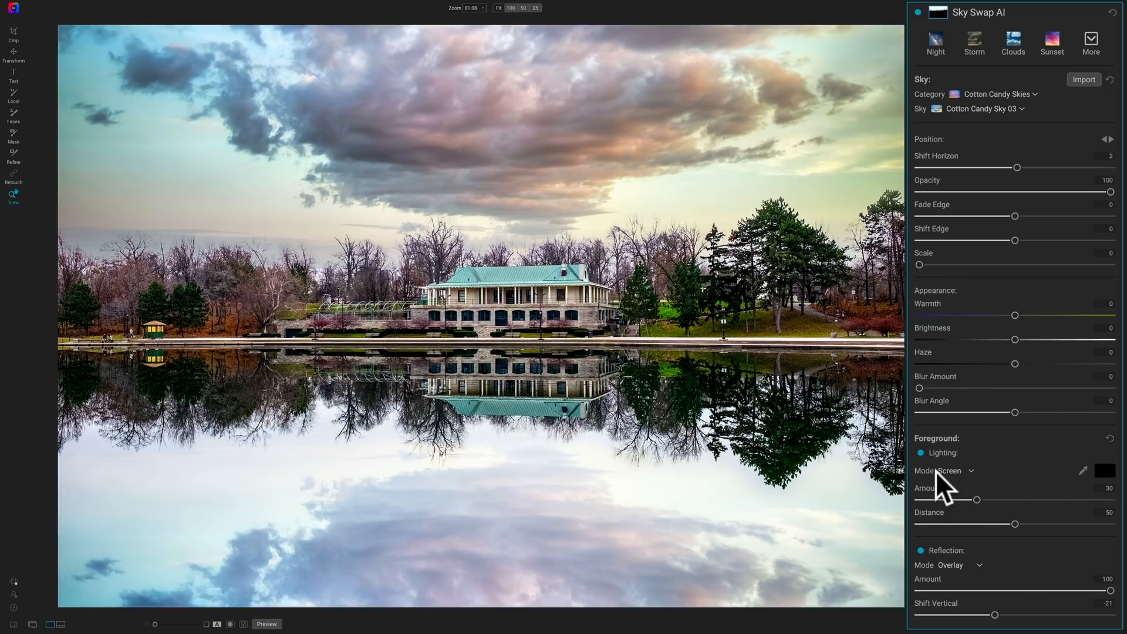
mouse_move(981, 510)
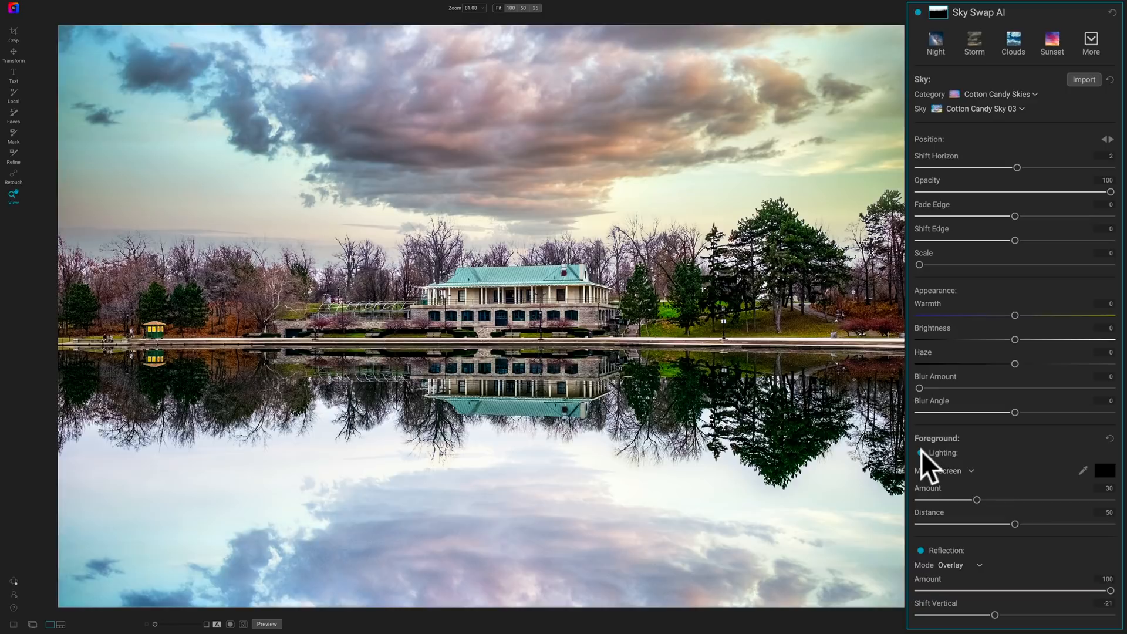
Switch off Foreground Lighting and fine-tune the sky Reflection Amount slider down and back up
left_click(919, 453)
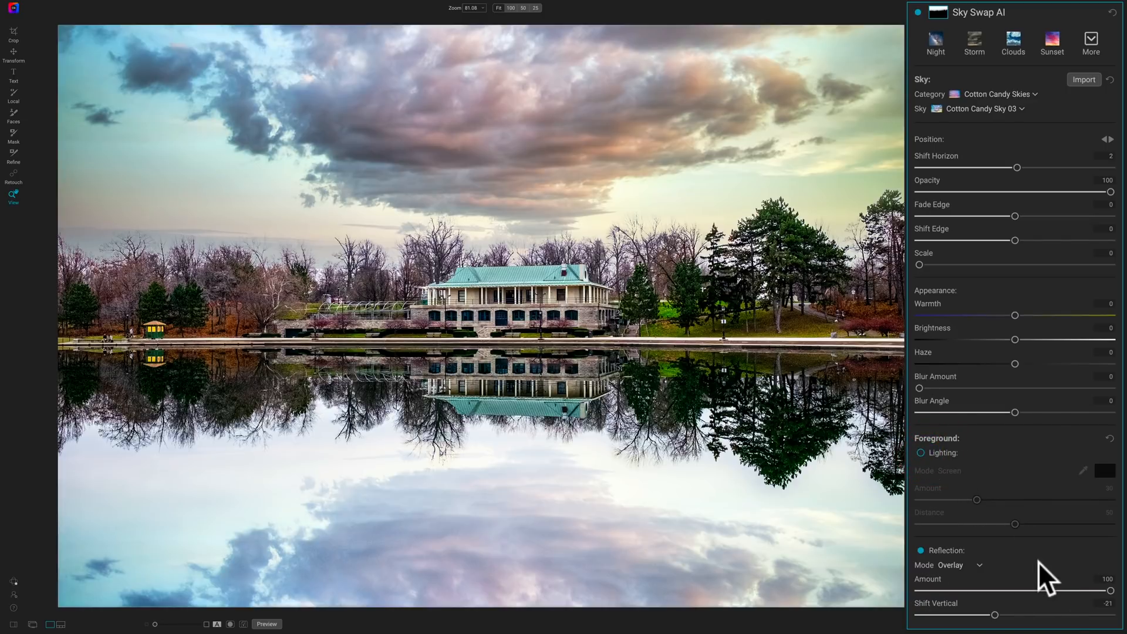
left_click_drag(1111, 592, 1019, 592)
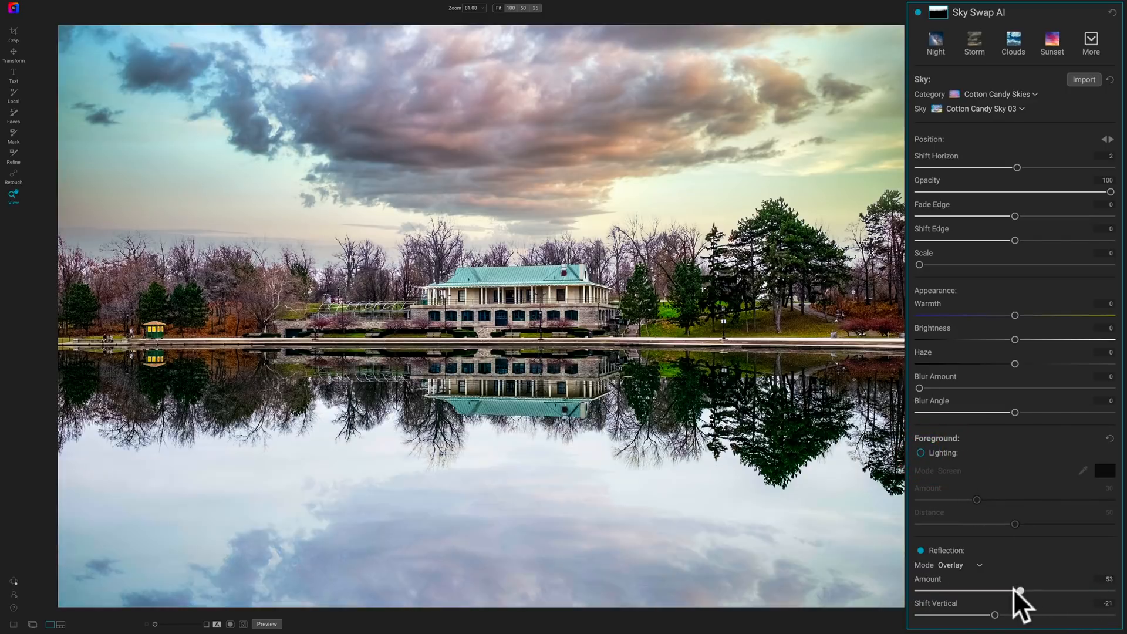
left_click_drag(1018, 590, 1075, 590)
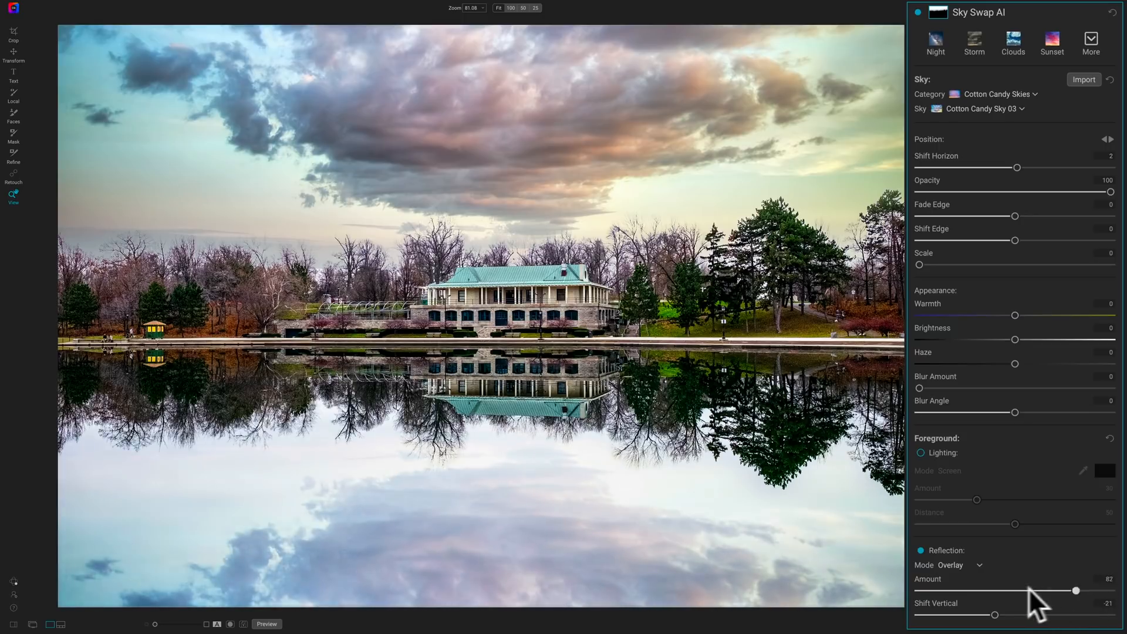
left_click_drag(1074, 590, 1110, 590)
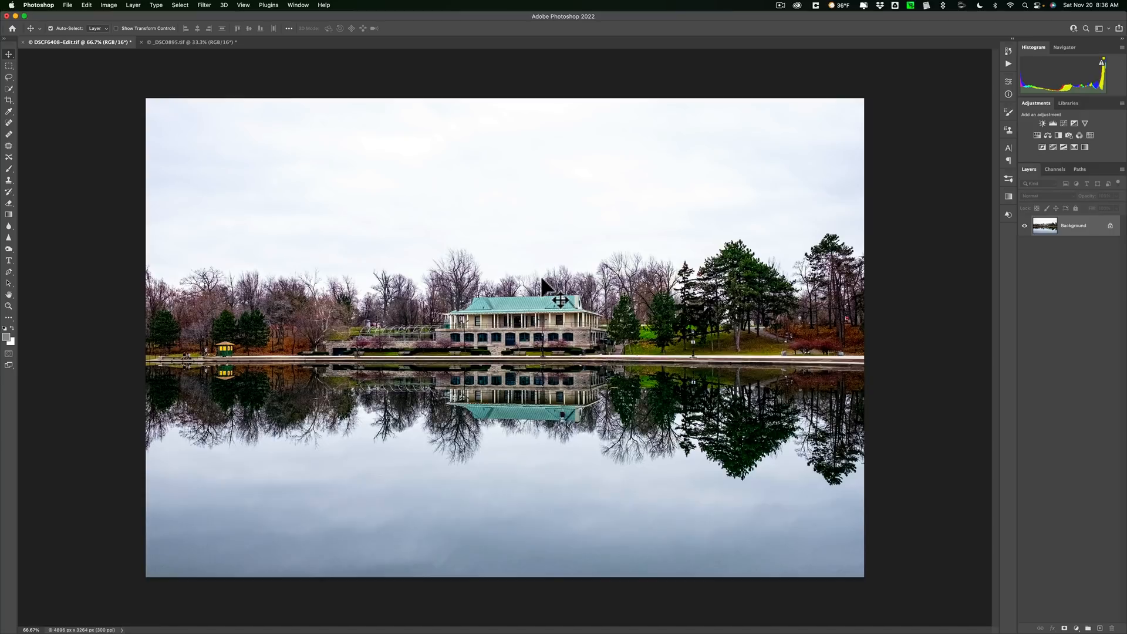
mouse_move(97, 29)
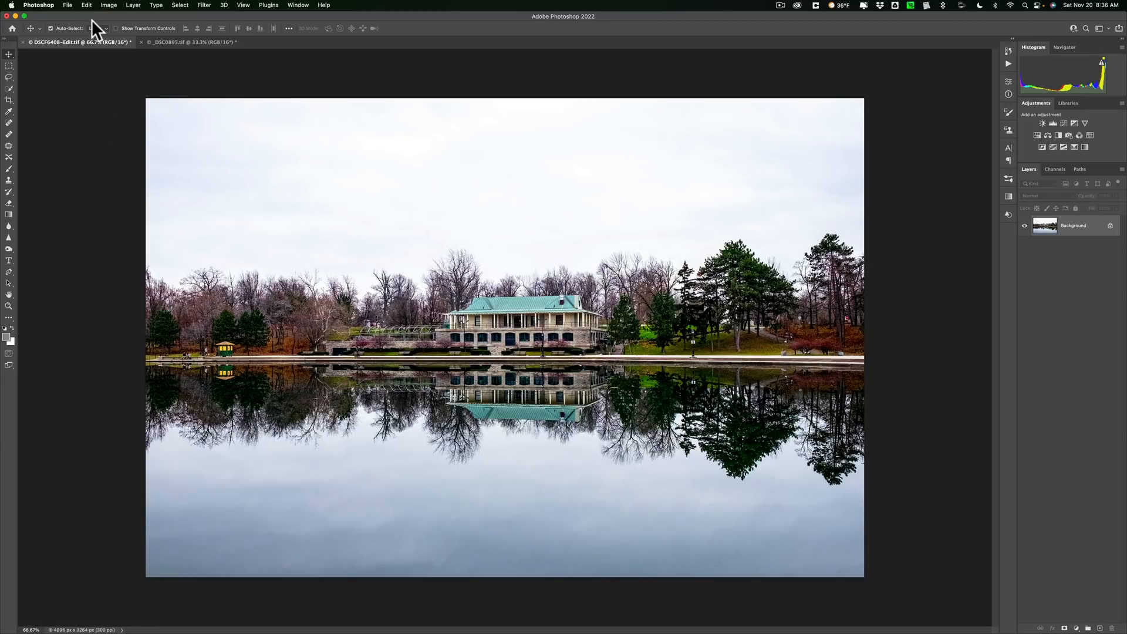
Open Photoshop's Edit menu for the overcast pavilion photo, showing Sky Replacement
left_click(86, 5)
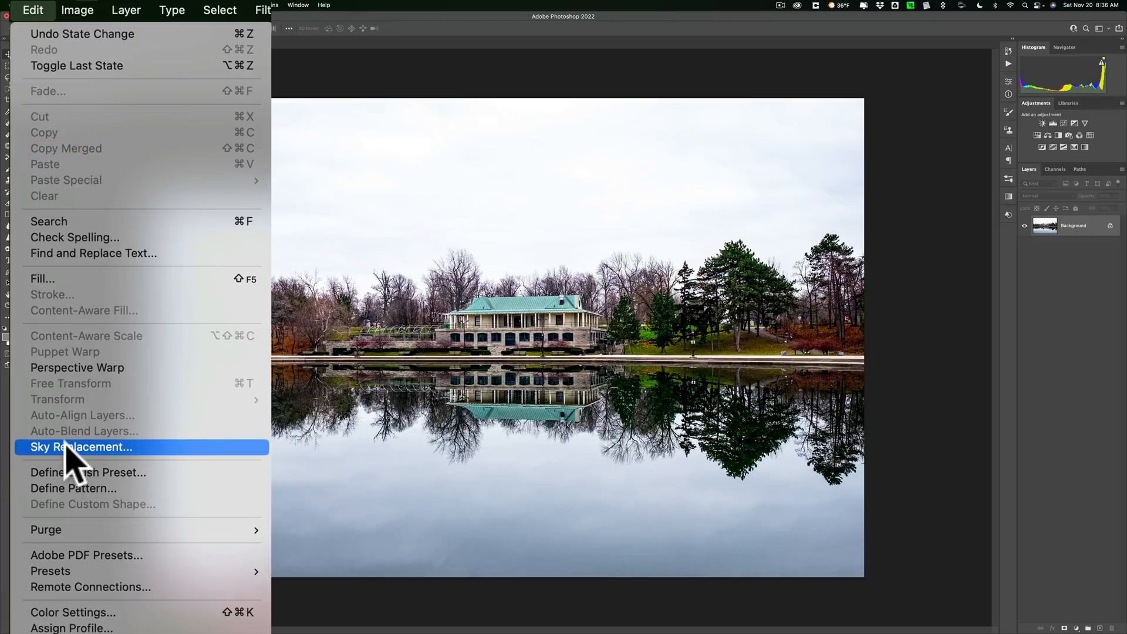
Start Sky Replacement with the pastel pink-blue cloudy sky, trying Flip and turning it off
left_click(81, 446)
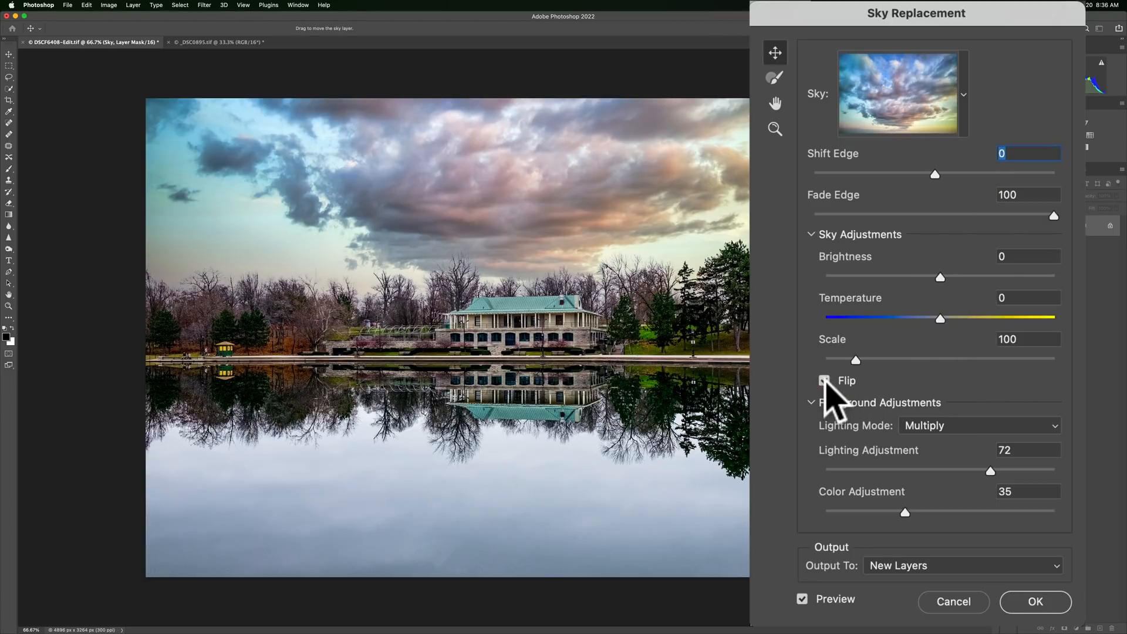
left_click(826, 381)
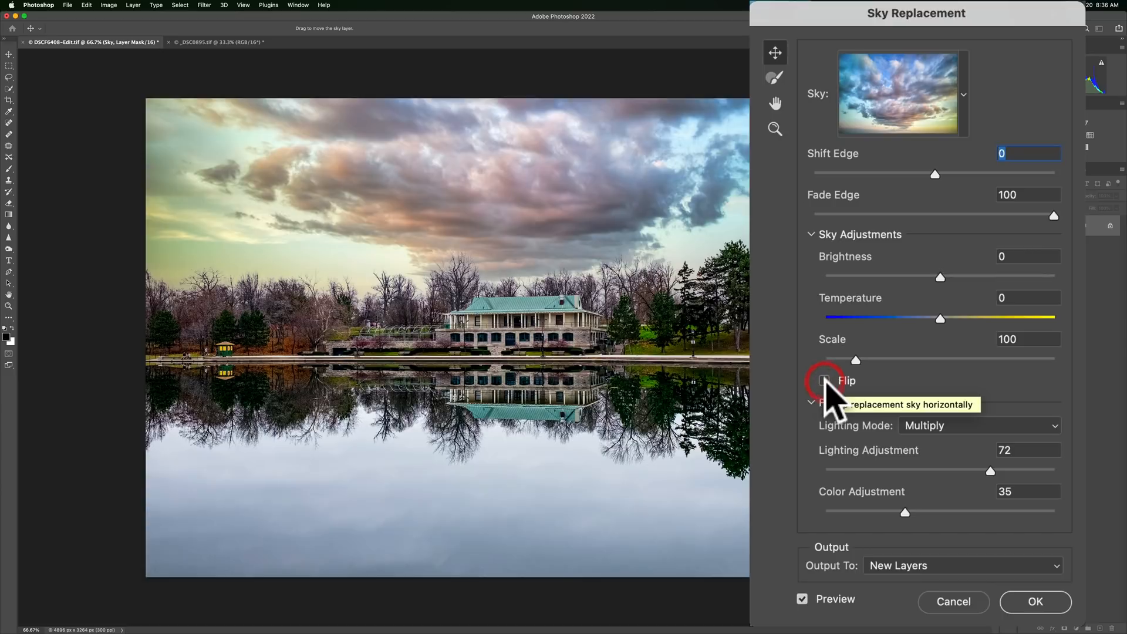
left_click(824, 380)
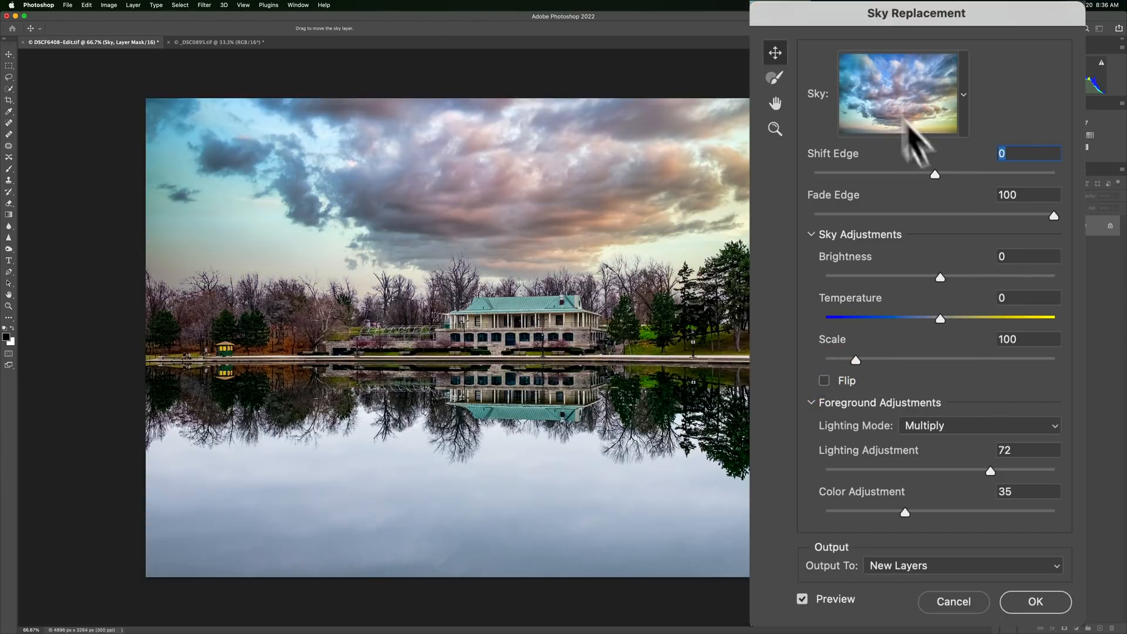
Test the Shift Edge and Fade Edge sliders, returning them to 0 and 100
left_click_drag(935, 174, 993, 174)
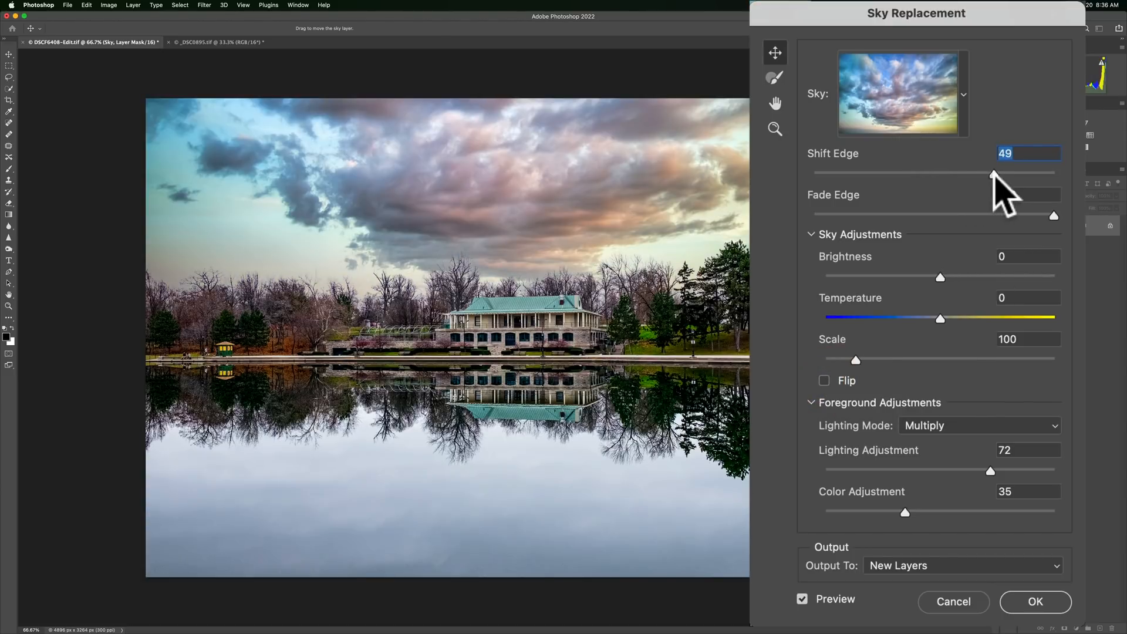
left_click_drag(995, 174, 977, 174)
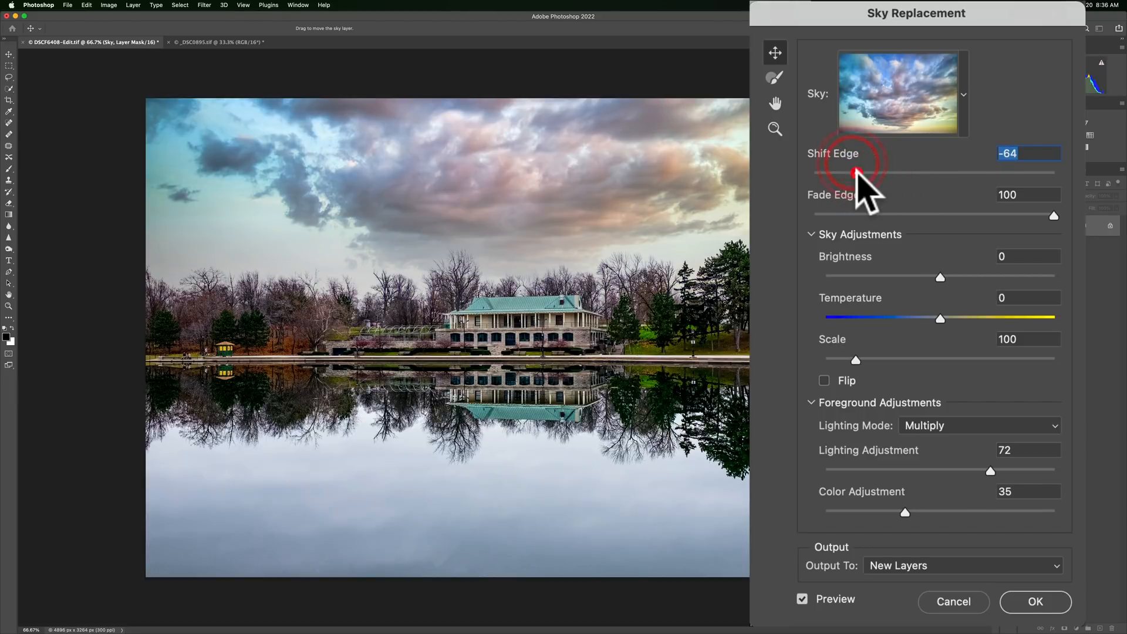
left_click_drag(855, 173, 929, 173)
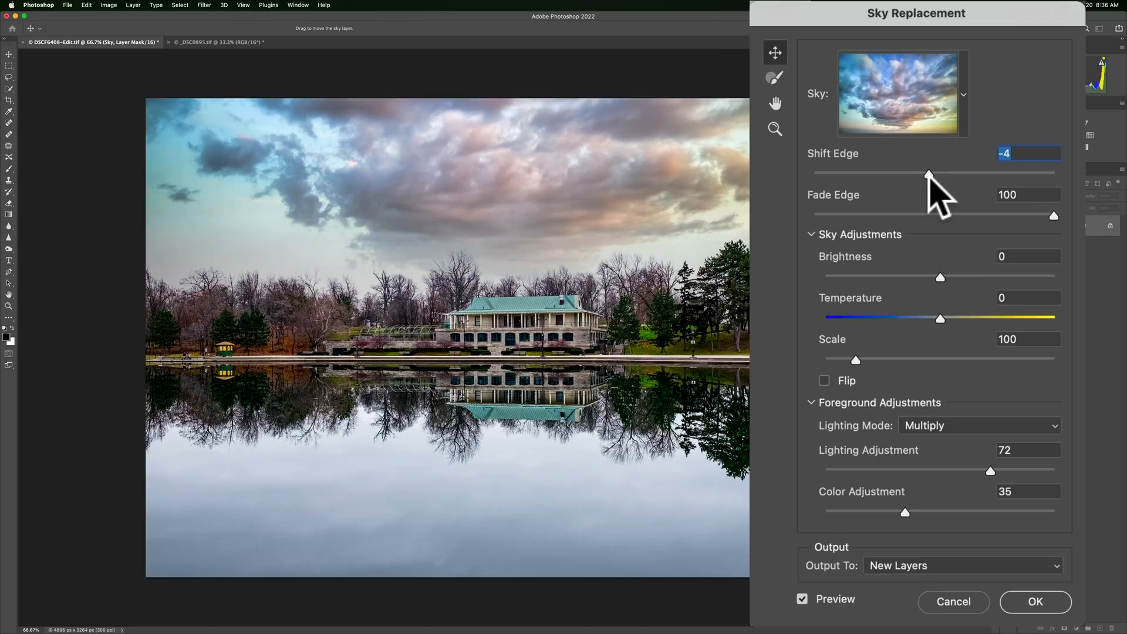
left_click_drag(929, 174, 934, 173)
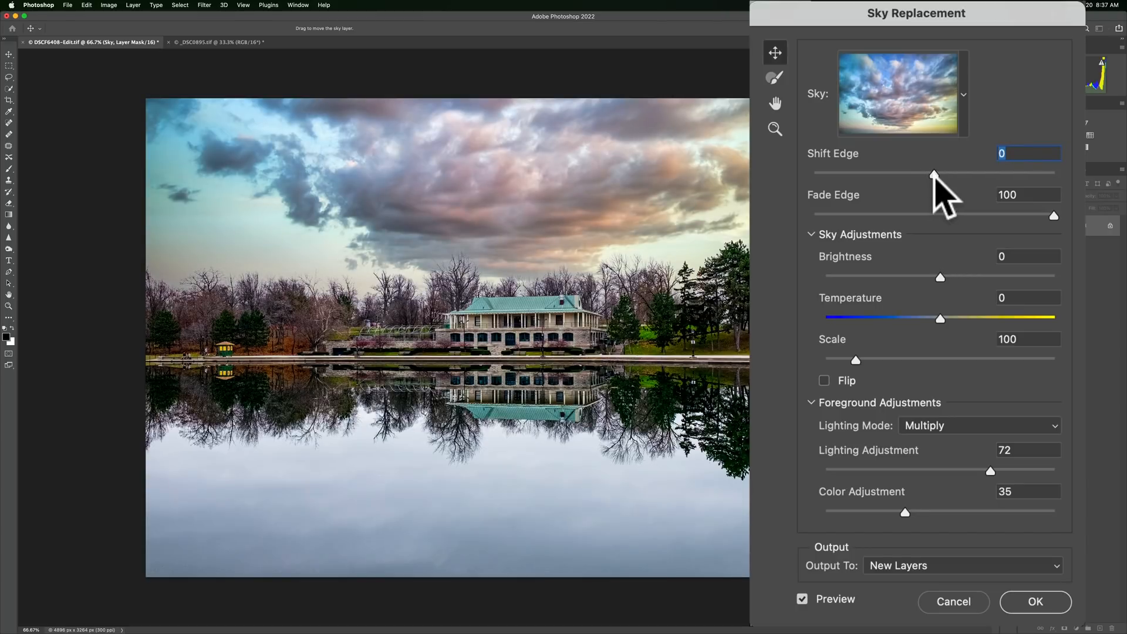
mouse_move(956, 230)
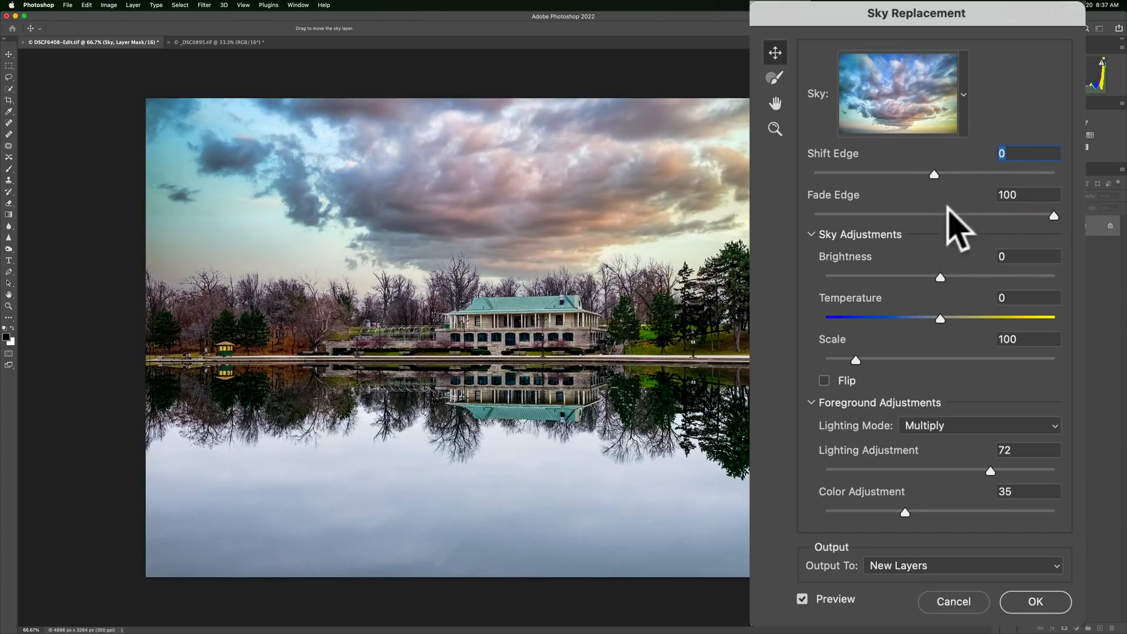
mouse_move(1064, 237)
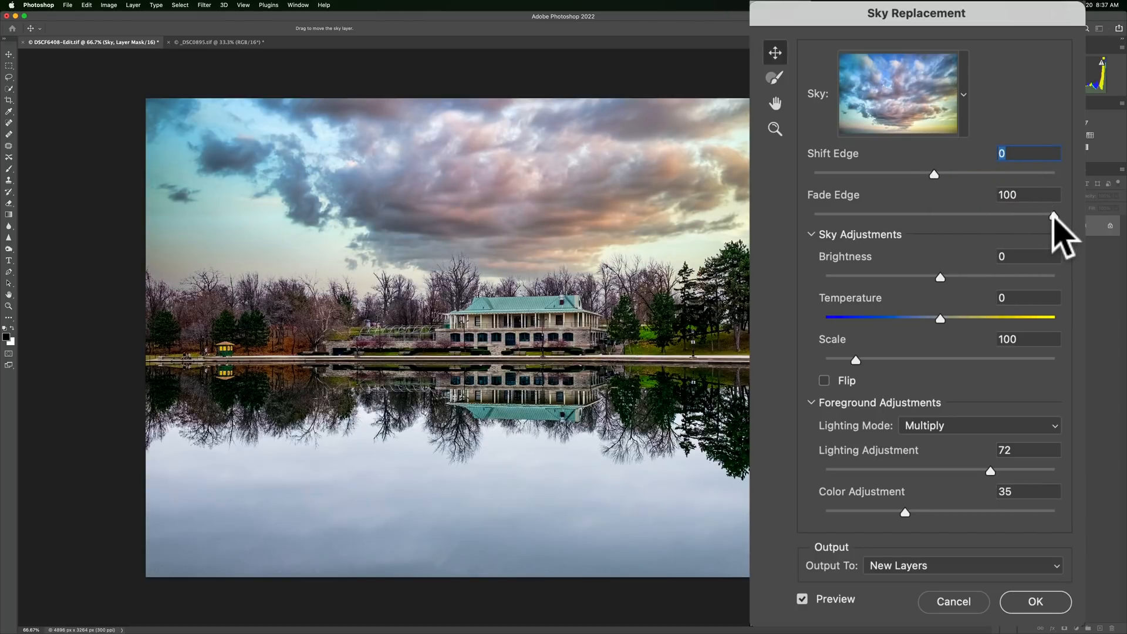
left_click_drag(1050, 214, 1005, 215)
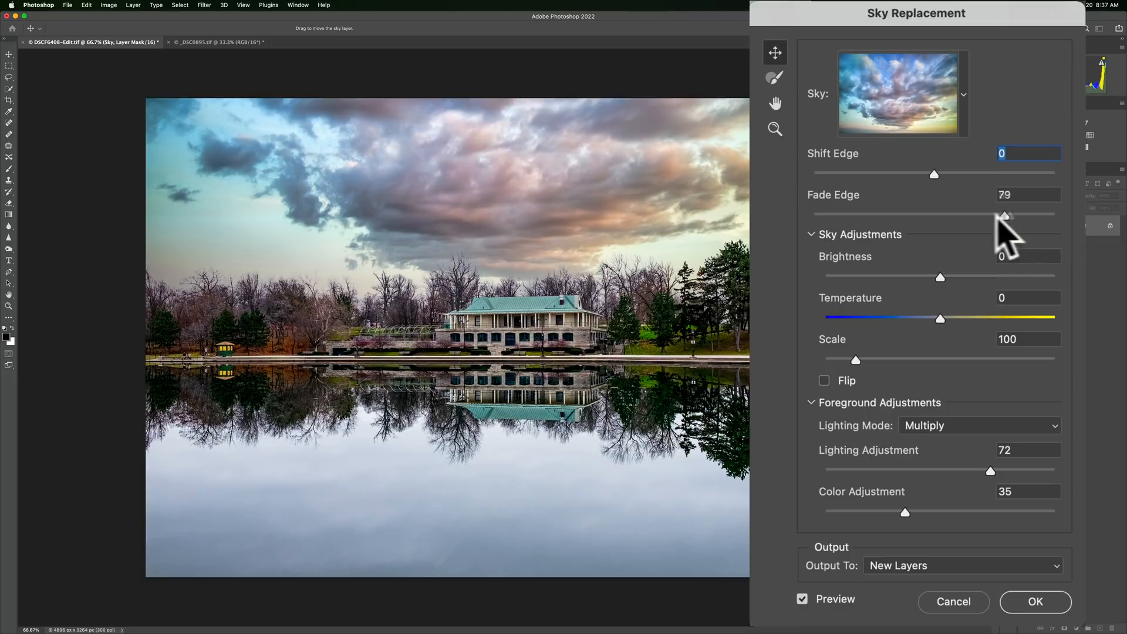
left_click_drag(1005, 215, 856, 214)
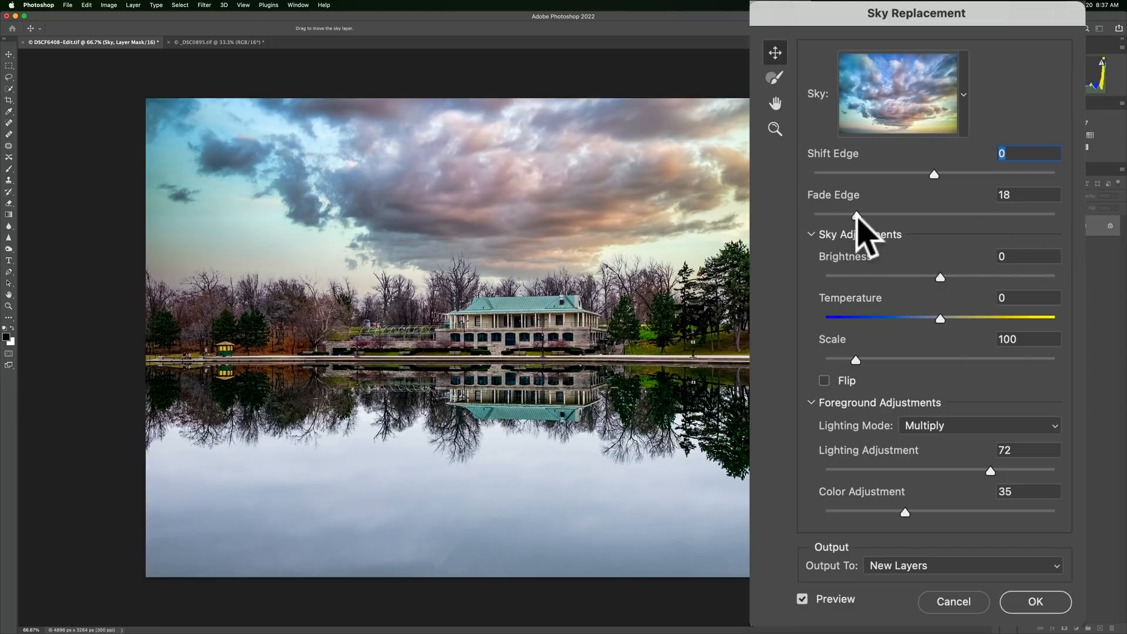
left_click_drag(856, 214, 854, 214)
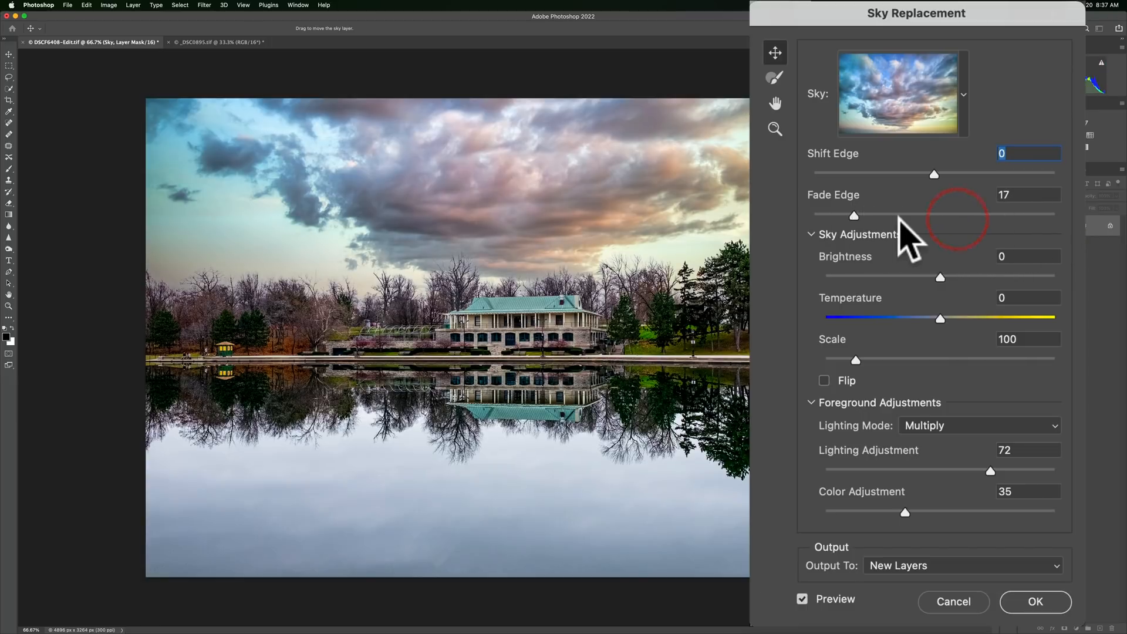
mouse_move(784, 611)
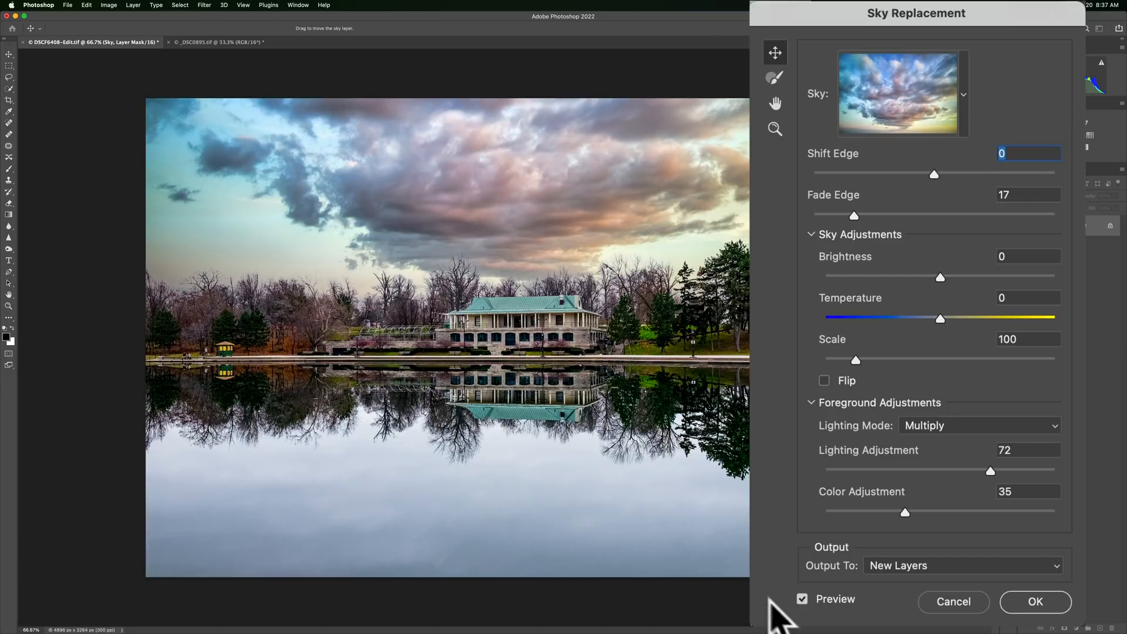
left_click_drag(853, 214, 1054, 214)
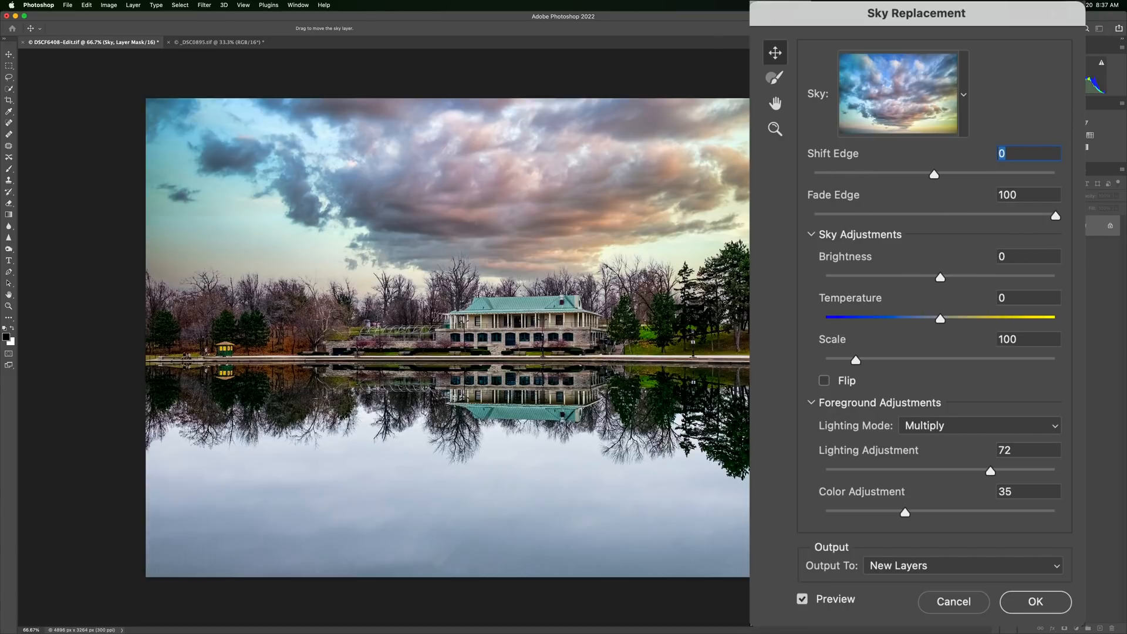
mouse_move(848, 270)
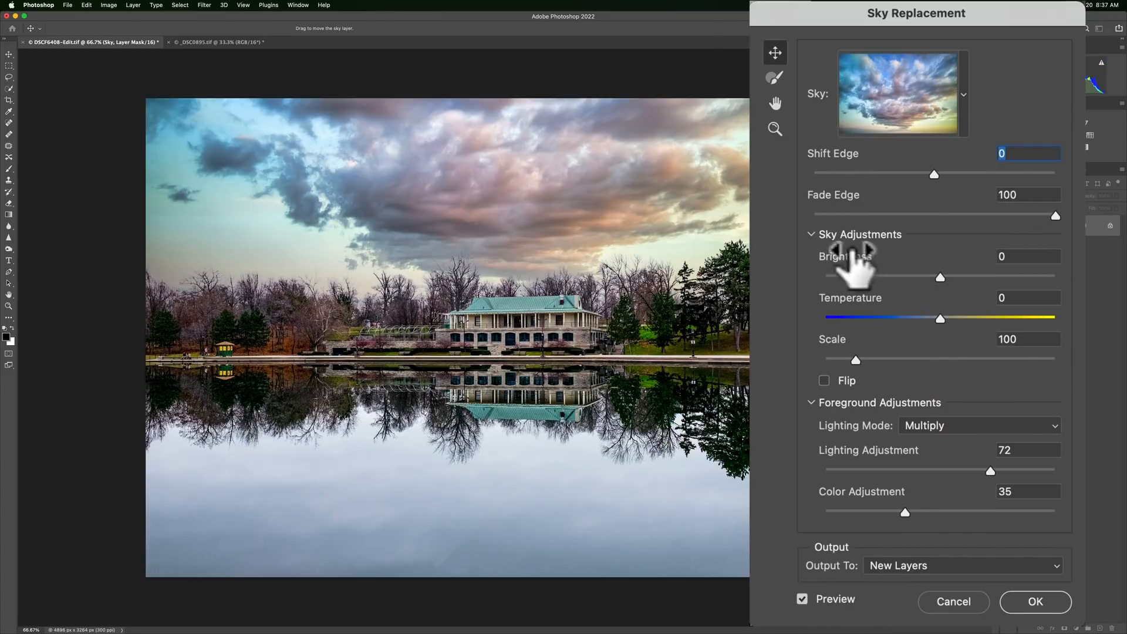
Try sky Brightness and Temperature, return them to neutral, and raise Scale to 100
left_click_drag(940, 277, 950, 277)
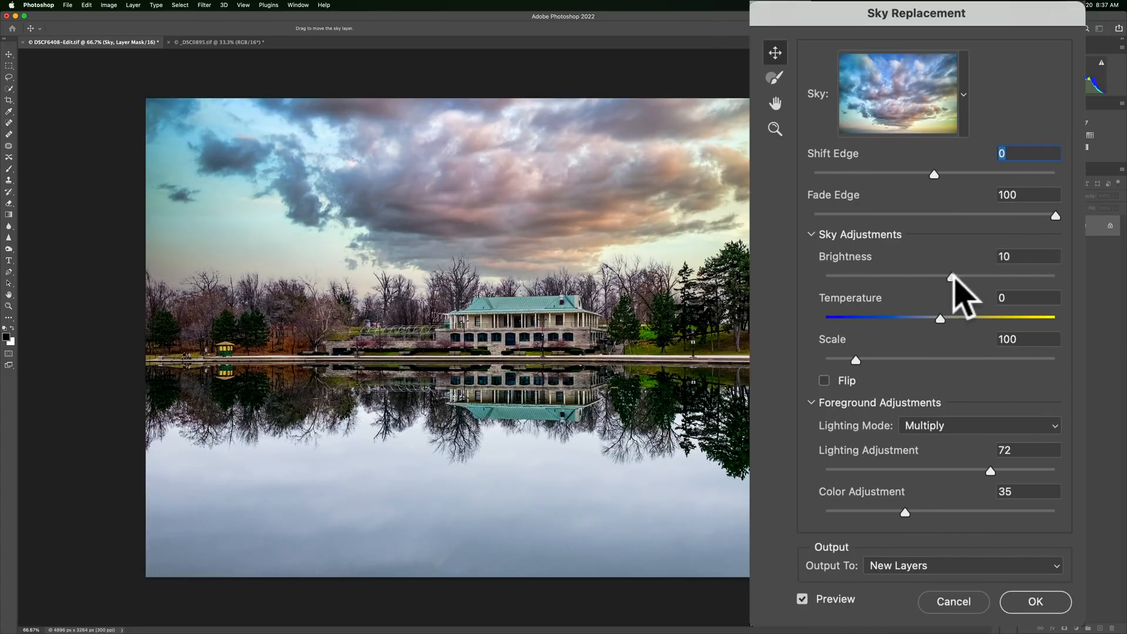
left_click_drag(950, 275, 989, 276)
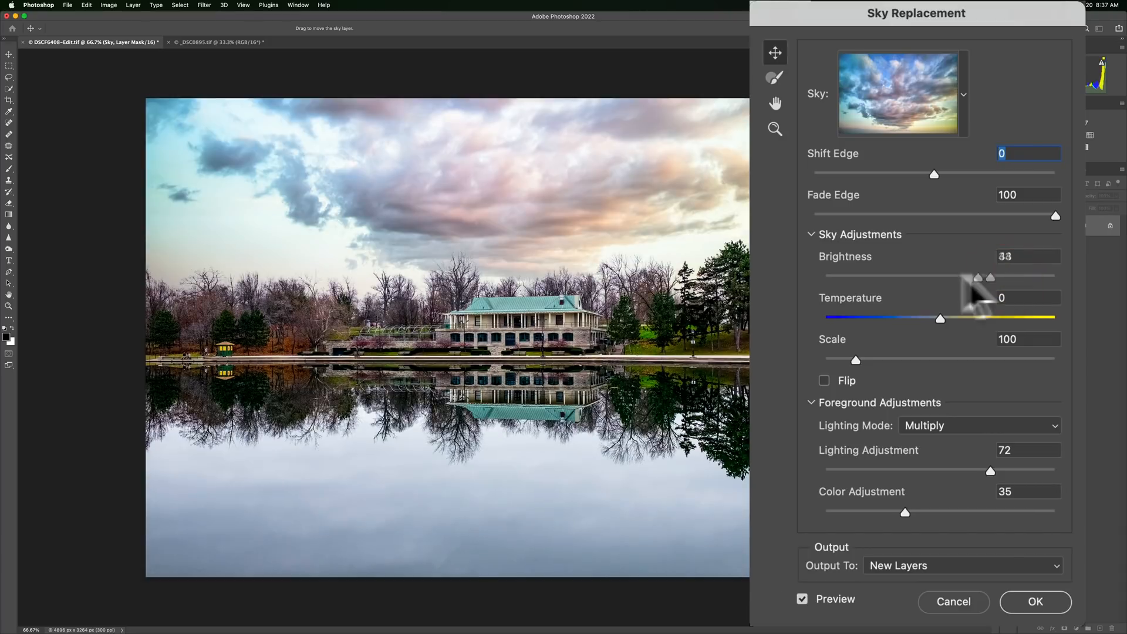
left_click_drag(988, 276, 935, 277)
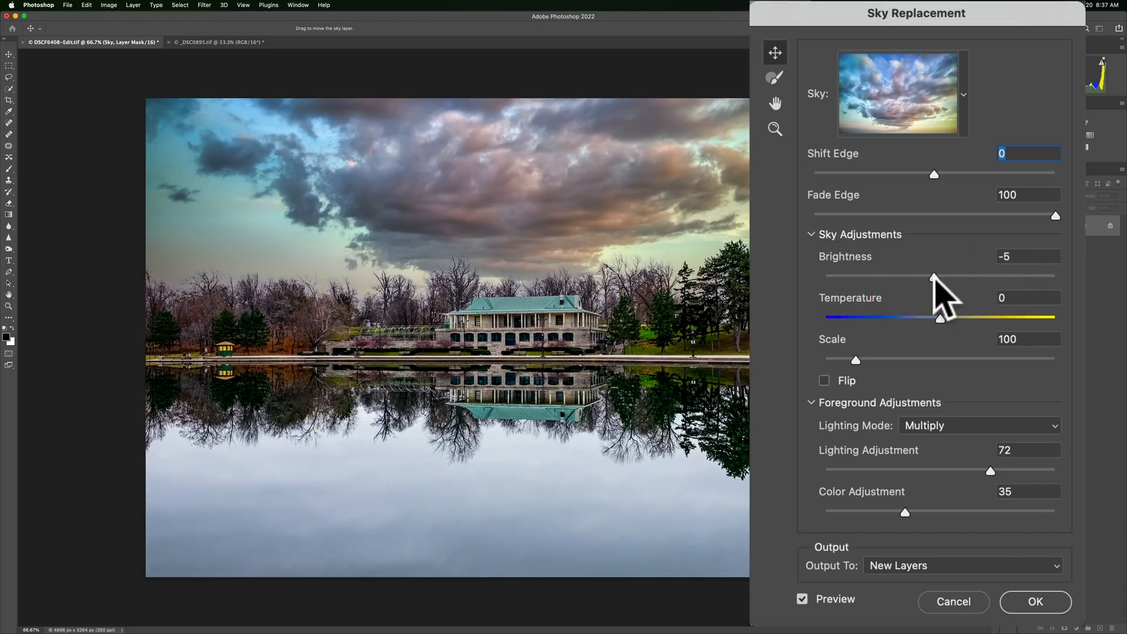
left_click_drag(932, 278, 940, 278)
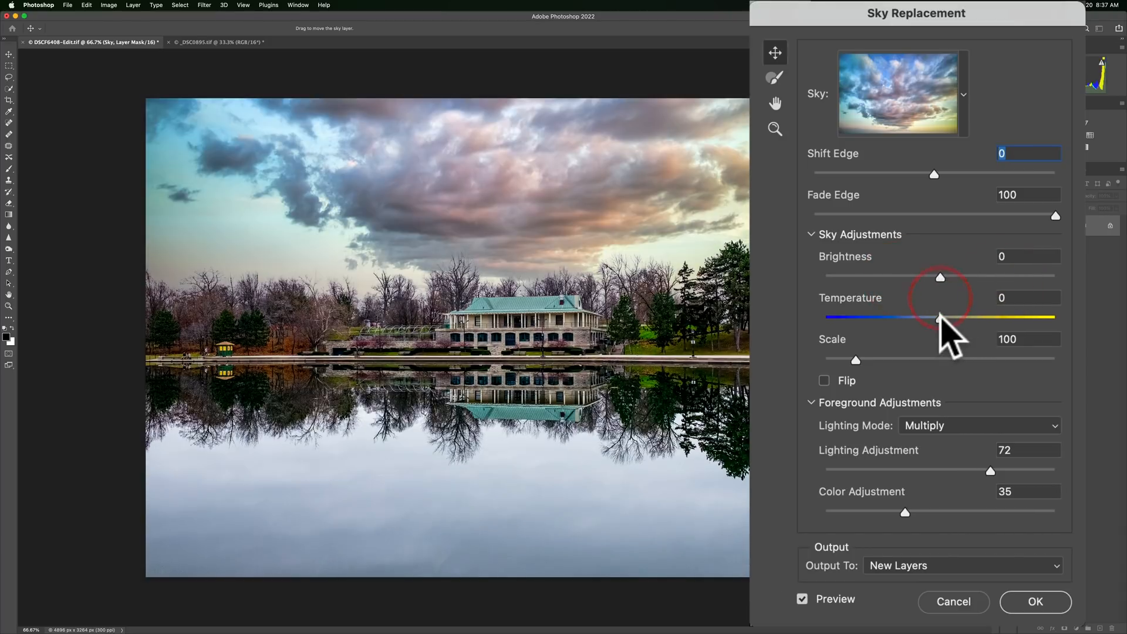
left_click_drag(941, 318, 1025, 317)
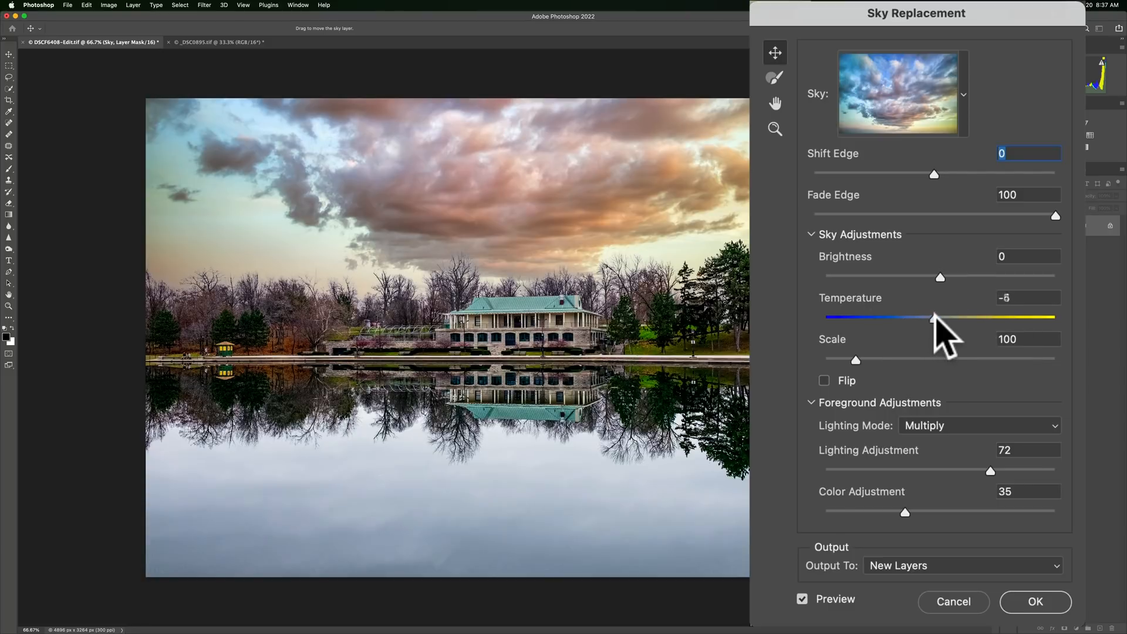
left_click_drag(932, 317, 941, 317)
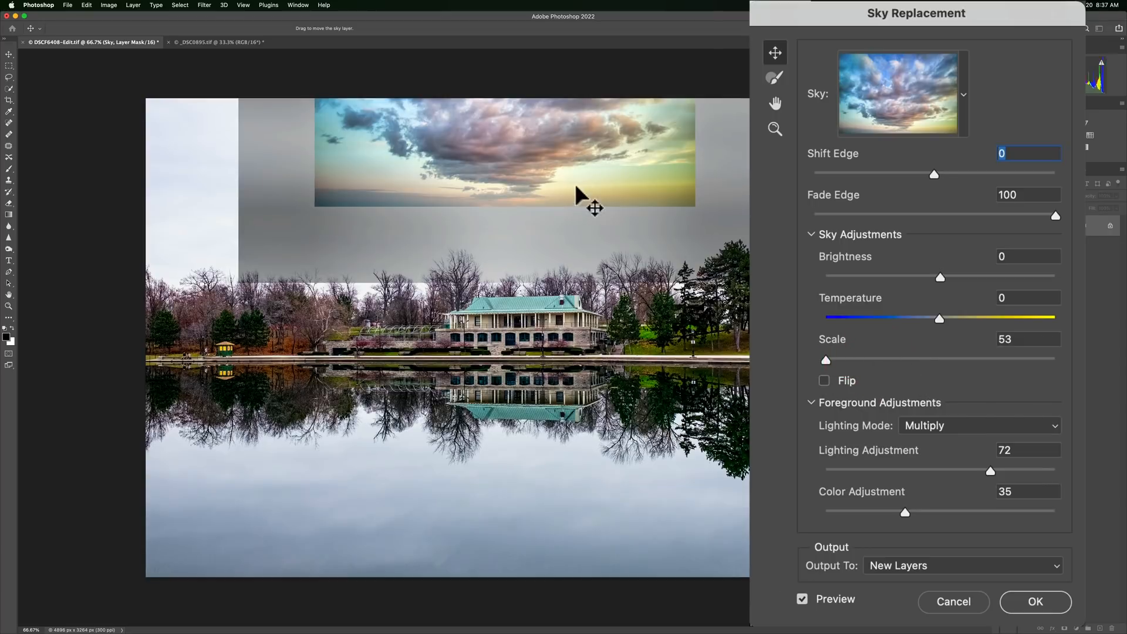
left_click_drag(825, 359, 841, 359)
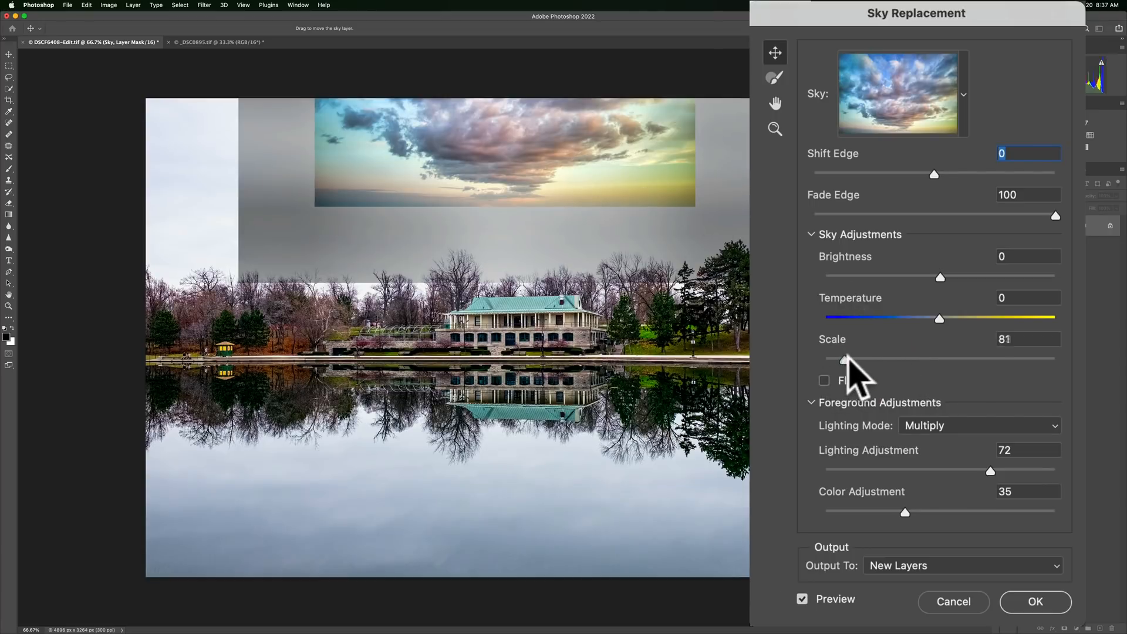
left_click_drag(841, 359, 920, 358)
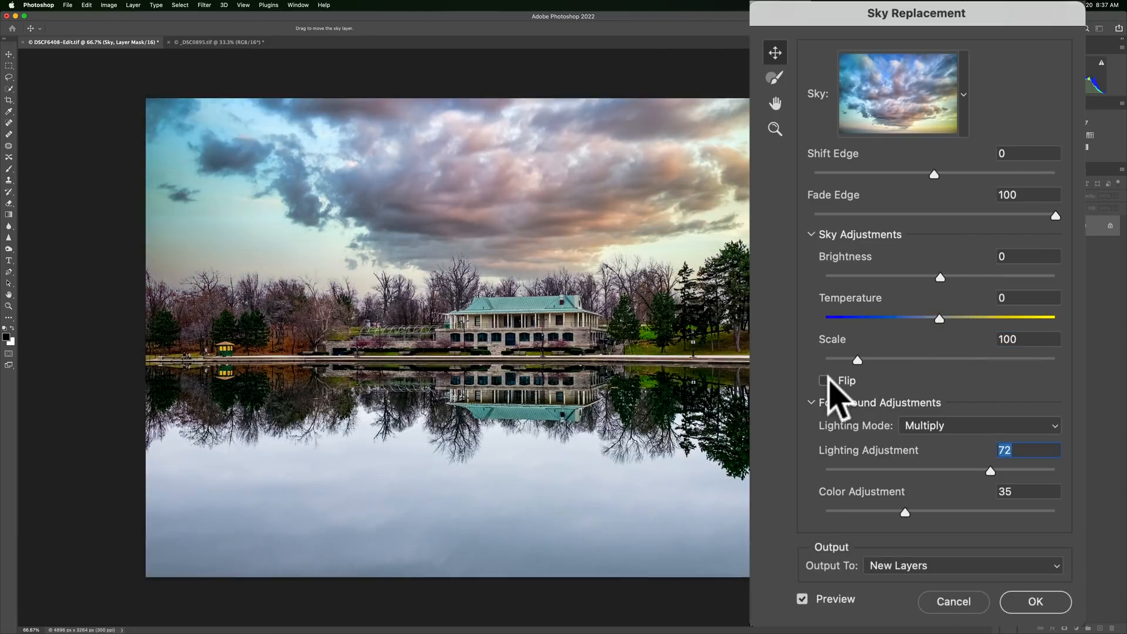
Test Lighting Mode options, keep Multiply at 72, and set Color Adjustment to 39
left_click(824, 380)
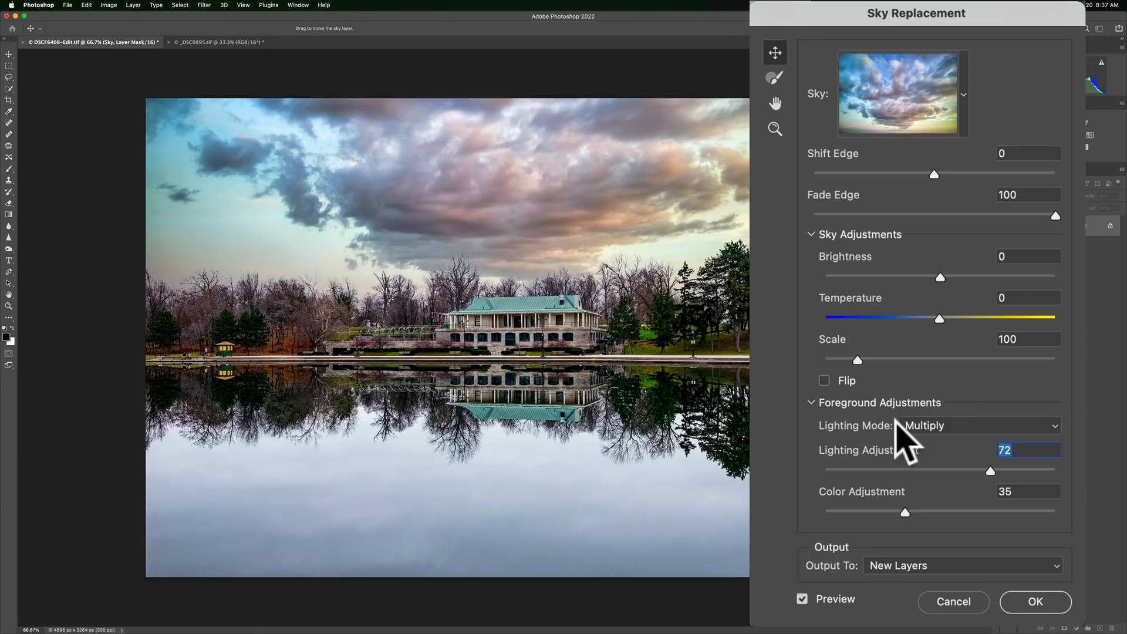
mouse_move(968, 489)
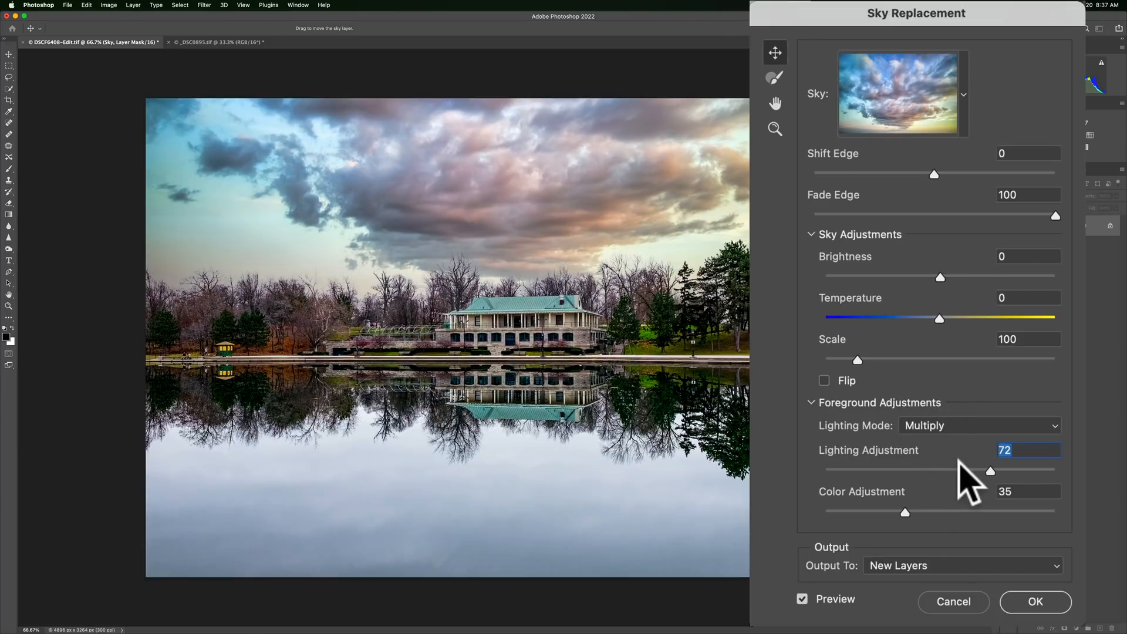
left_click(979, 425)
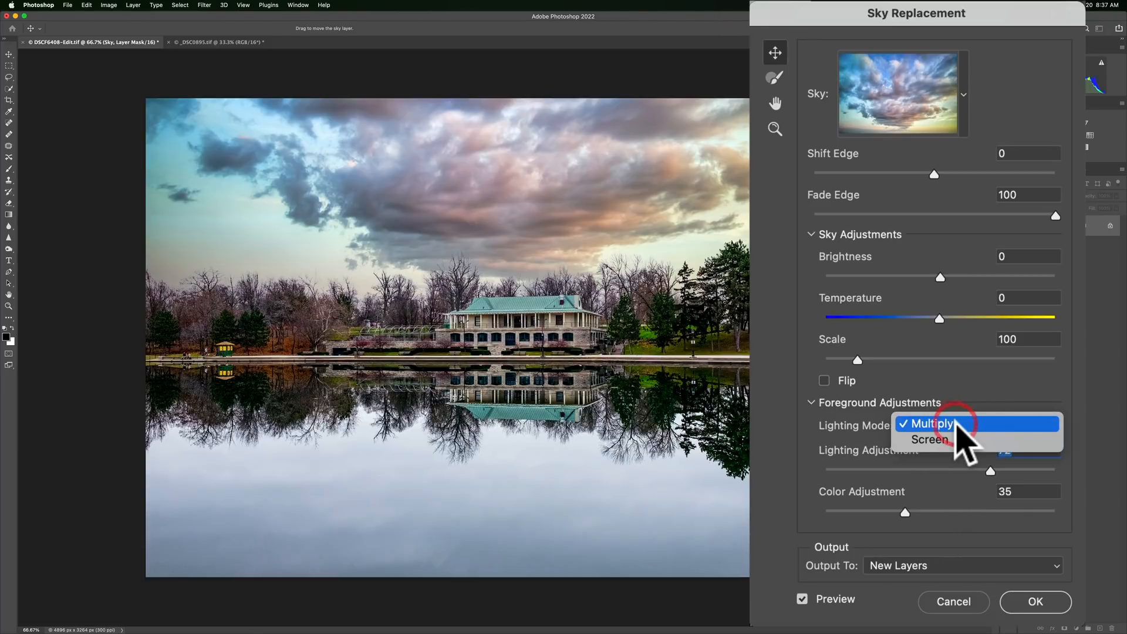
left_click(929, 423)
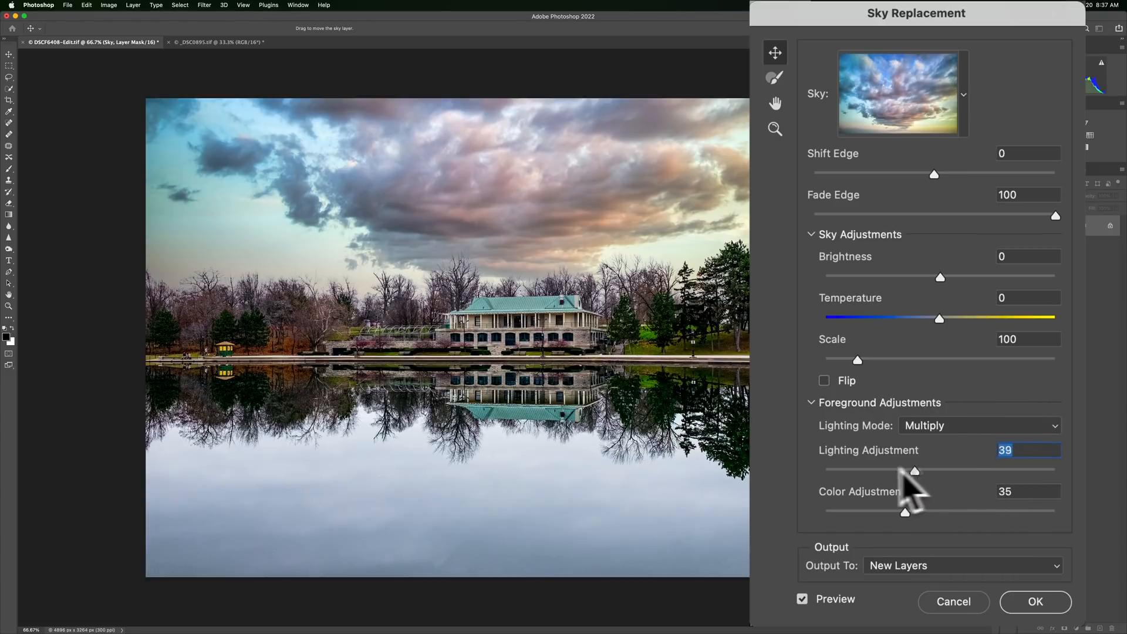
left_click_drag(915, 470, 846, 470)
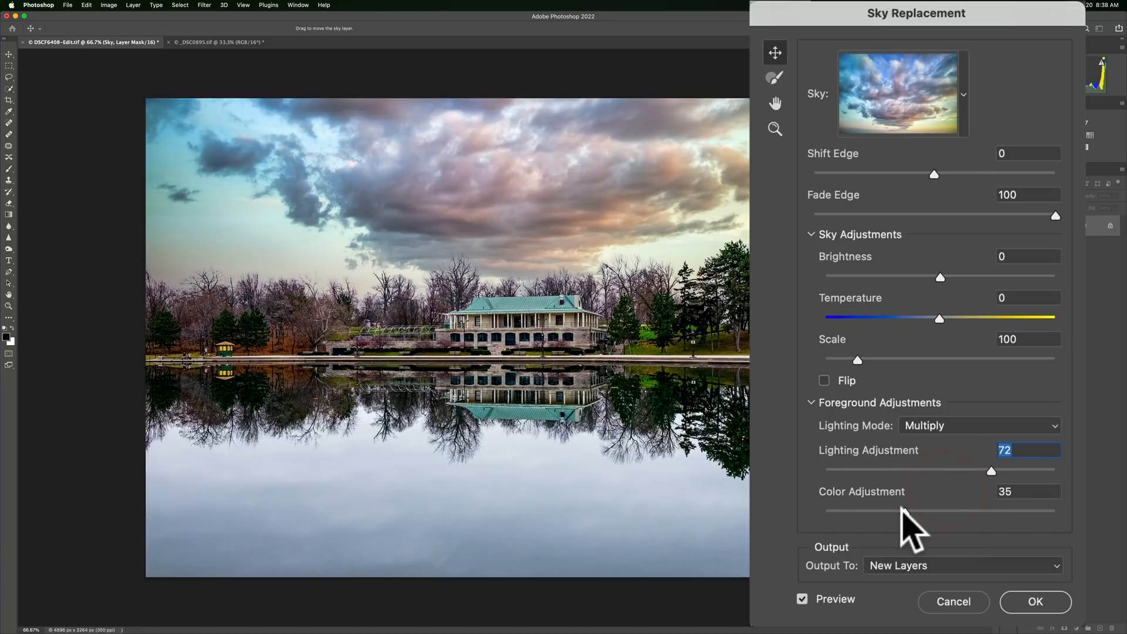
left_click_drag(903, 510, 923, 510)
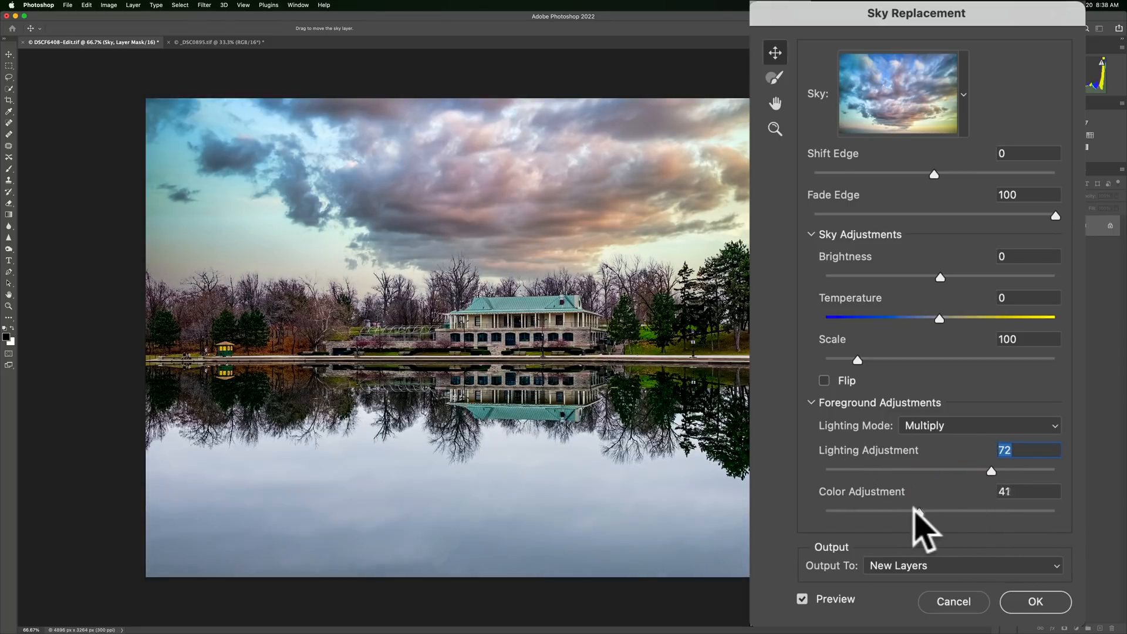
left_click(978, 425)
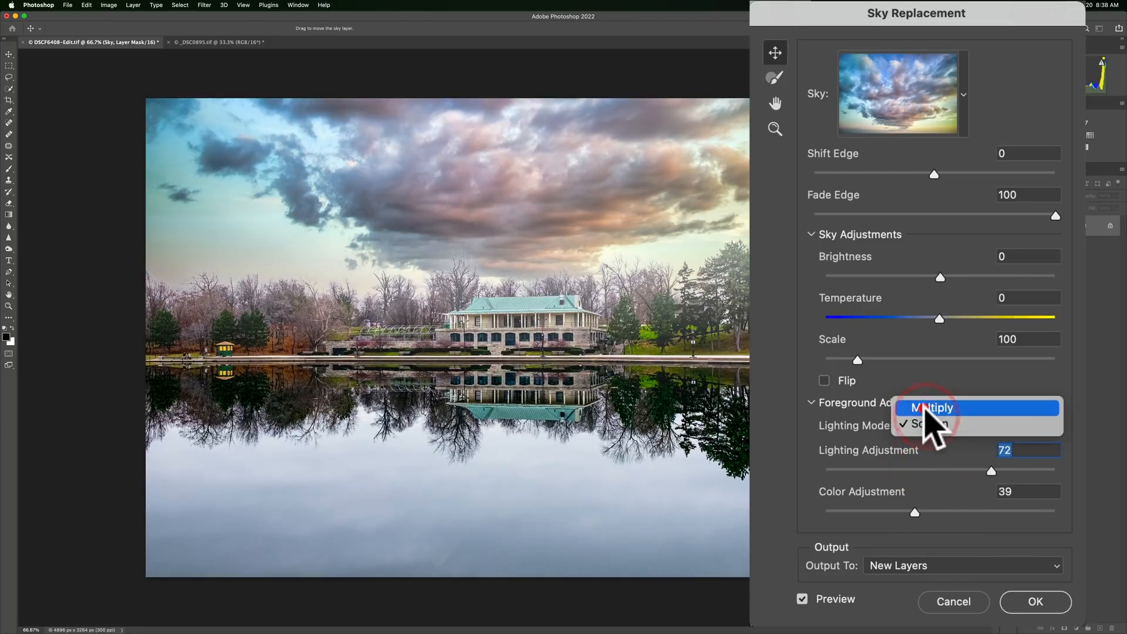
left_click(932, 408)
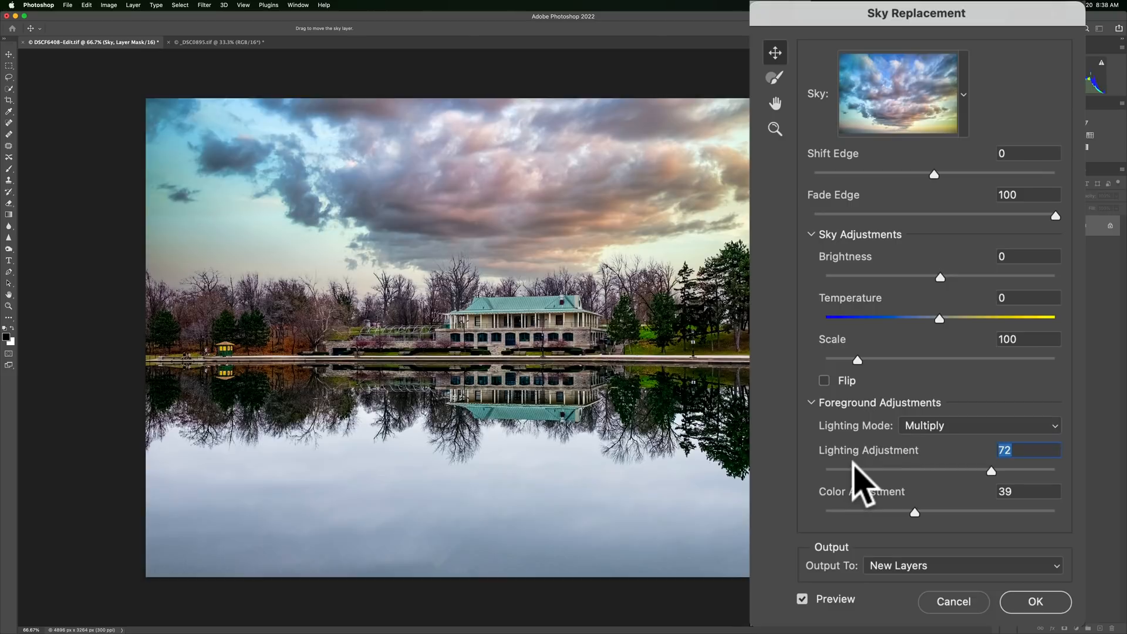
mouse_move(897, 183)
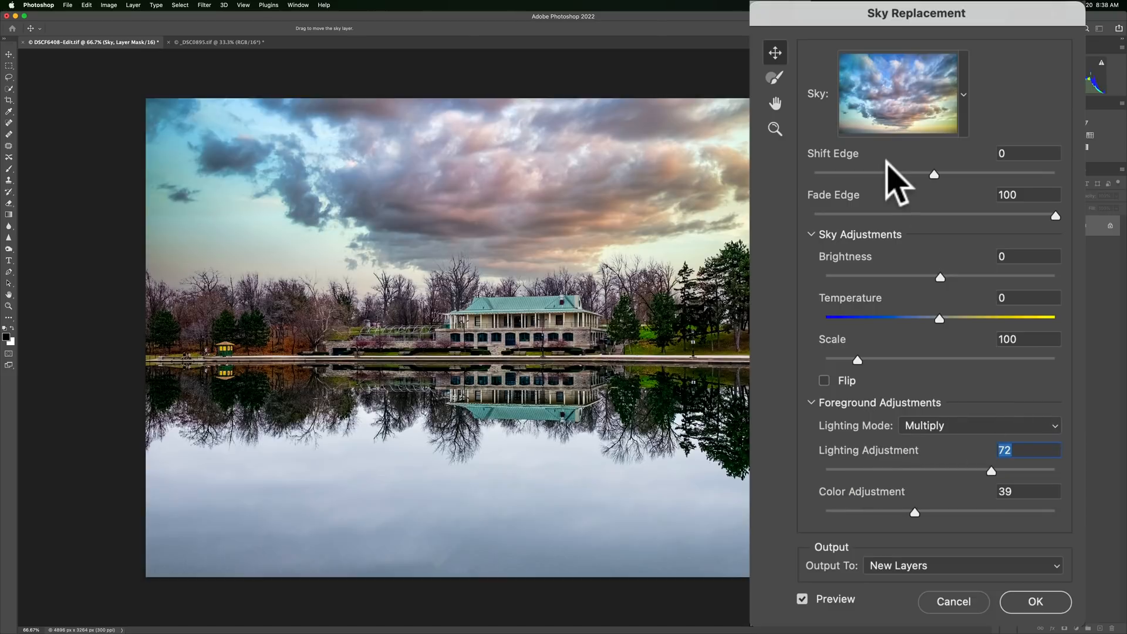
mouse_move(895, 550)
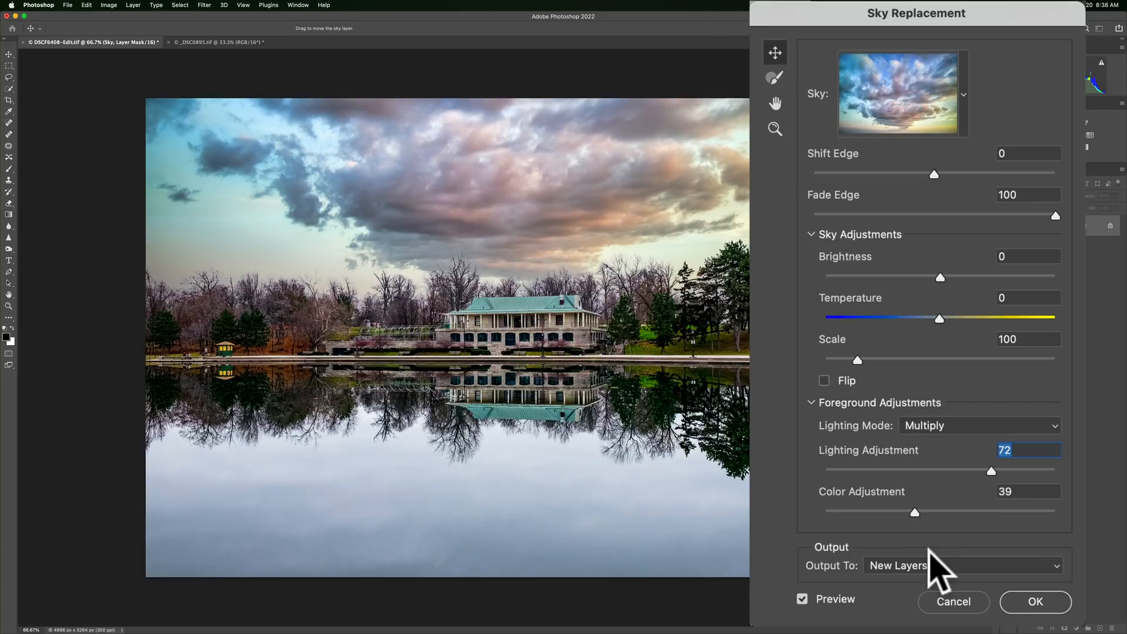
mouse_move(990, 93)
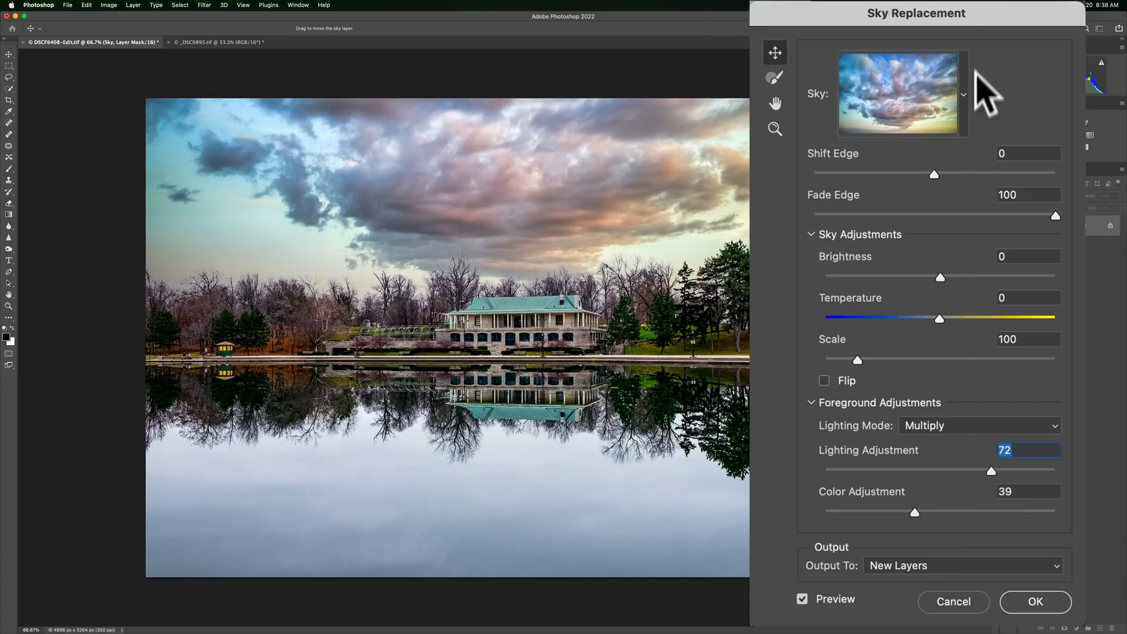
left_click(199, 42)
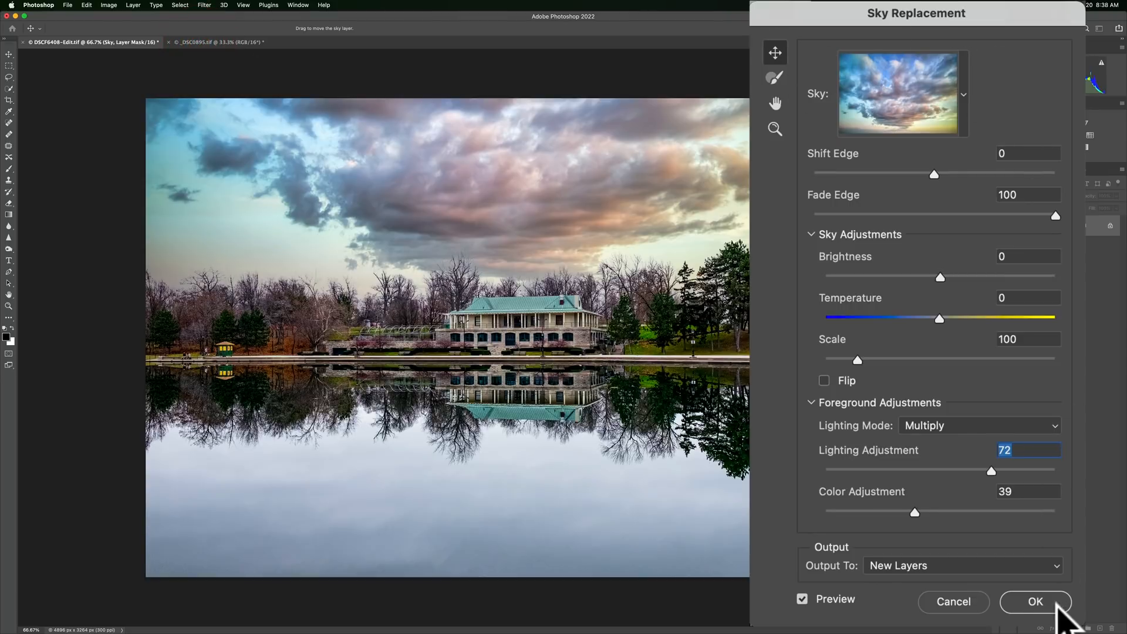
mouse_move(995, 582)
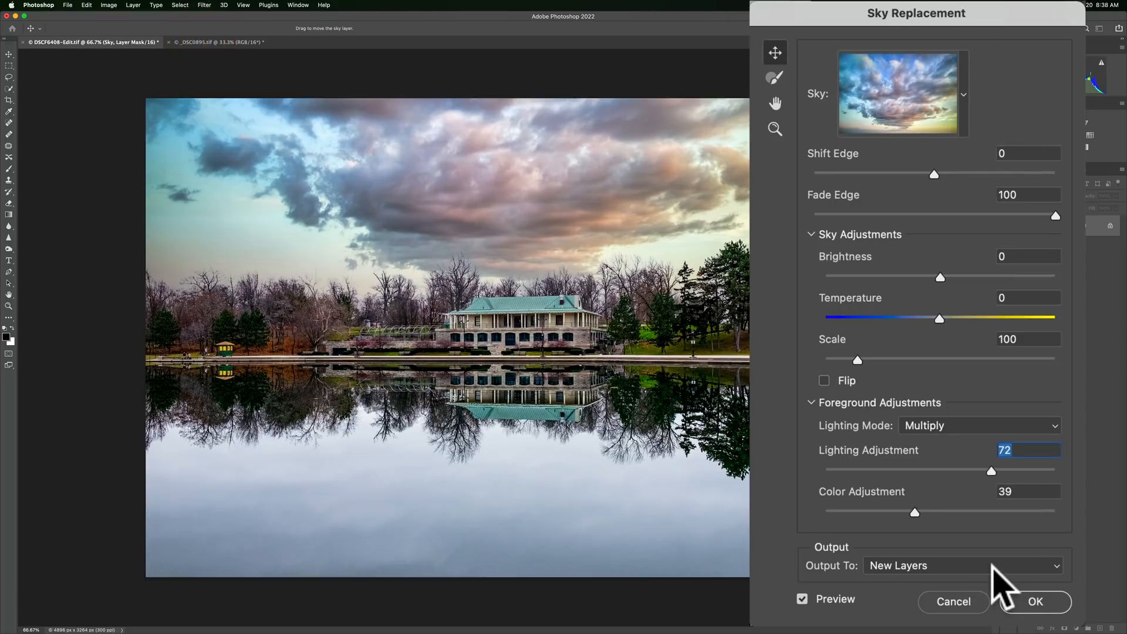
mouse_move(1034, 602)
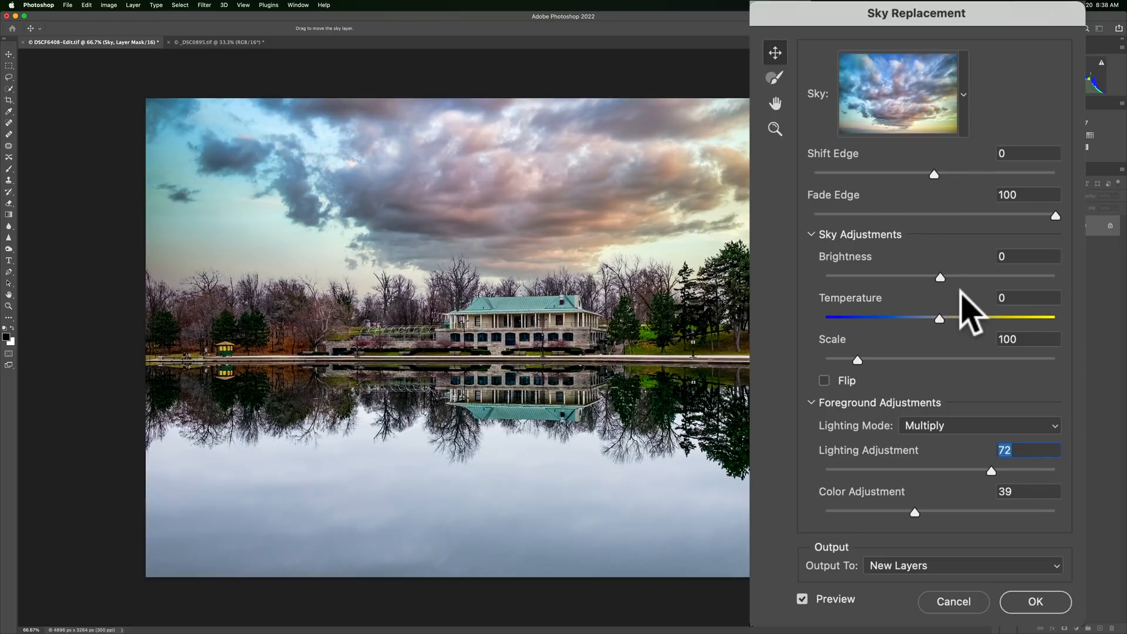
mouse_move(1035, 603)
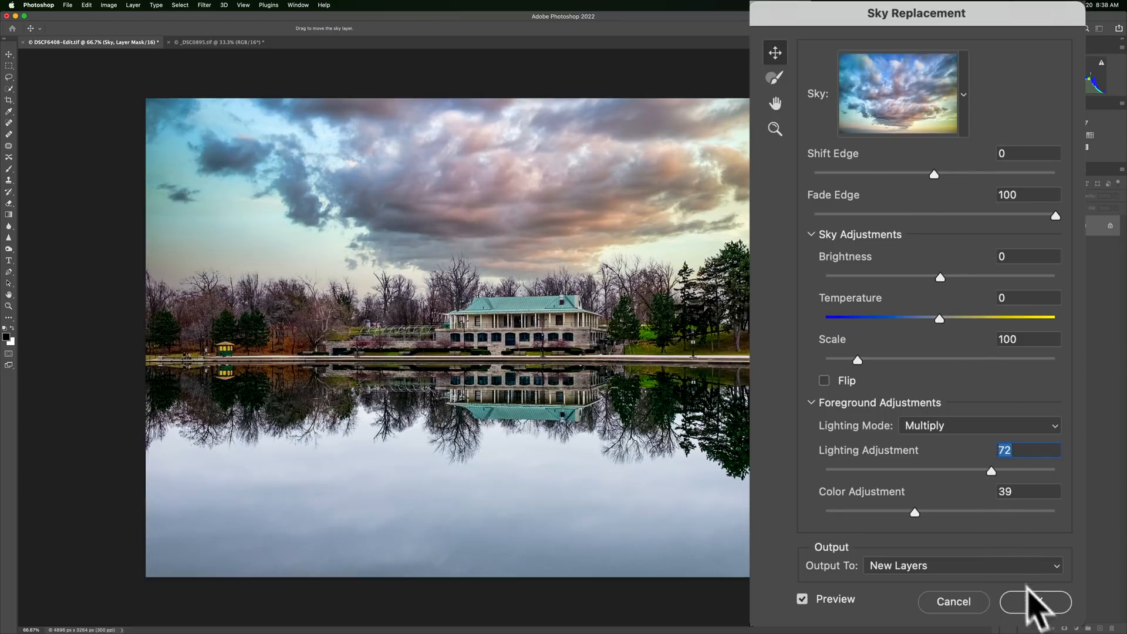
mouse_move(990, 522)
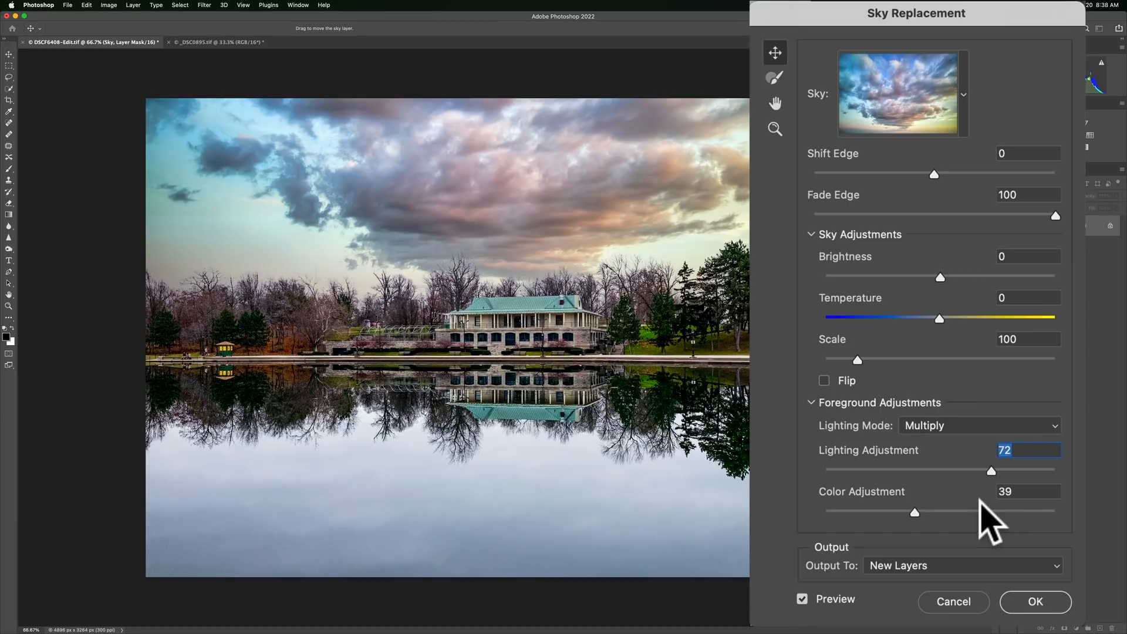
mouse_move(985, 431)
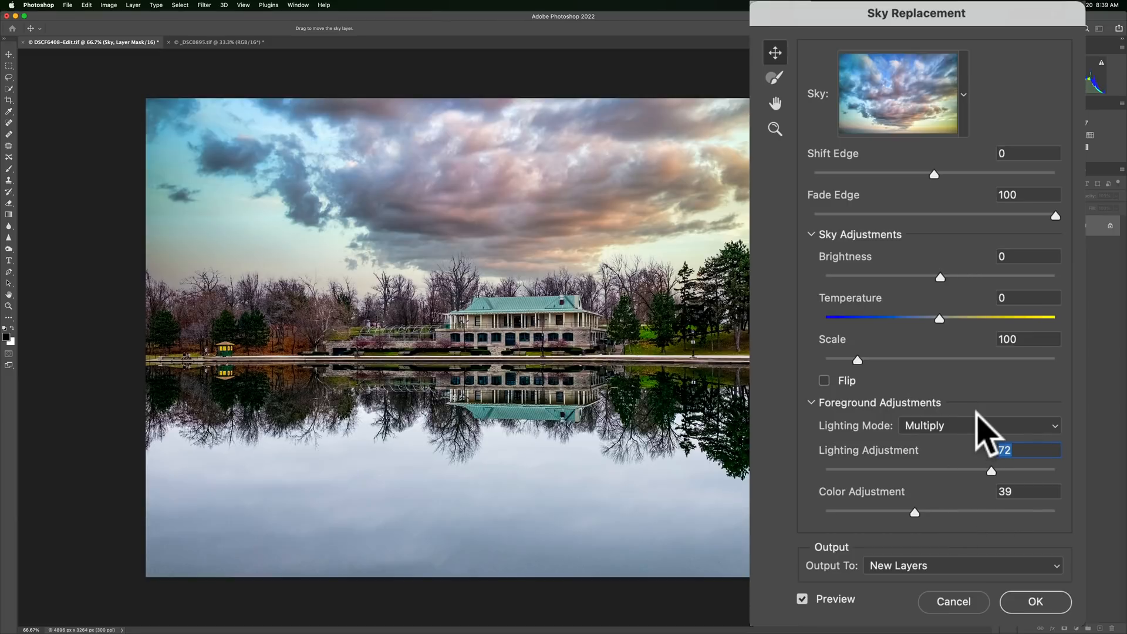
left_click(961, 564)
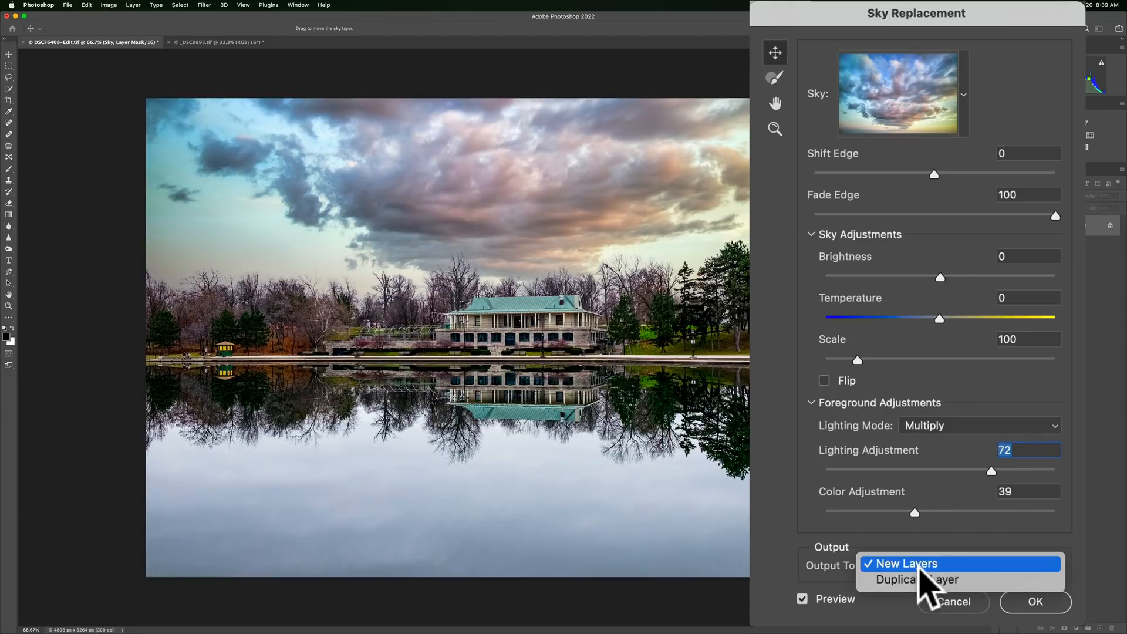
mouse_move(916, 579)
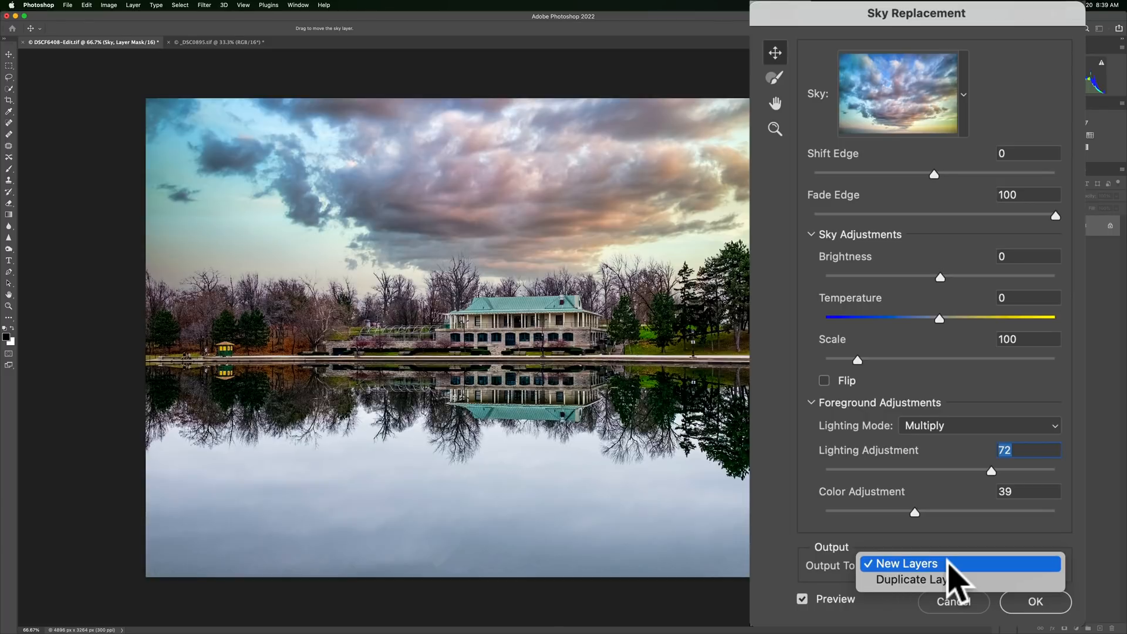
left_click(1035, 601)
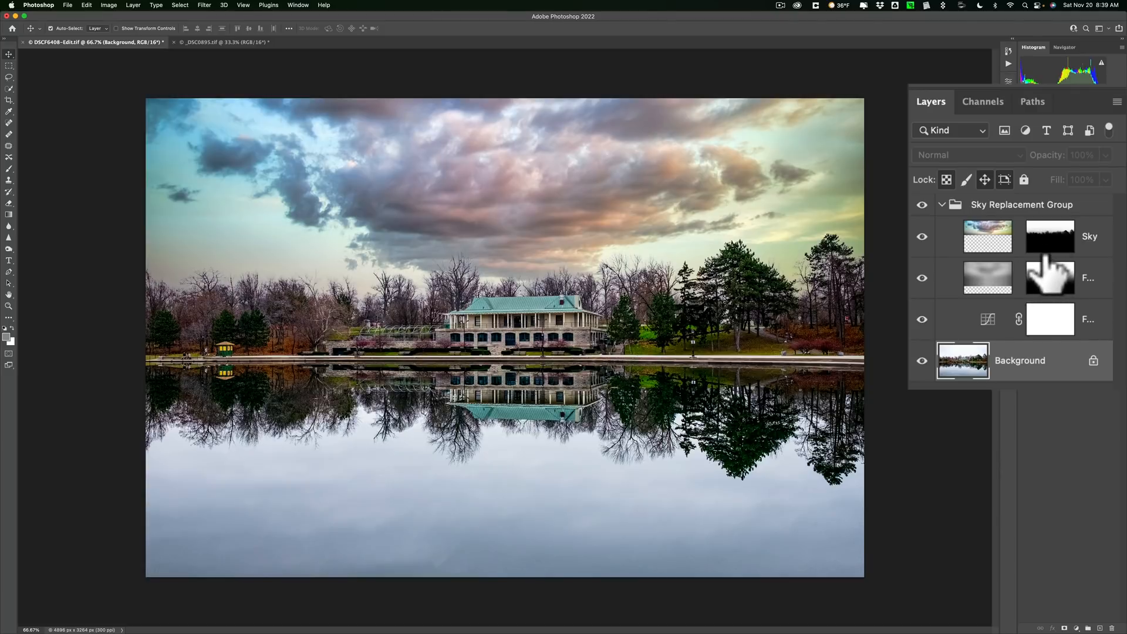
mouse_move(1054, 280)
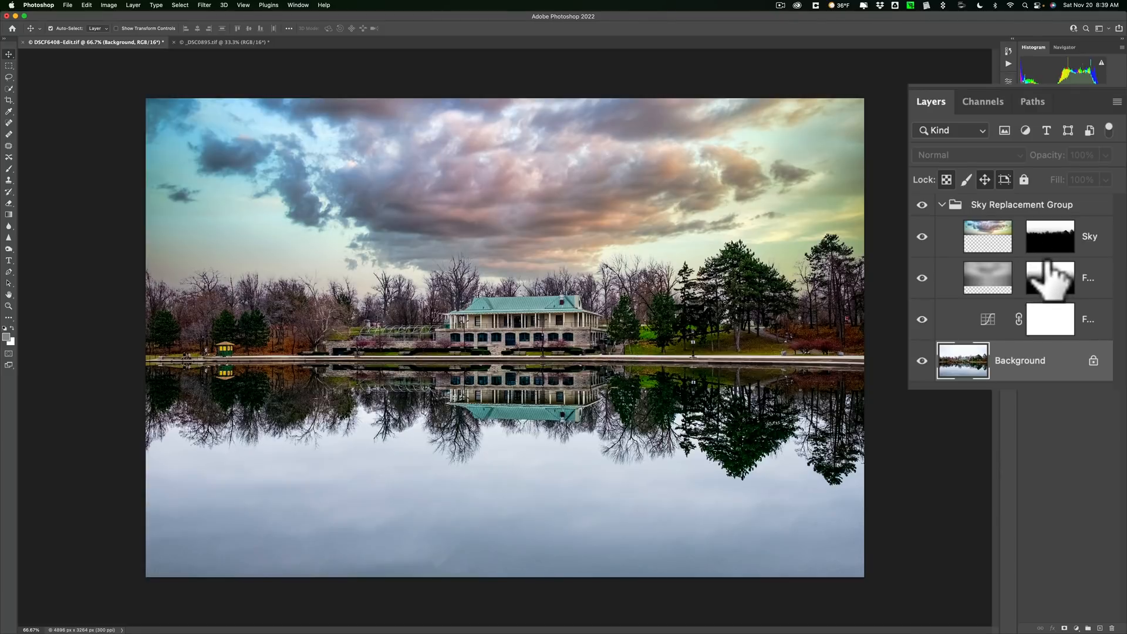
mouse_move(1049, 278)
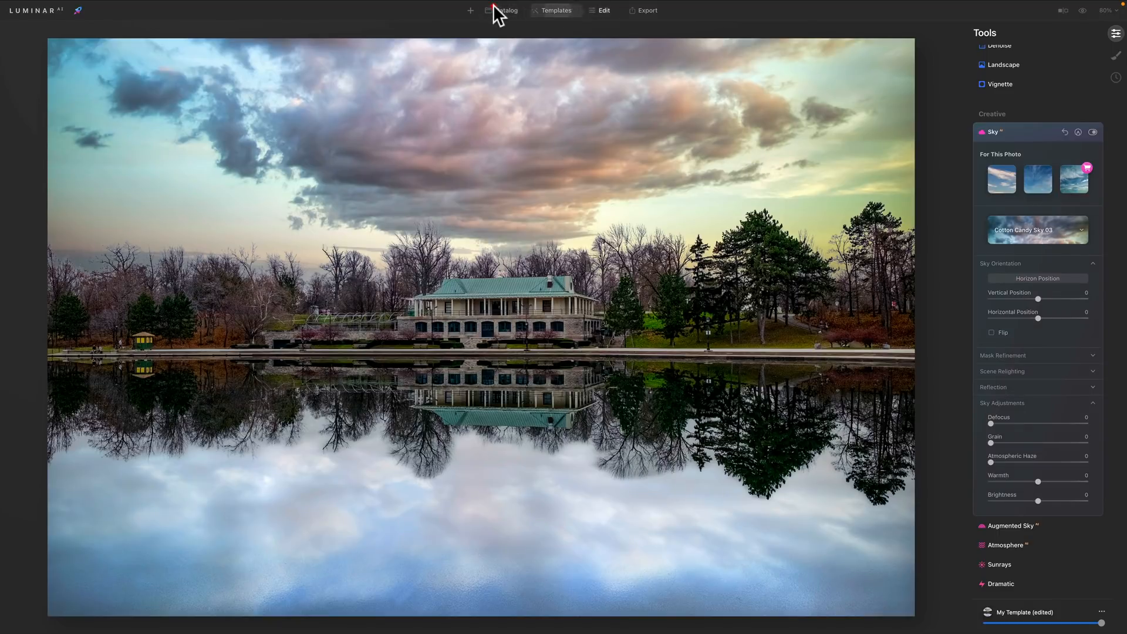
Return from the catalog to the lighthouse photo and apply Cotton Candy Sky 18 in Sky AI
left_click(505, 10)
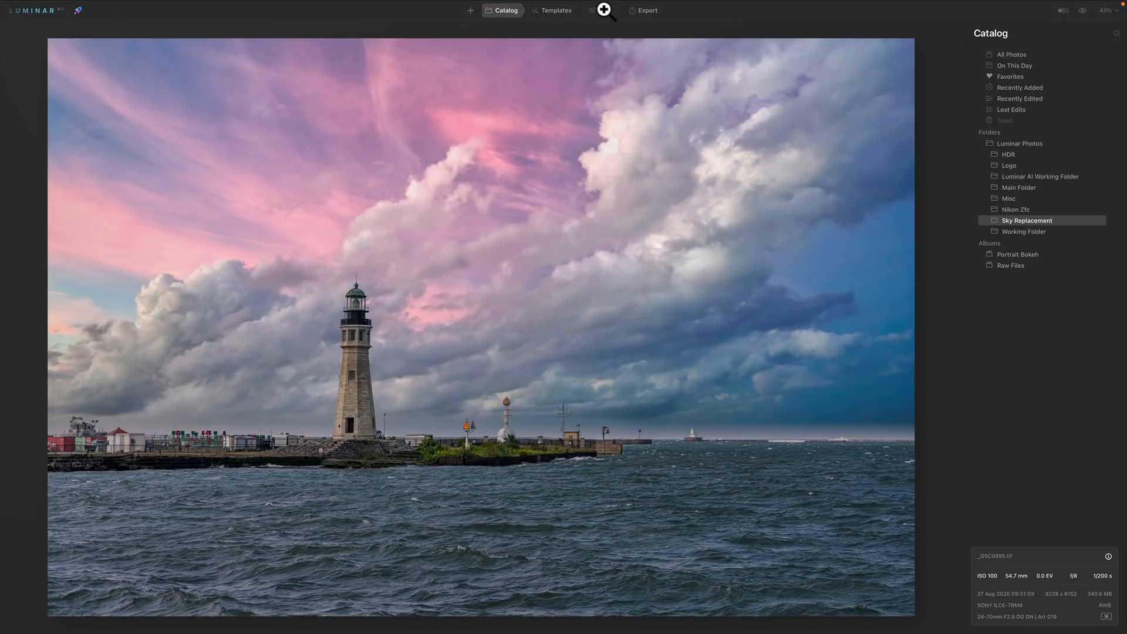
left_click(604, 10)
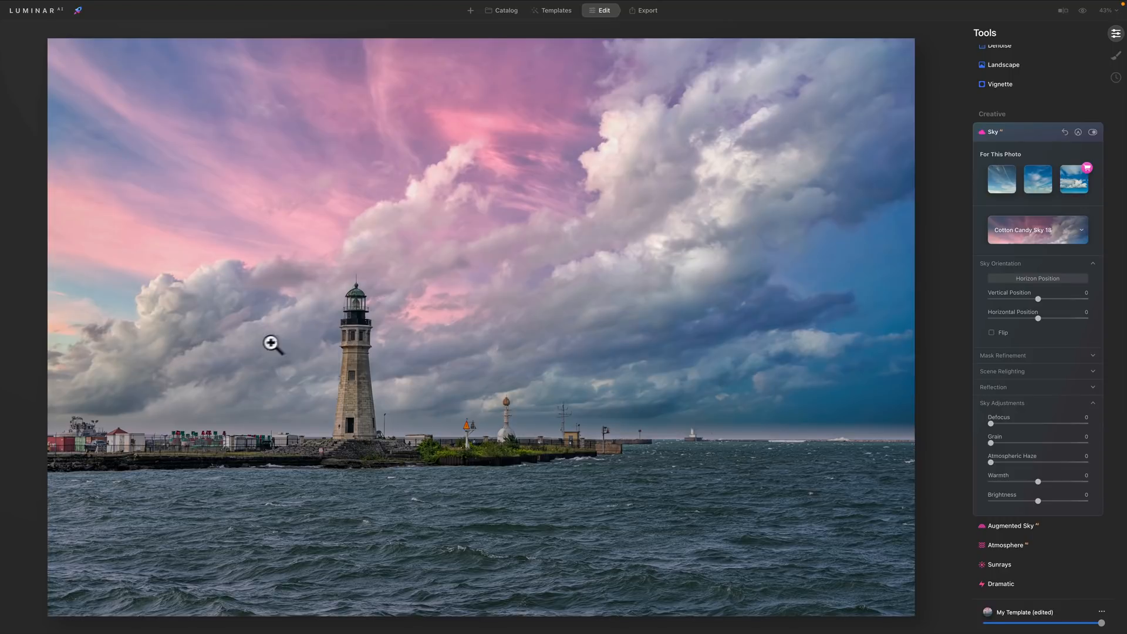
mouse_move(834, 342)
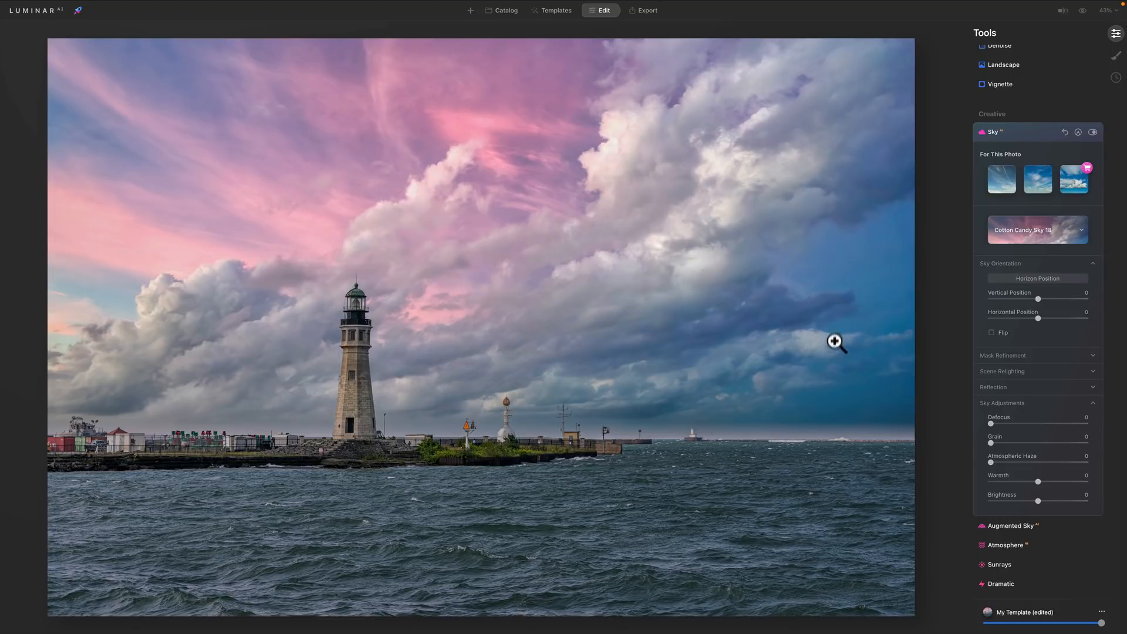
left_click(1093, 132)
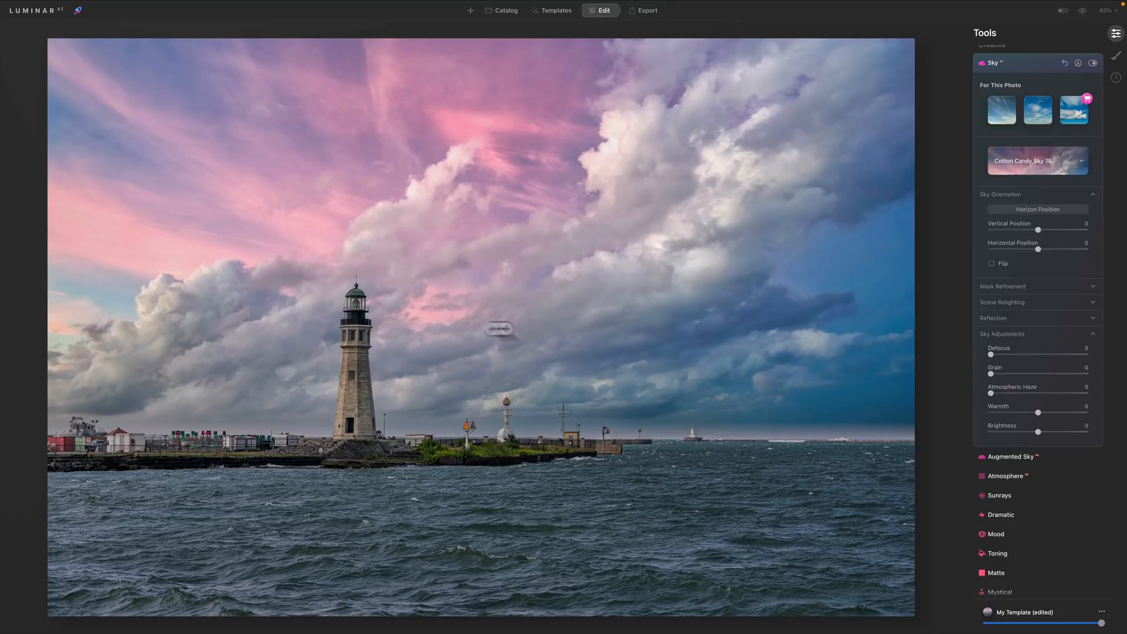
mouse_move(398, 325)
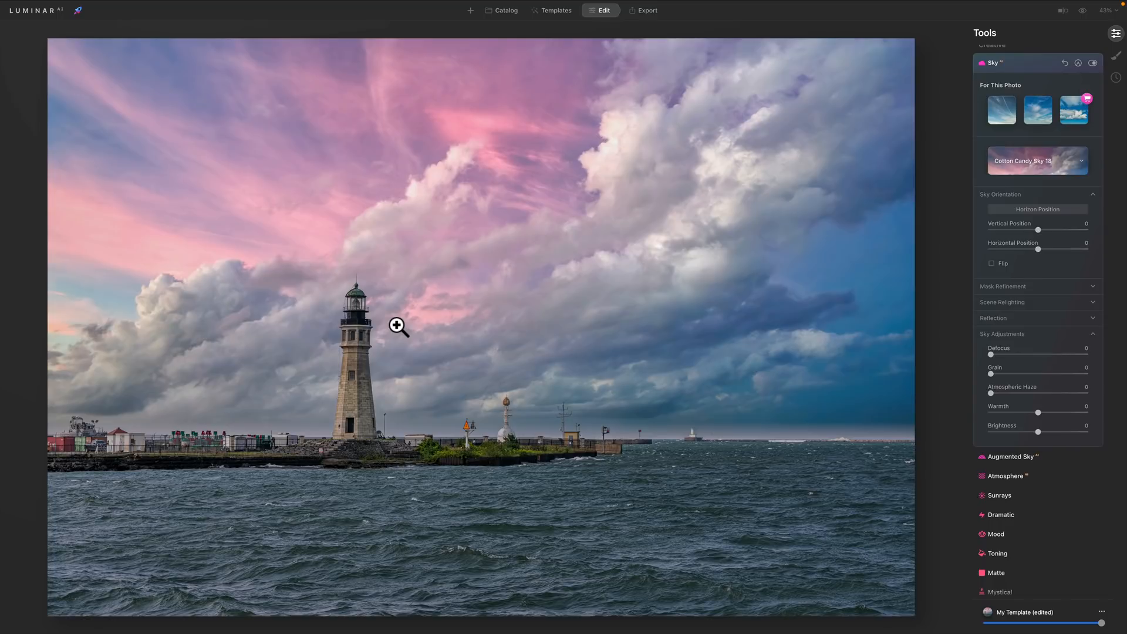
mouse_move(358, 326)
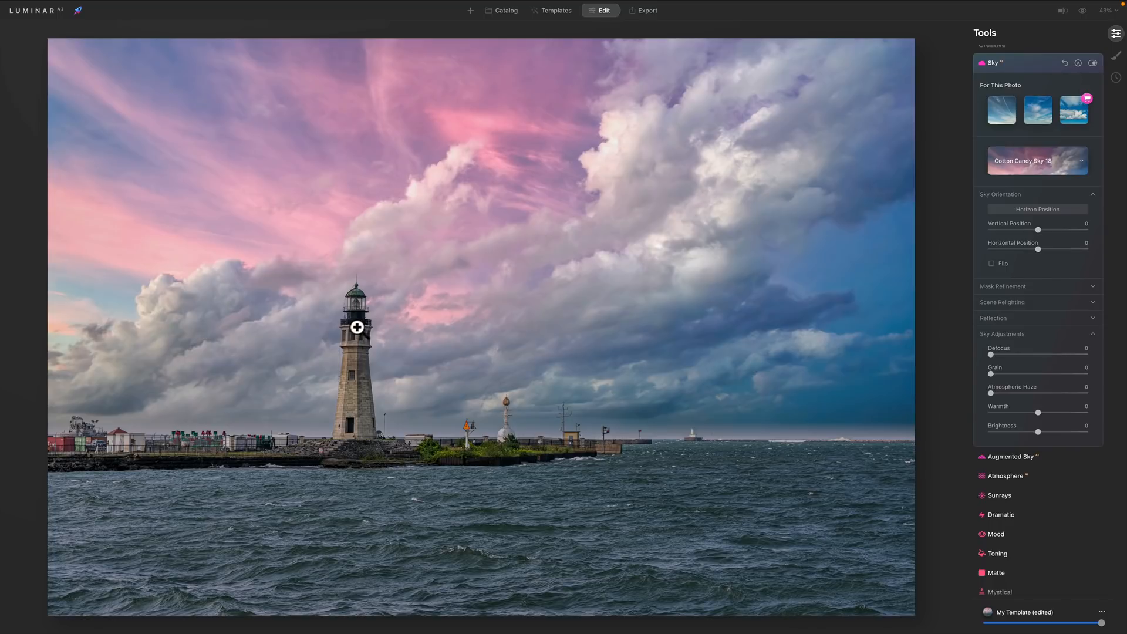
mouse_move(762, 423)
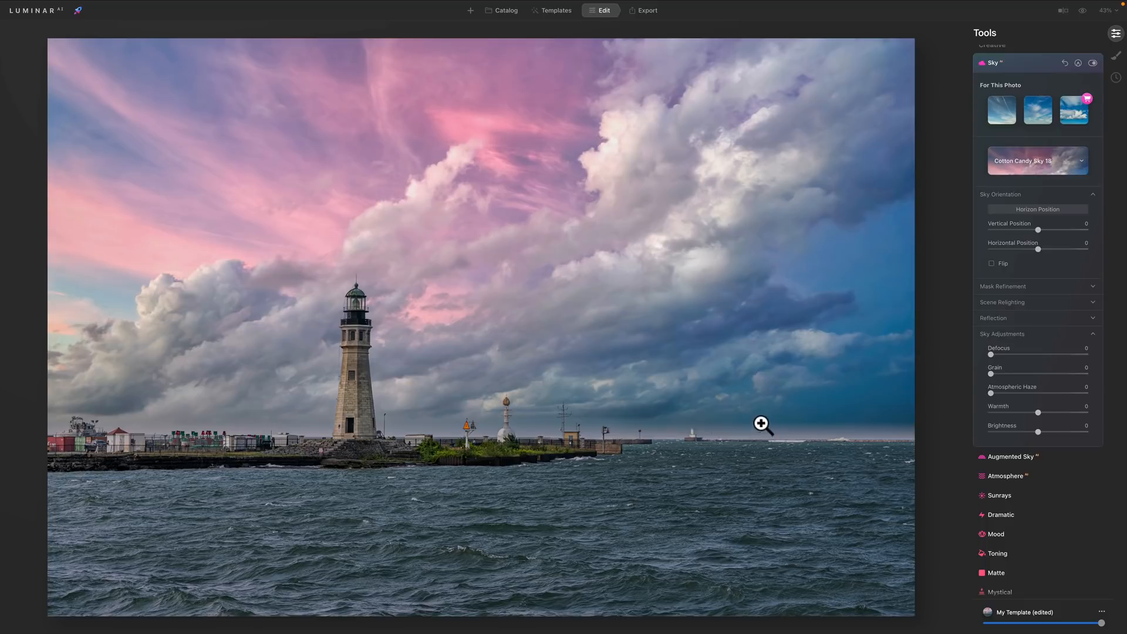
mouse_move(1043, 249)
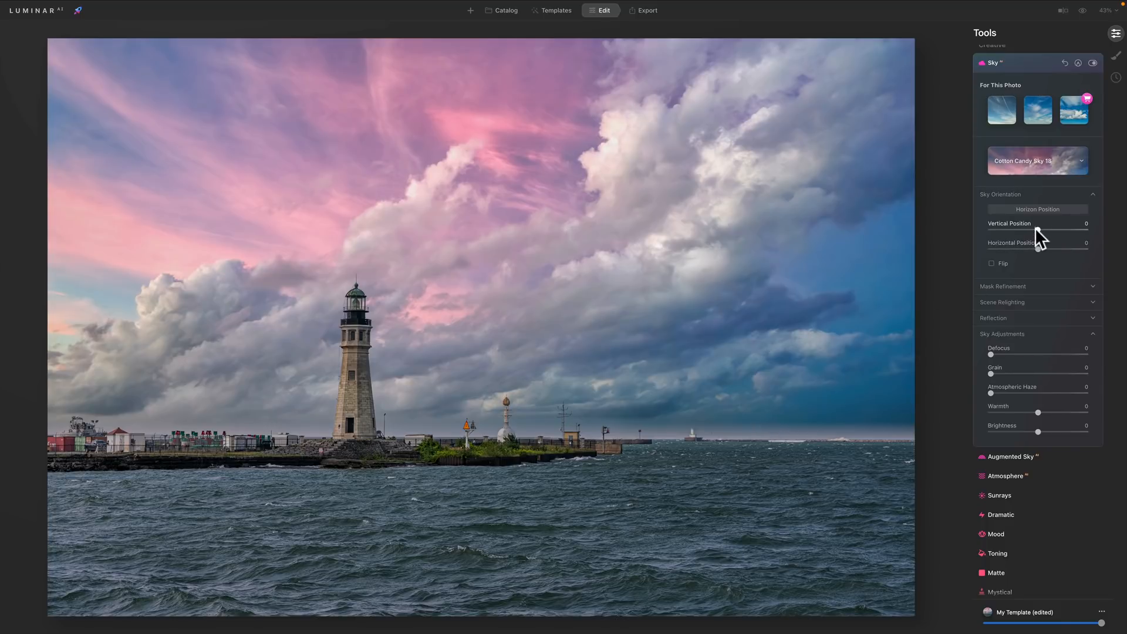
Set sky Vertical Position to -3, then Mask Refinement Global 23 and Close Gaps about 26
left_click_drag(1050, 232, 1043, 232)
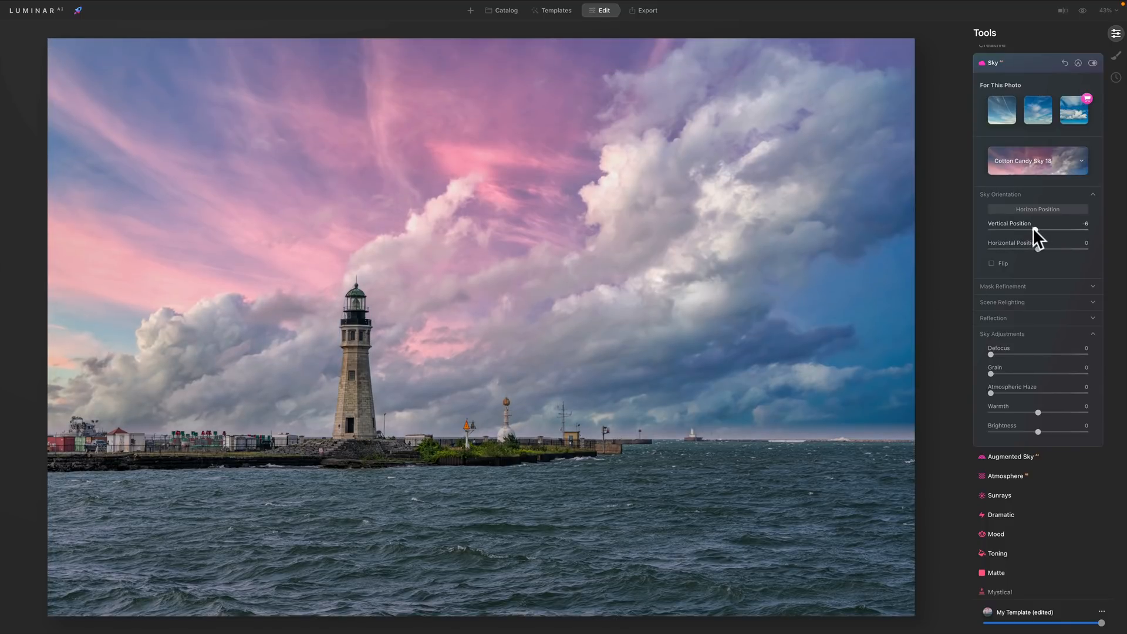
left_click_drag(1038, 236, 1050, 235)
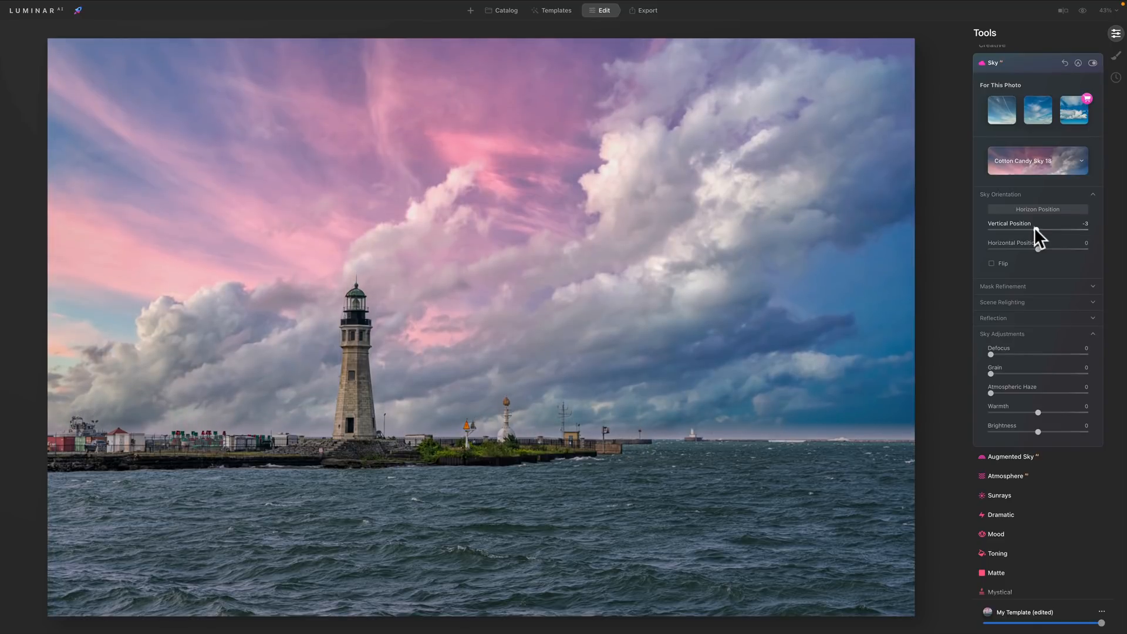
left_click(1004, 286)
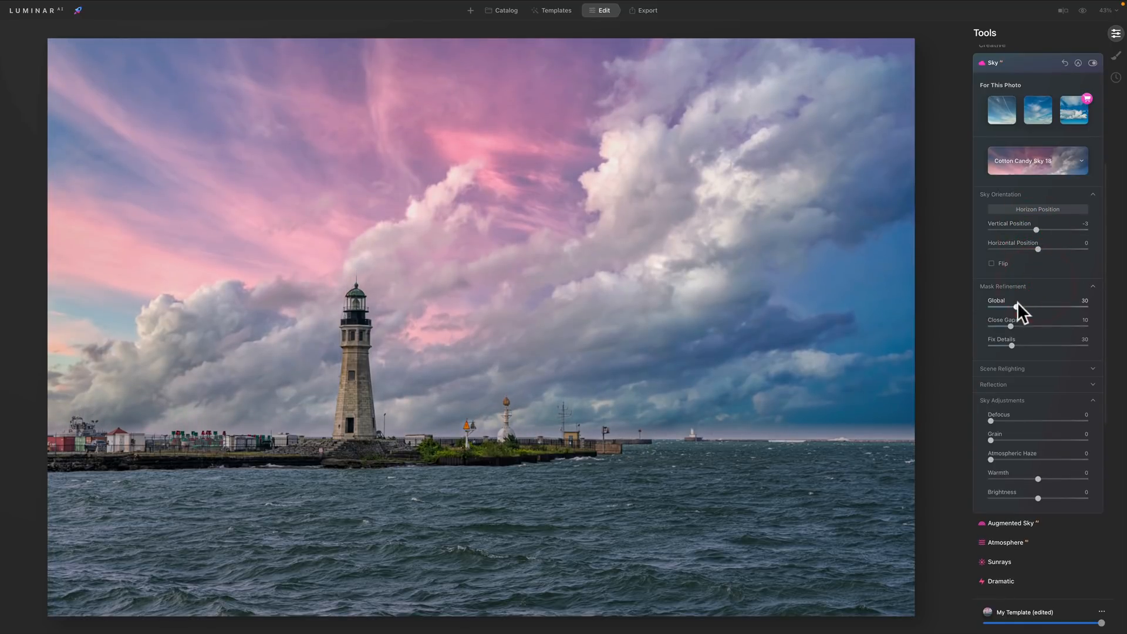
left_click_drag(1041, 309, 1022, 309)
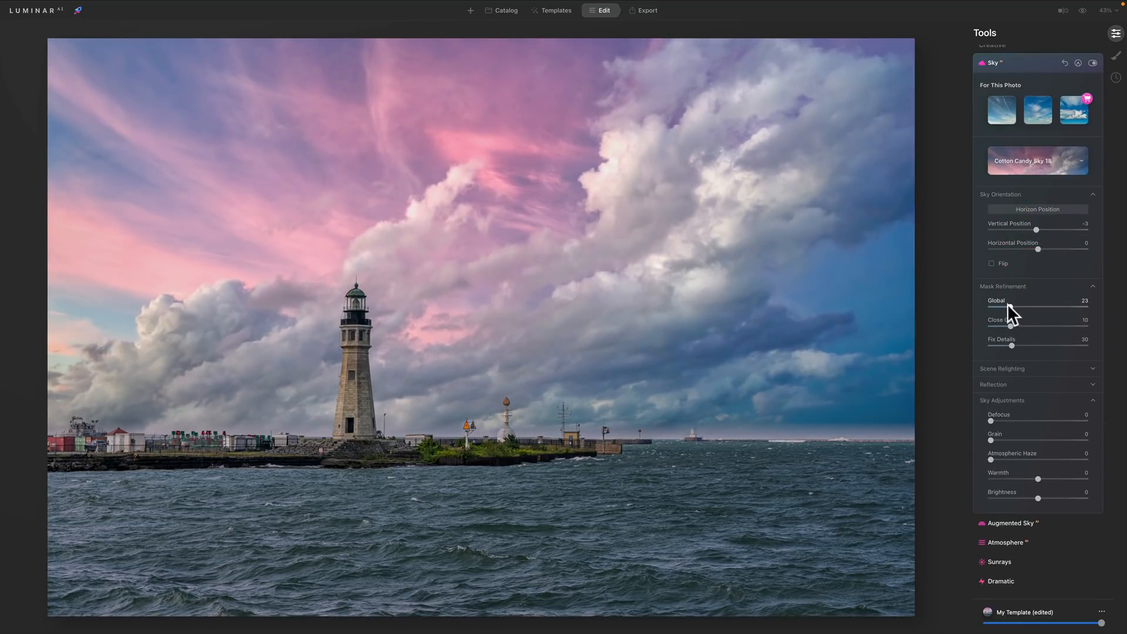
left_click_drag(1011, 326, 1016, 326)
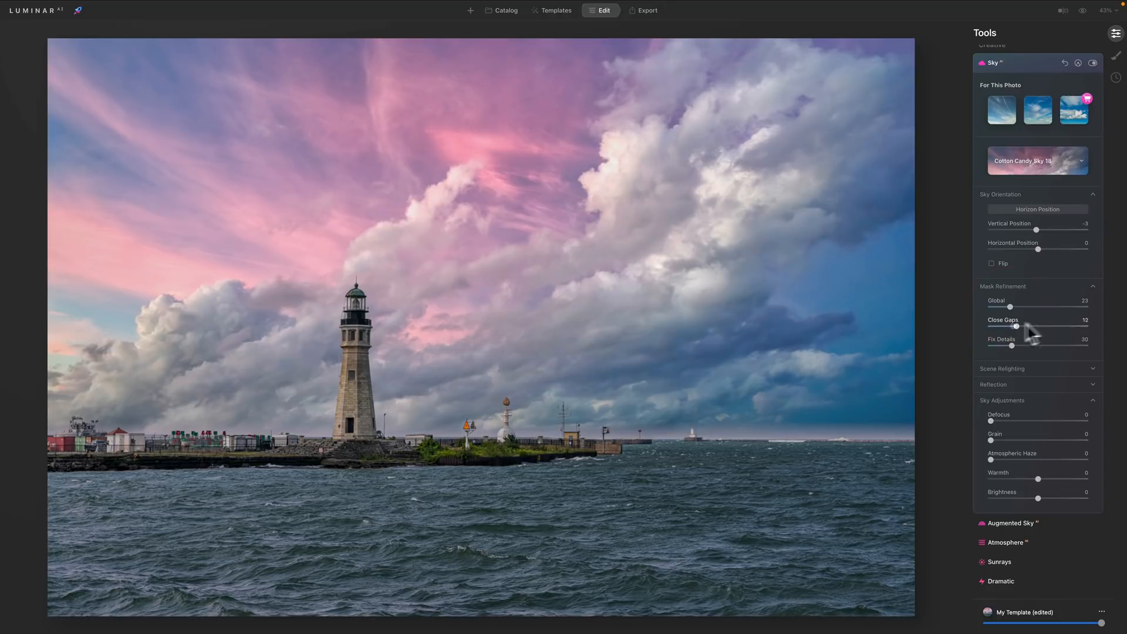
left_click_drag(1015, 325, 1054, 325)
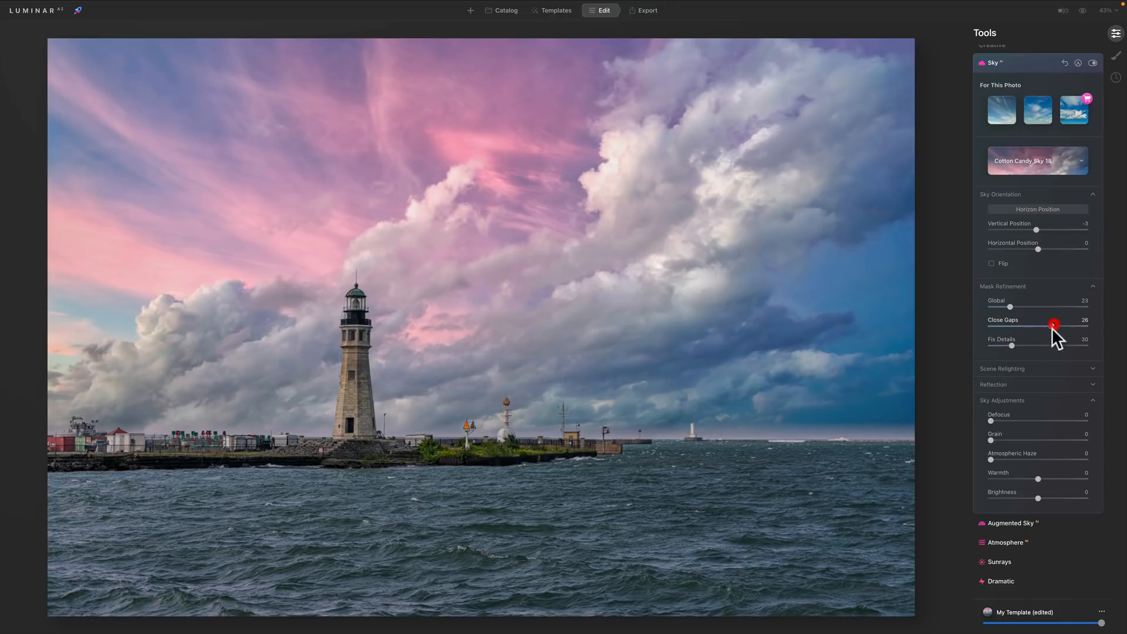
left_click_drag(1054, 326, 1066, 326)
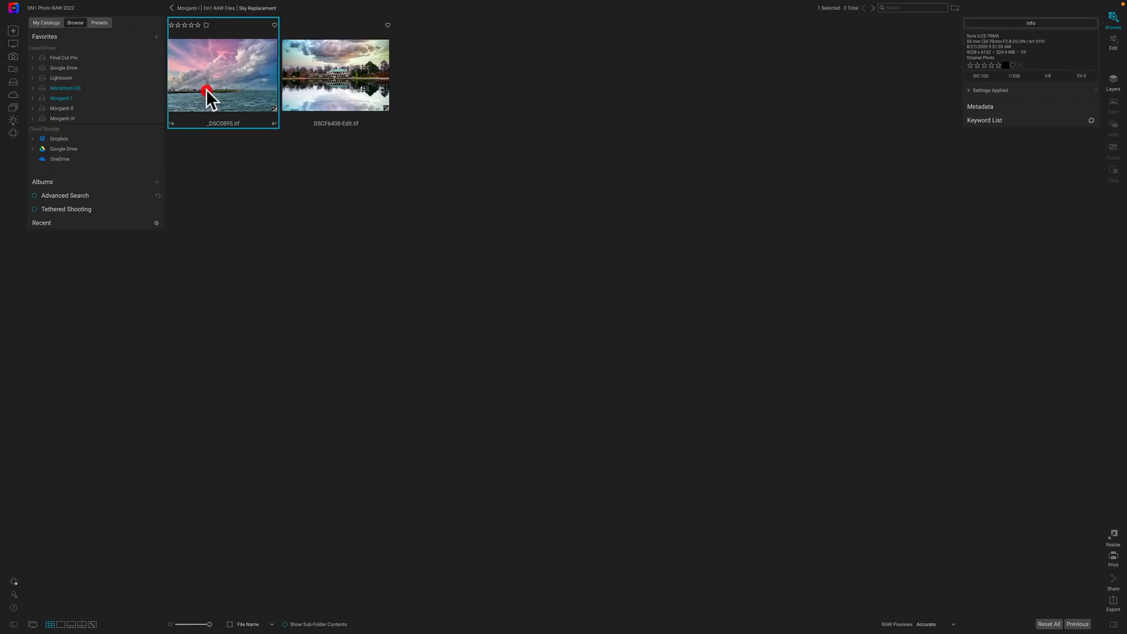
Double-click _DSC0895.tif in Browse to edit it and show the Sky tab's Sky Swap AI
double_click(223, 76)
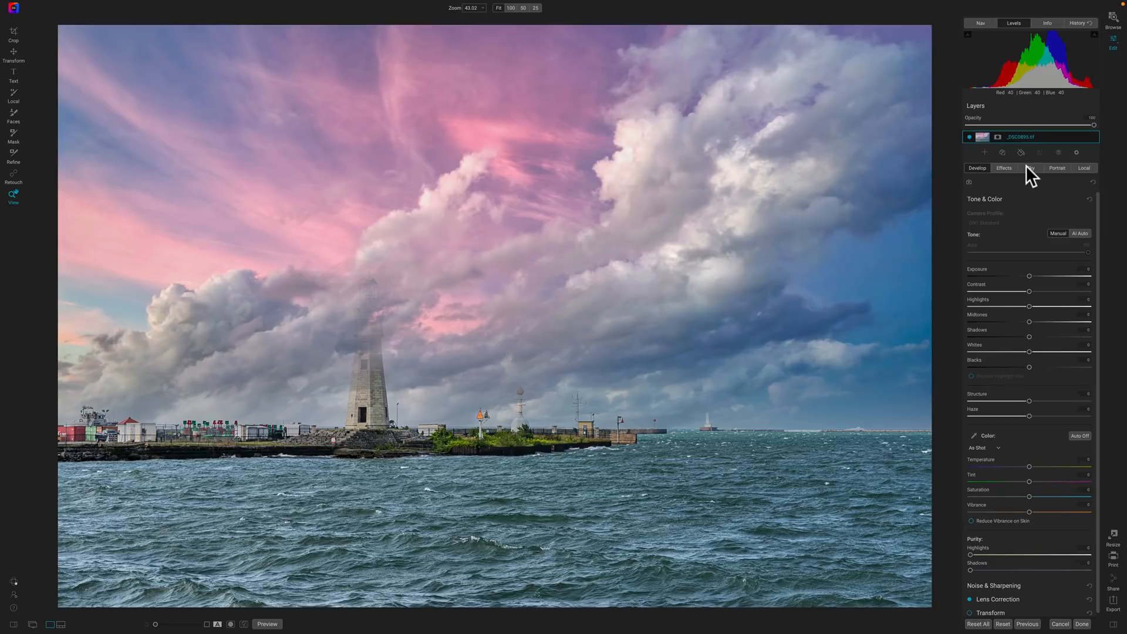
left_click(1030, 169)
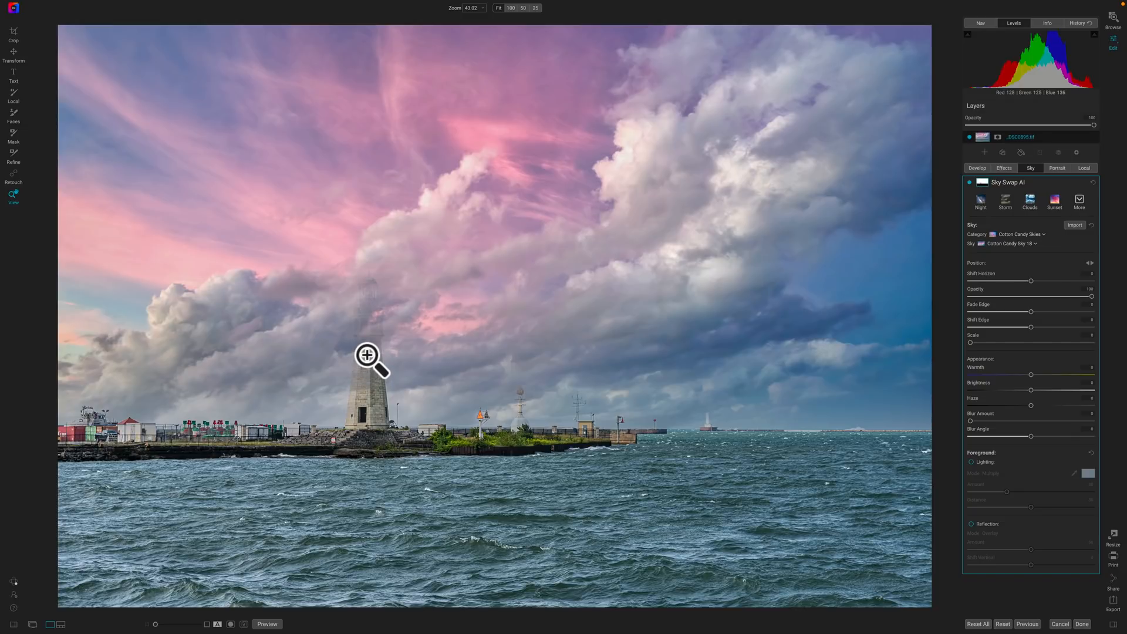
Select the mask brush to paint the lighthouse out of the sky mask
left_click(13, 115)
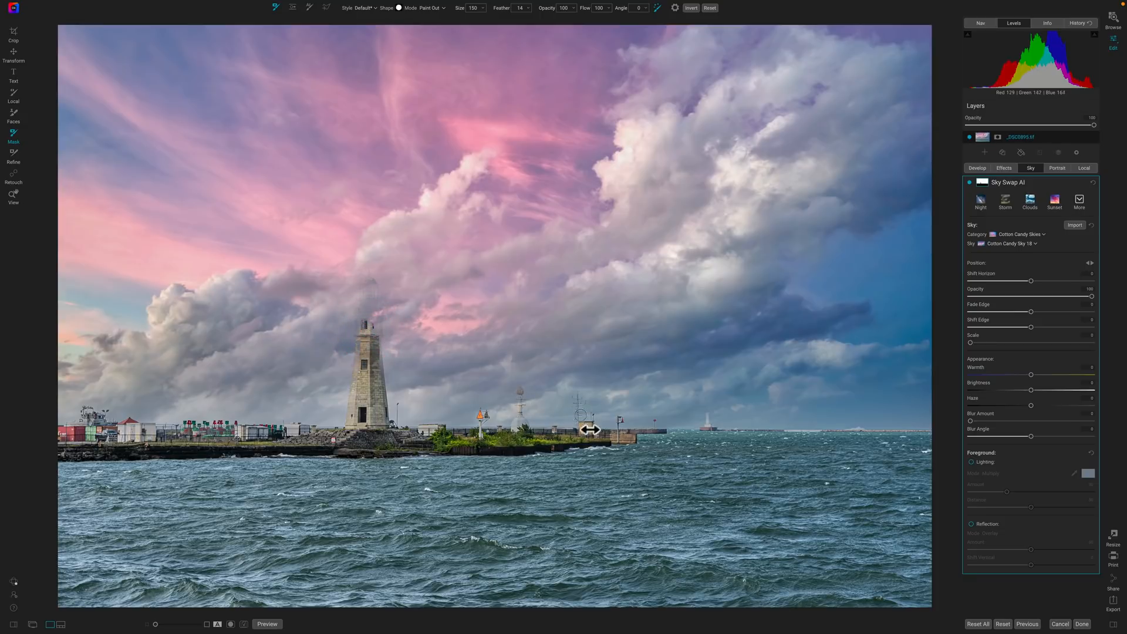
mouse_move(769, 352)
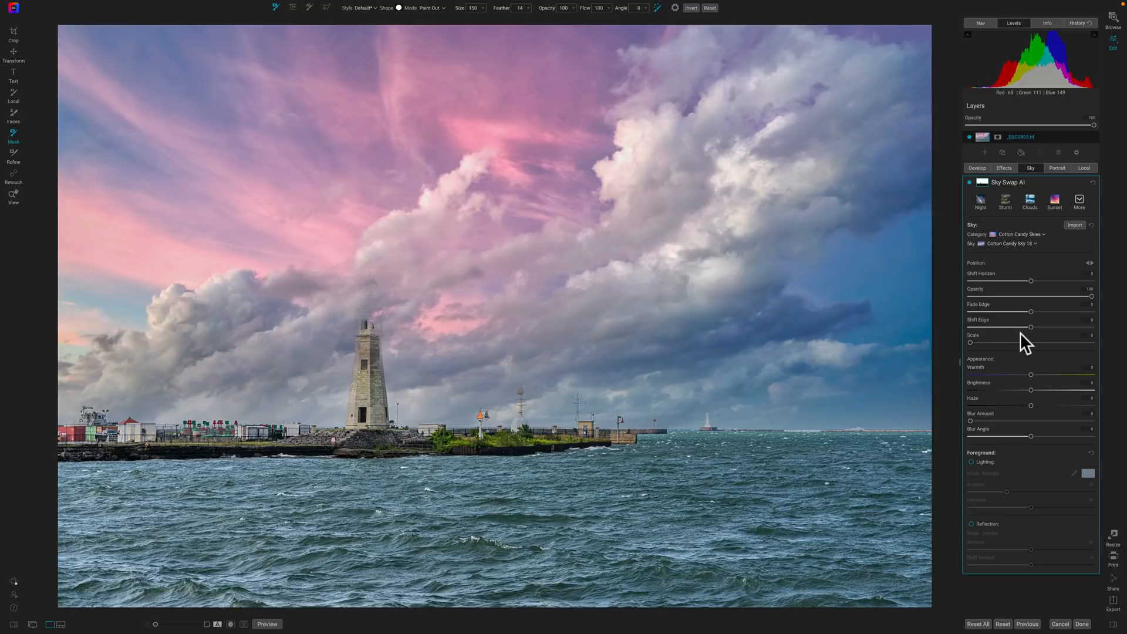
mouse_move(1027, 335)
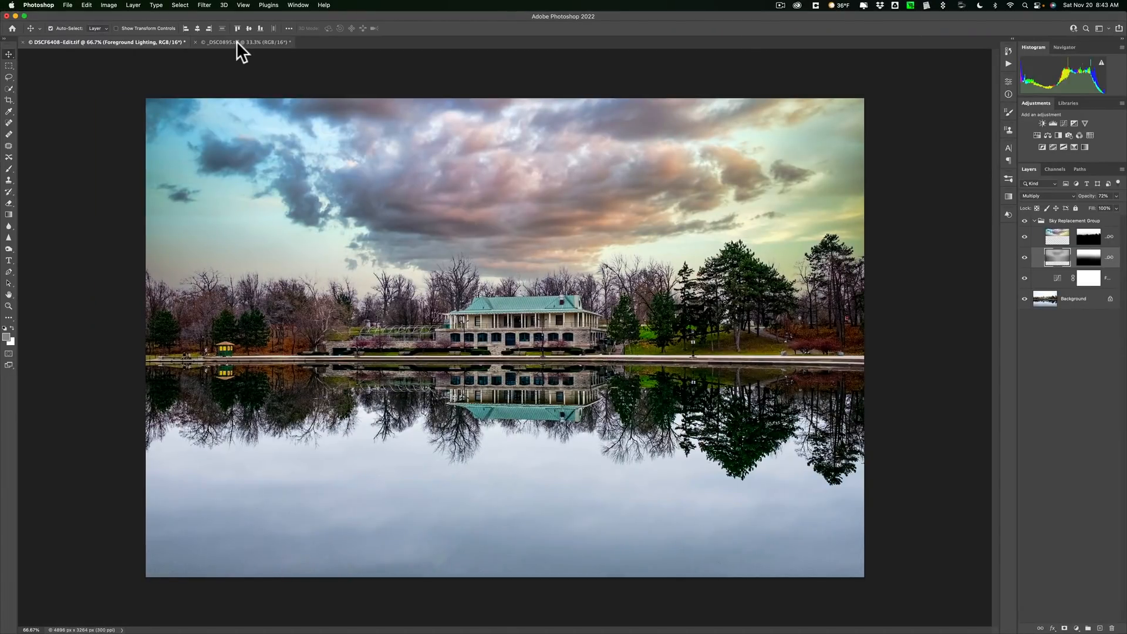
Switch to the _DSC0895.tif lighthouse photo and launch Edit > Sky Replacement
left_click(245, 41)
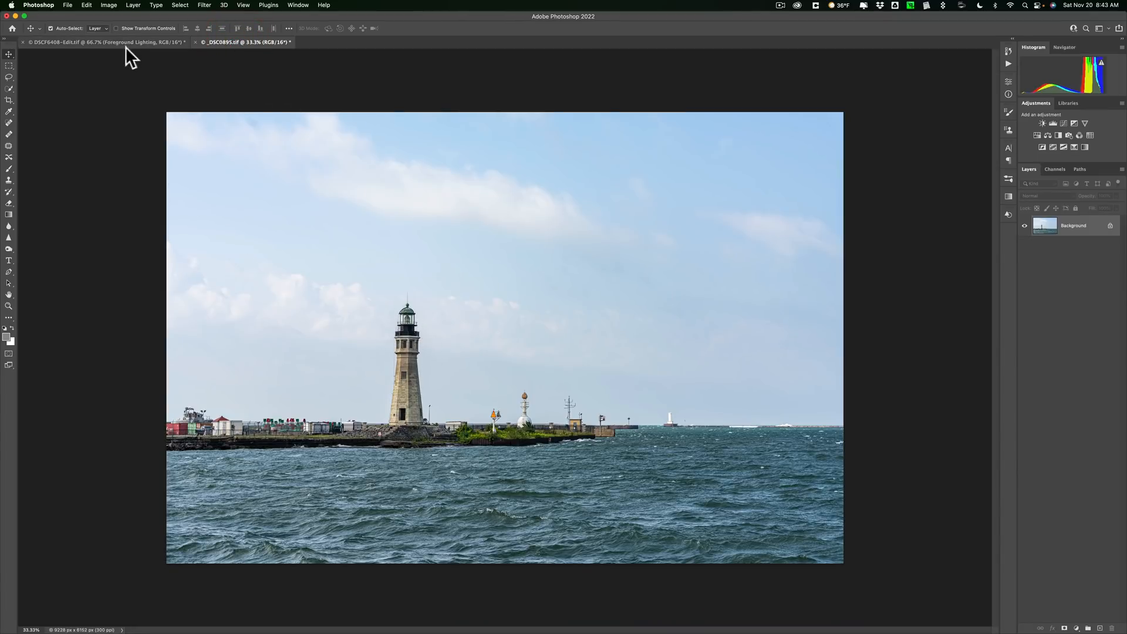
left_click(86, 5)
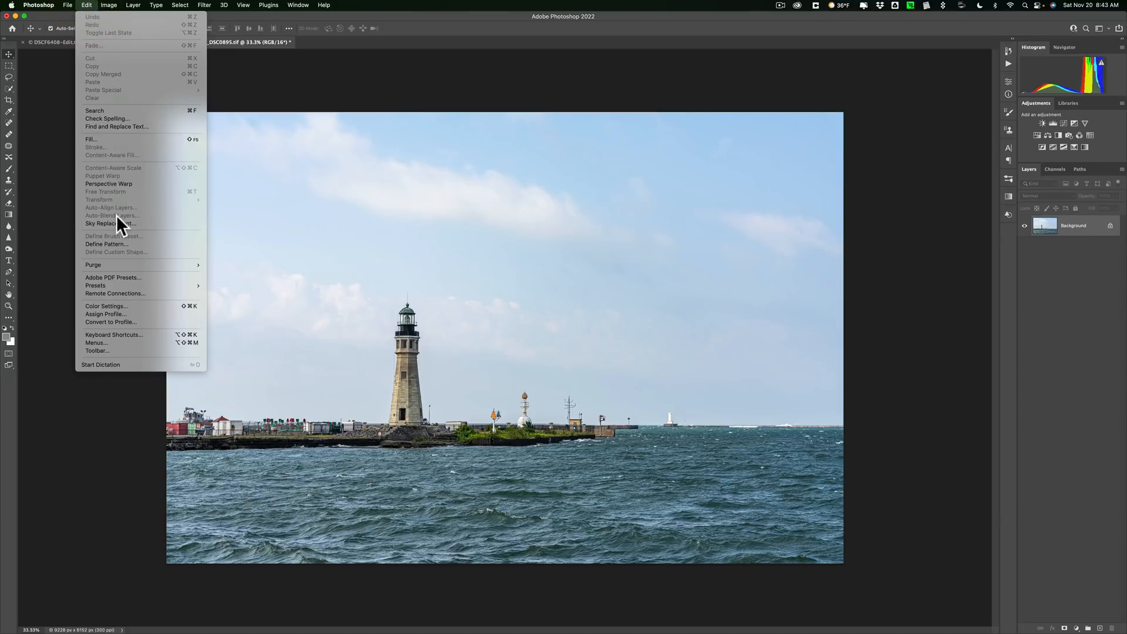
left_click(108, 223)
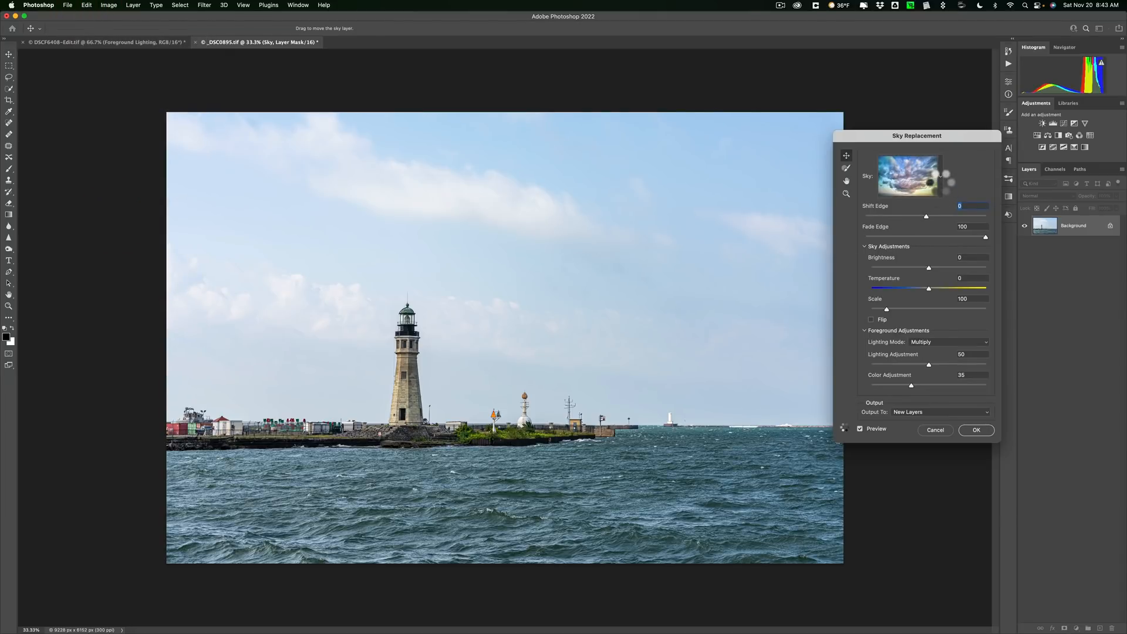
Choose the pink cotton candy sky preset with towering white clouds
left_click(945, 175)
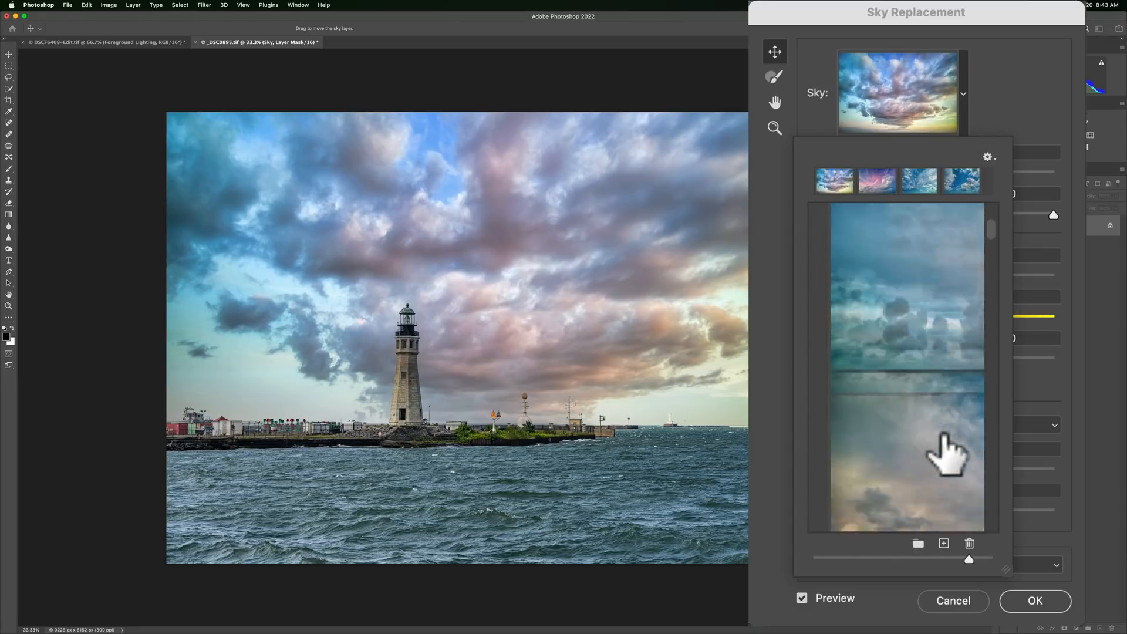
scroll("down", 3)
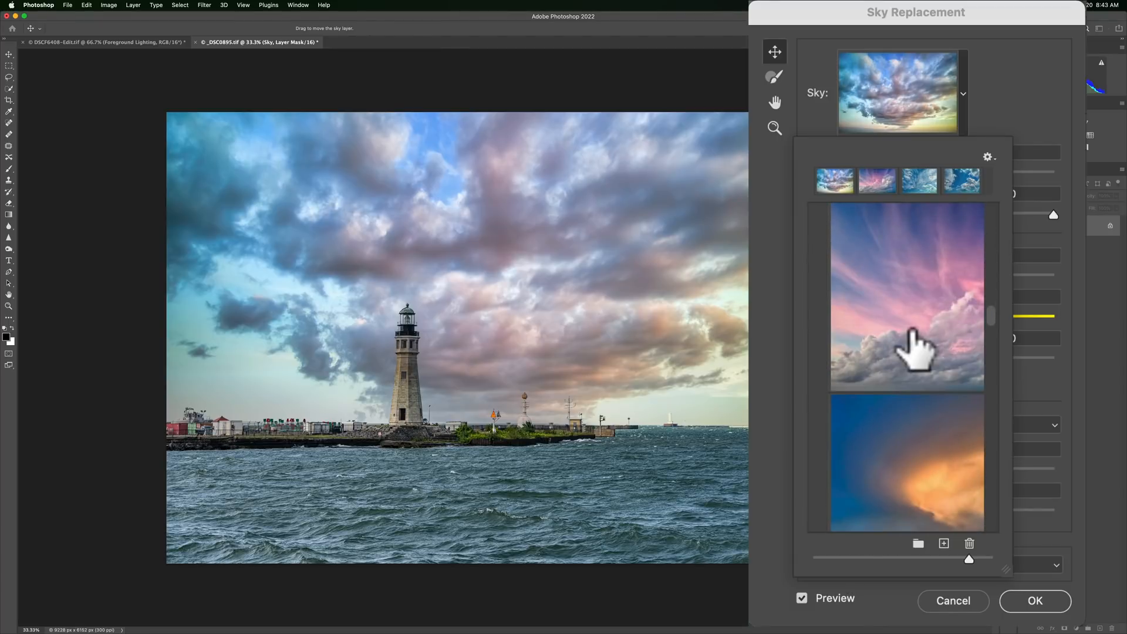
left_click(907, 298)
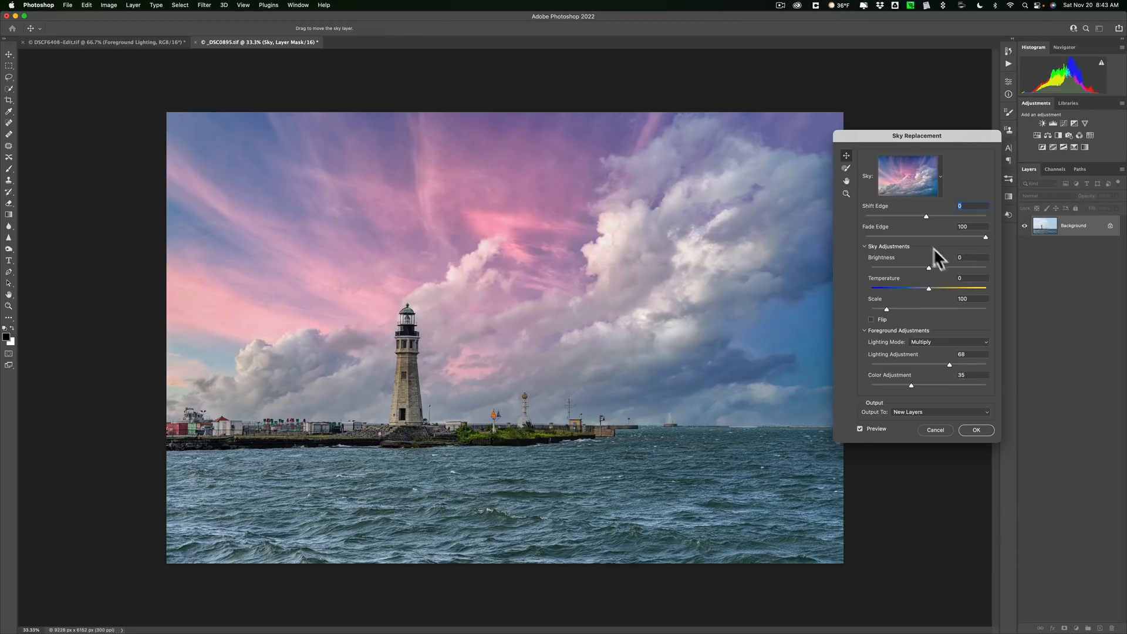
mouse_move(994, 244)
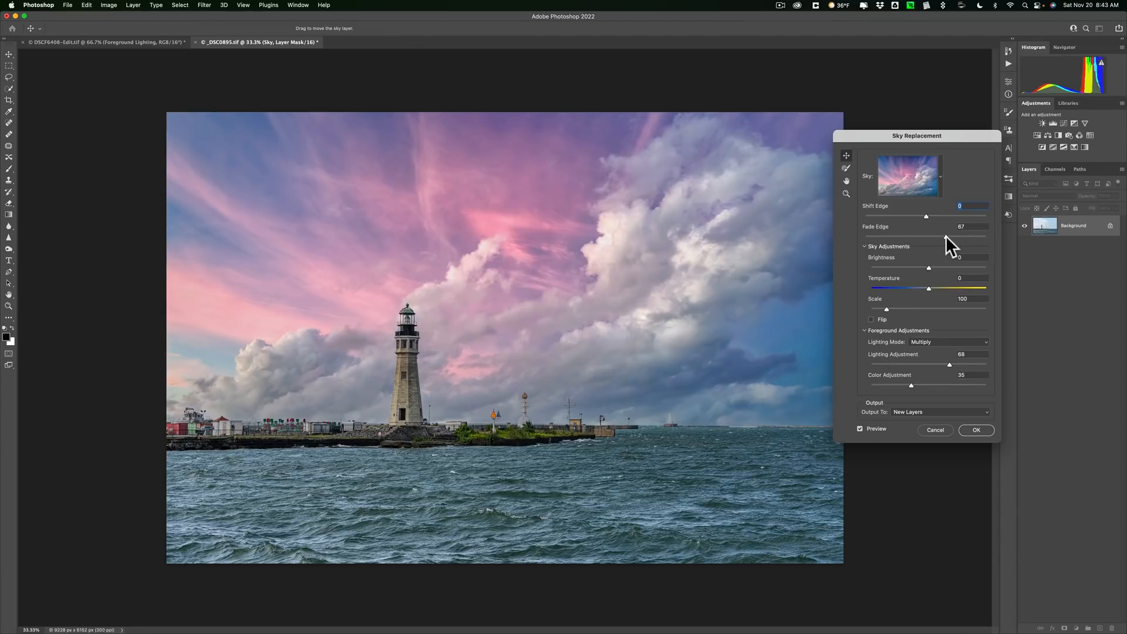
Set the Sky Replacement Fade Edge slider to 75
left_click_drag(926, 216, 957, 237)
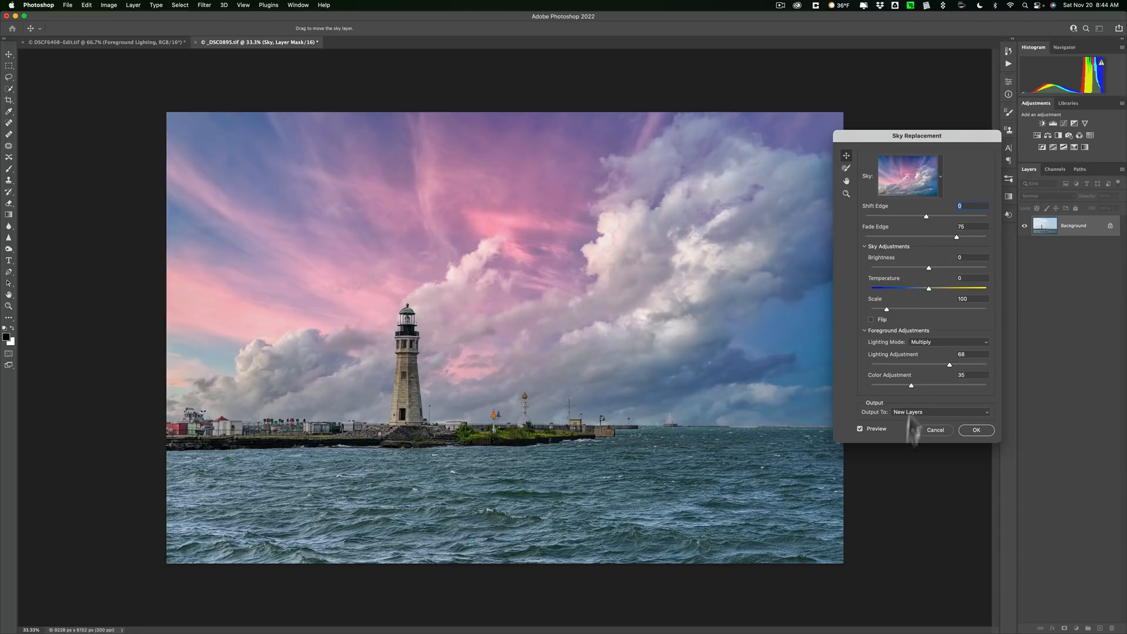
Output the sky replacement to a duplicate layer and apply it
left_click(939, 412)
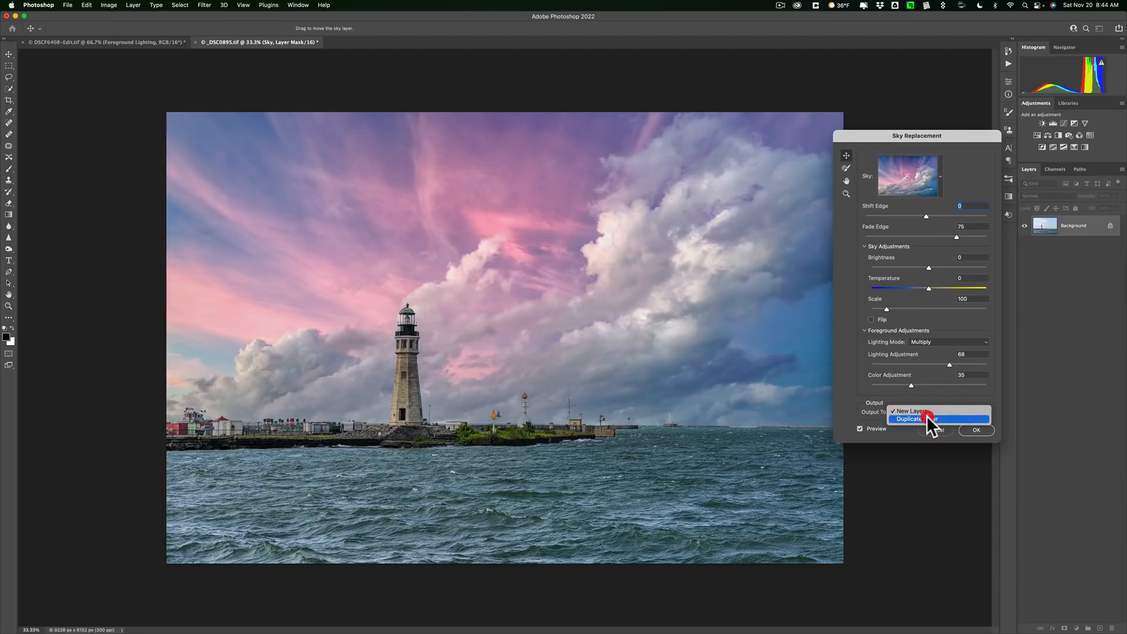
left_click(913, 419)
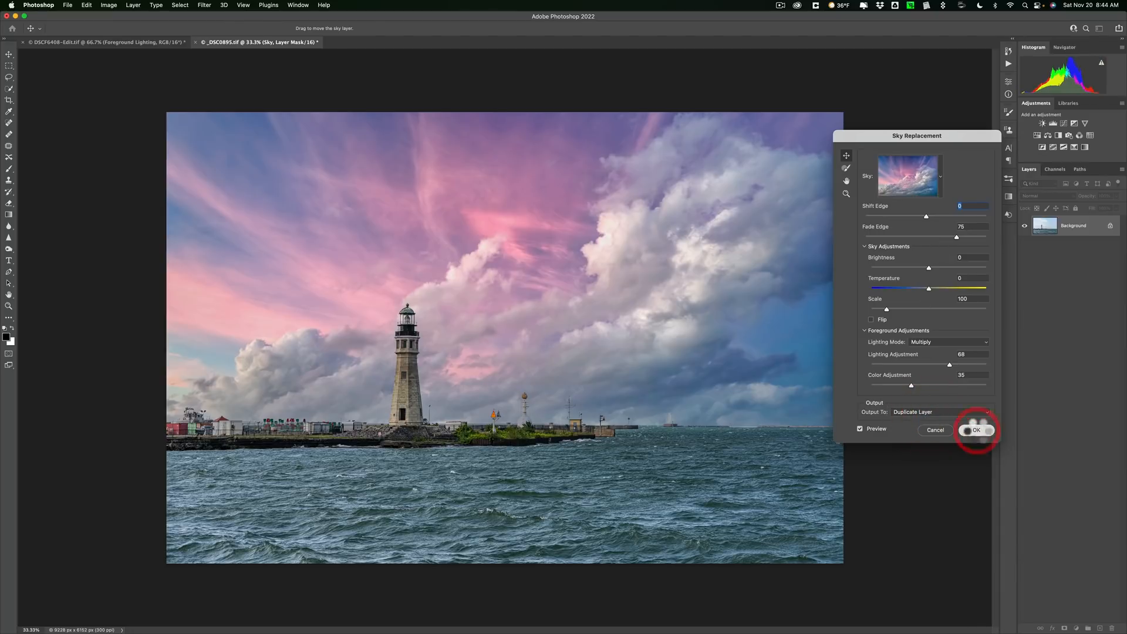
left_click(976, 430)
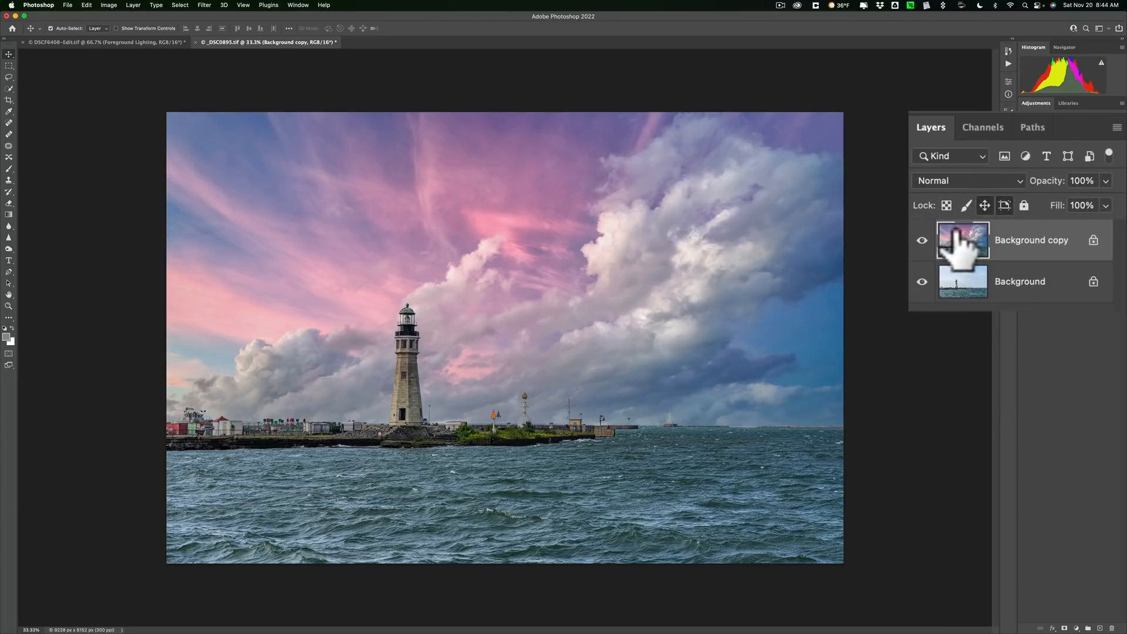
mouse_move(601, 250)
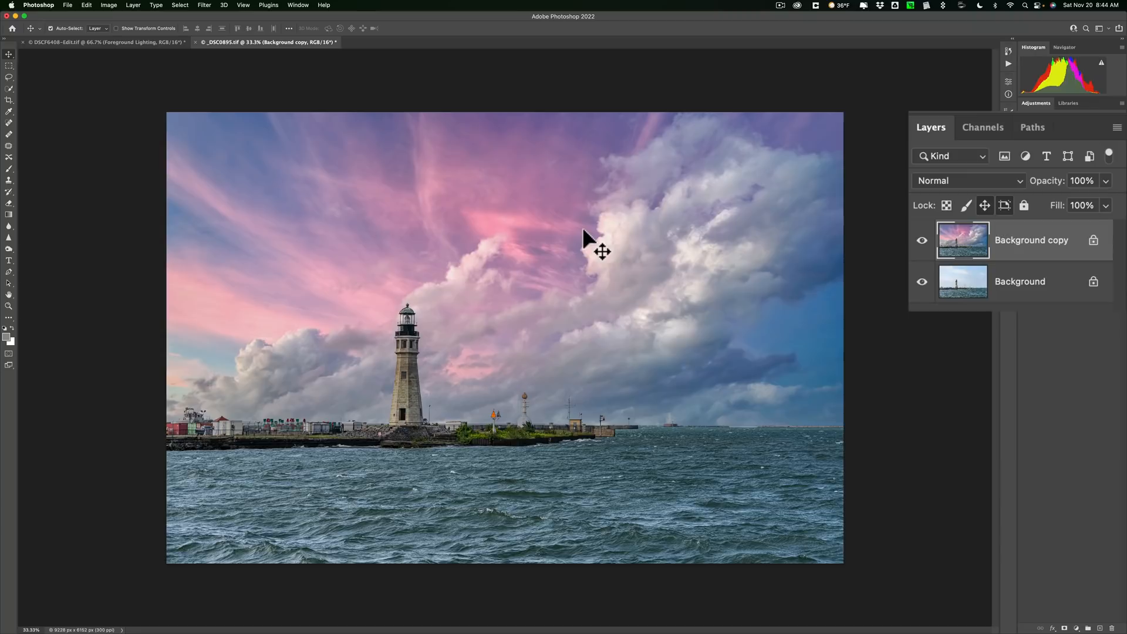